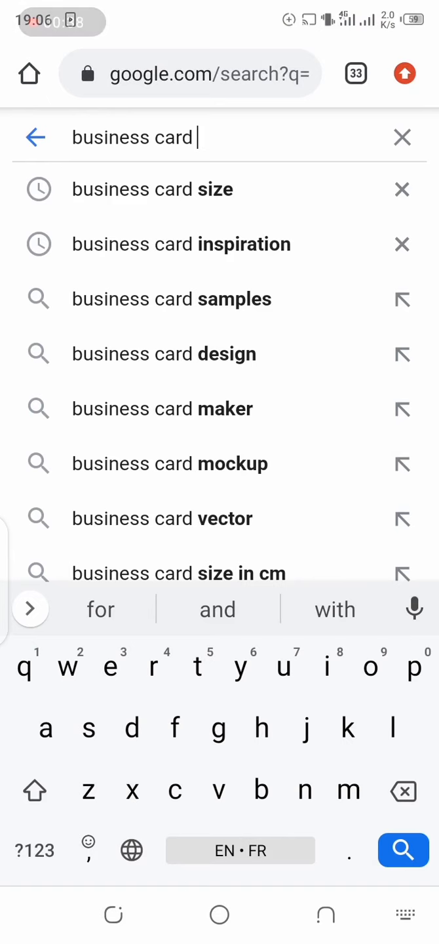
- Search 'business card design', switch to Images, and scroll through the card templates
{"action": "left_click", "coordinate": [164, 353]}
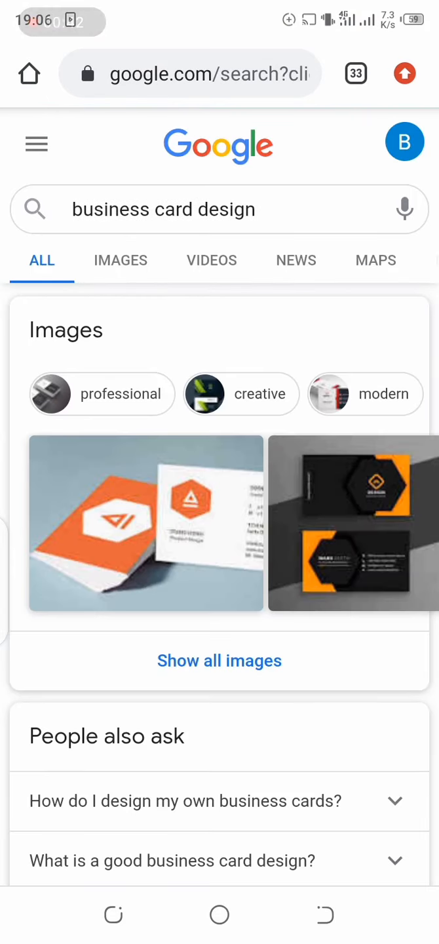
{"action": "left_click", "coordinate": [117, 260]}
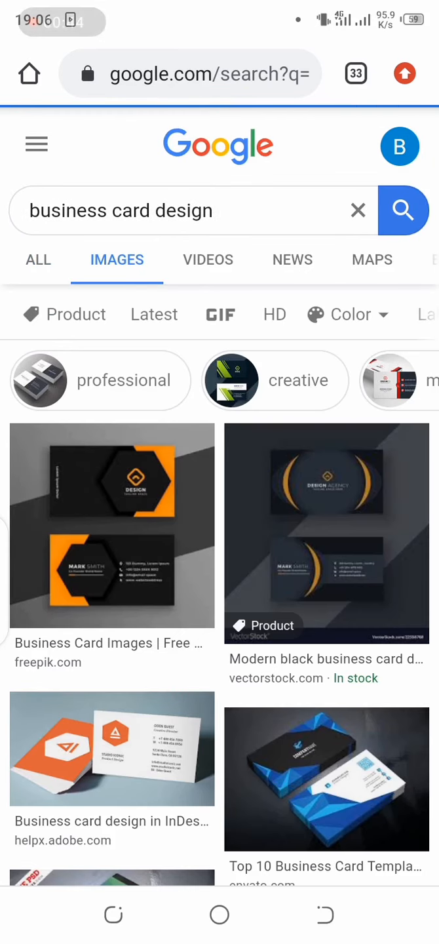
{"action": "scroll", "scroll_direction": "down", "scroll_amount": 3}
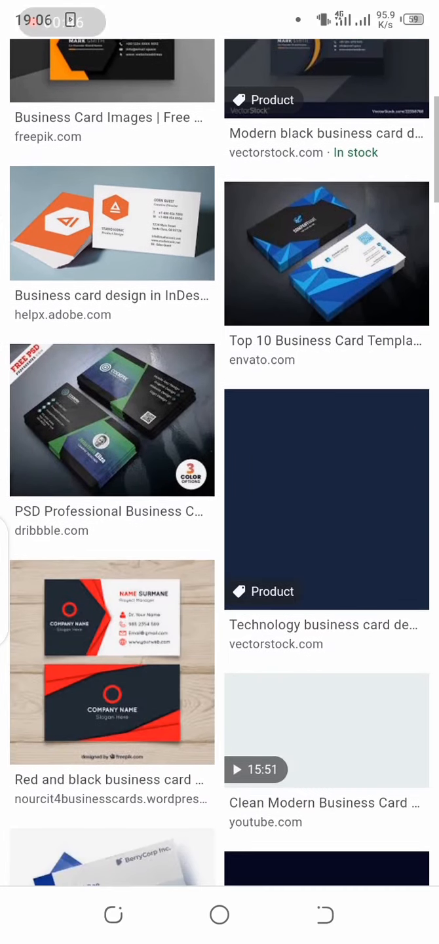
{"action": "scroll", "scroll_direction": "down", "scroll_amount": 3}
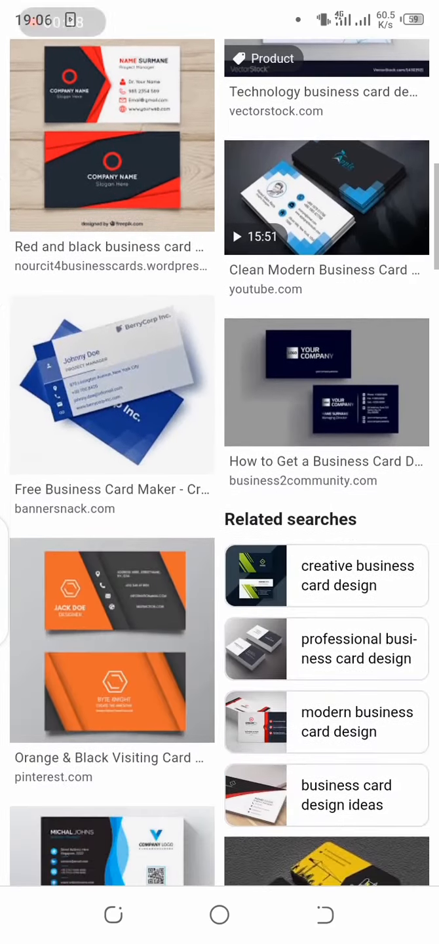
{"action": "scroll", "scroll_direction": "down", "scroll_amount": 3}
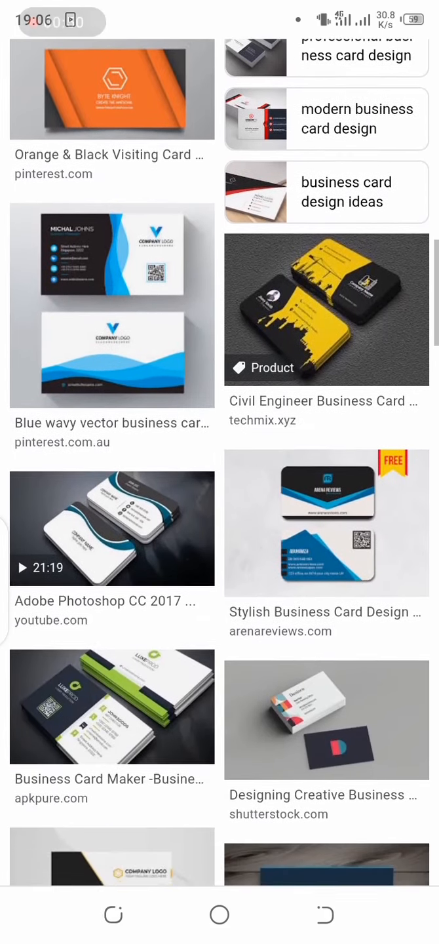
{"action": "scroll", "scroll_direction": "down", "scroll_amount": 3}
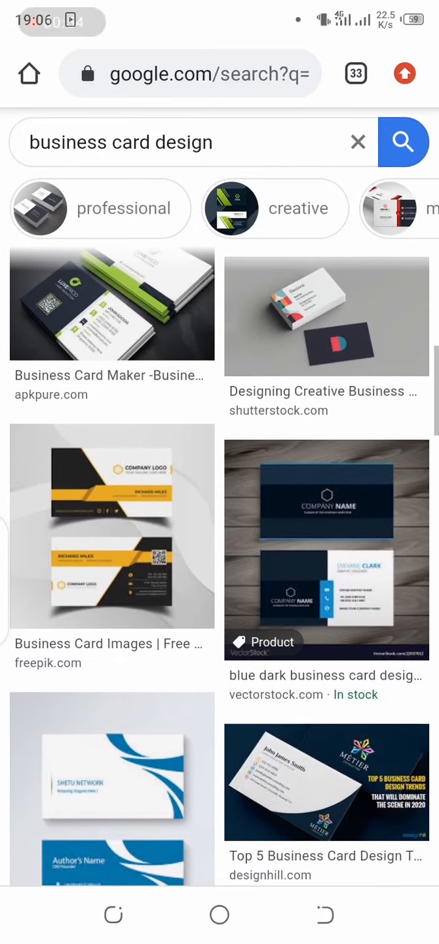
{"action": "scroll", "scroll_direction": "down", "scroll_amount": 3}
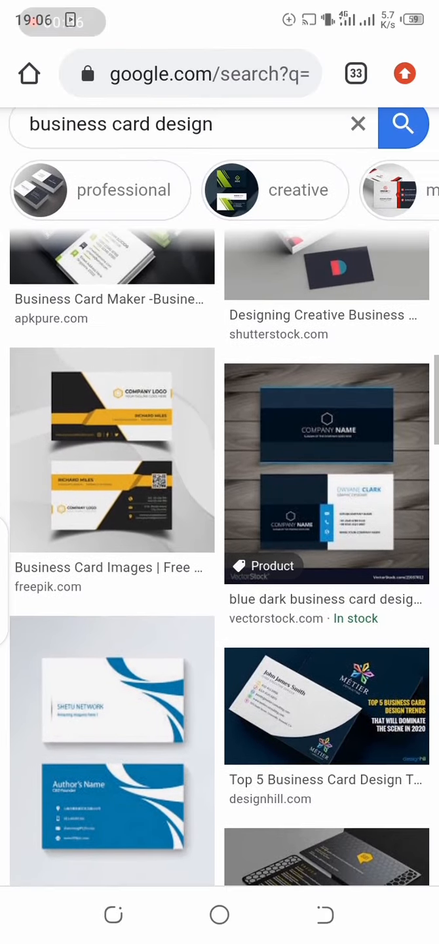
{"action": "scroll", "scroll_direction": "down", "scroll_amount": 3}
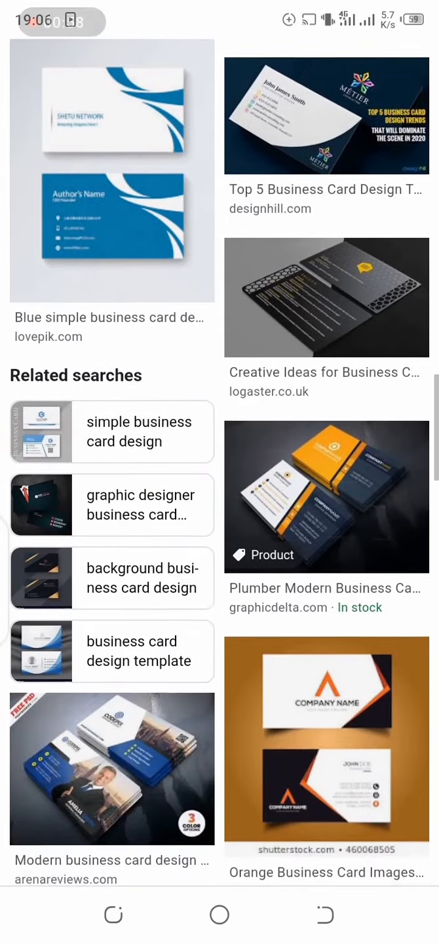
{"action": "scroll", "scroll_direction": "down", "scroll_amount": 3}
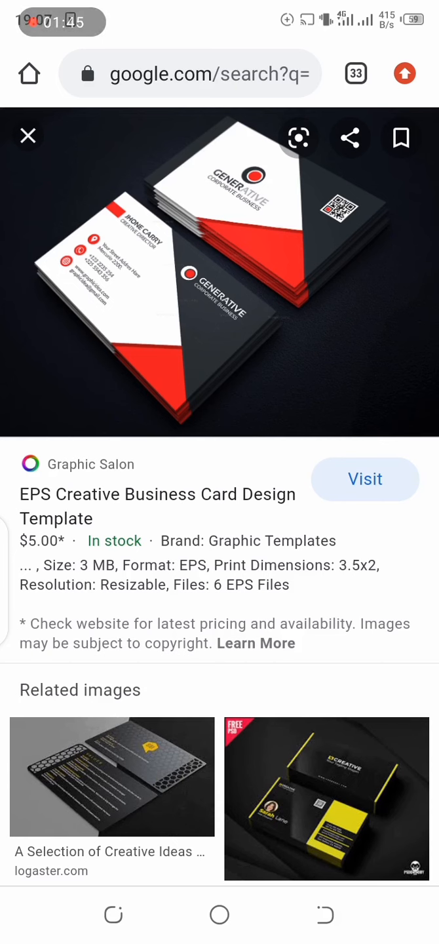
- Leave the preview and start a new search, typing 'bise' in the address bar
{"action": "left_click", "coordinate": [219, 916]}
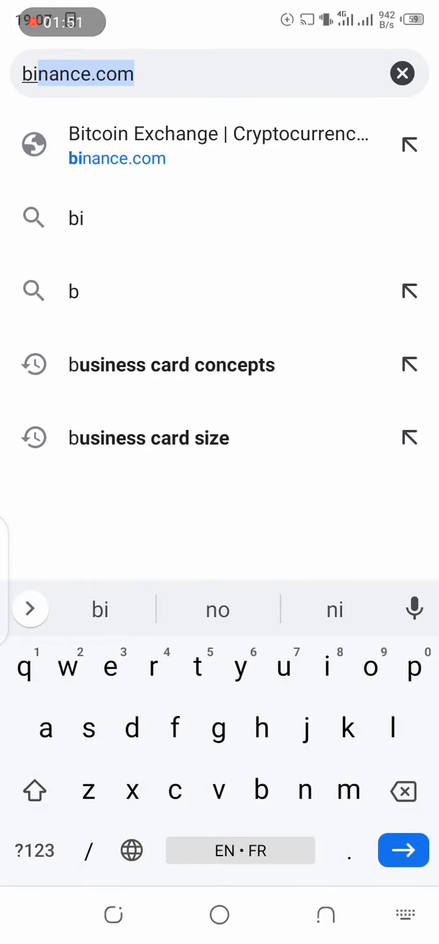
{"action": "type", "text": "bise"}
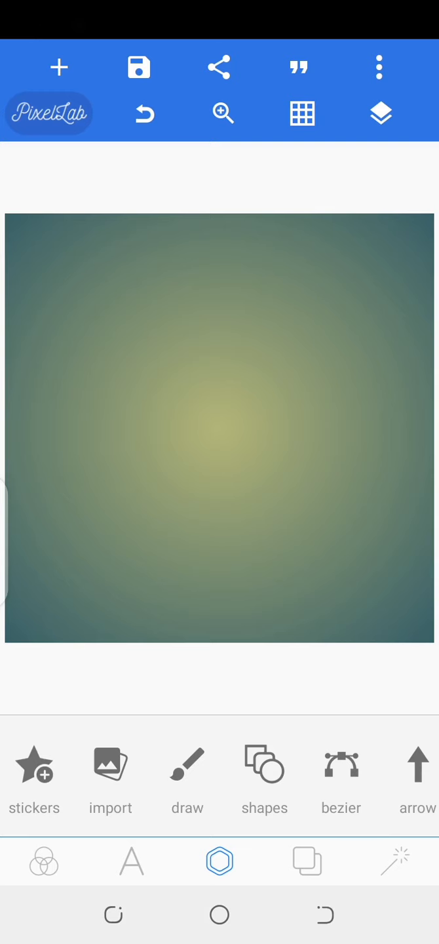
- Open PixelLab's Background options, preview the textures, and cancel without applying one
{"action": "left_click", "coordinate": [306, 861]}
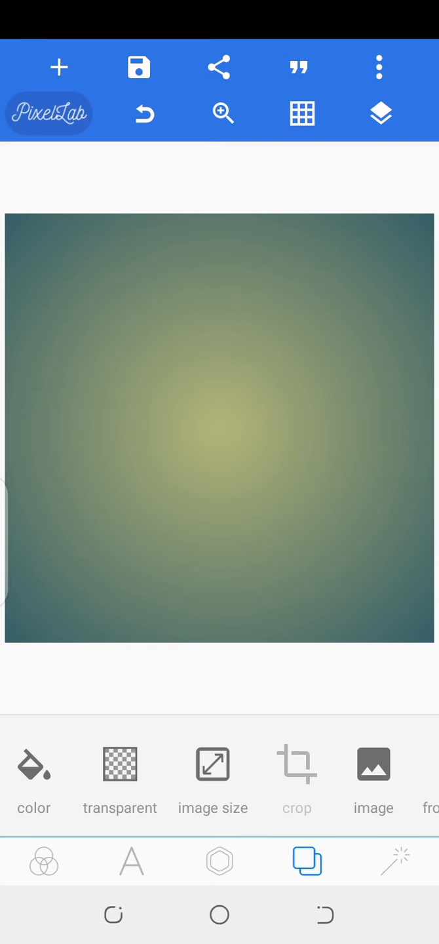
{"action": "left_click", "coordinate": [373, 780]}
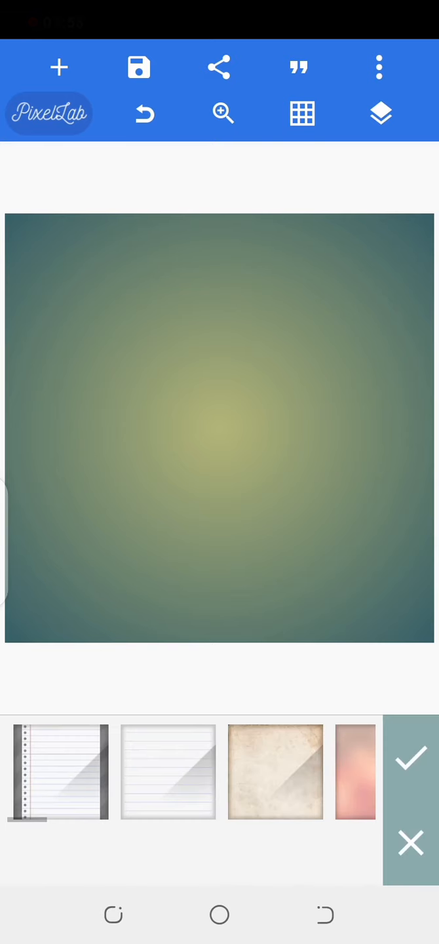
{"action": "left_click", "coordinate": [410, 759]}
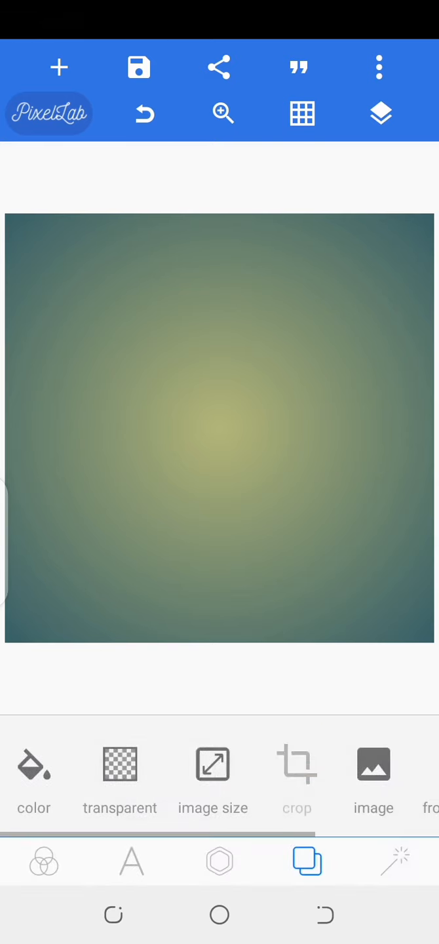
- Set a custom canvas size with width 3 and height 2
{"action": "left_click", "coordinate": [213, 764]}
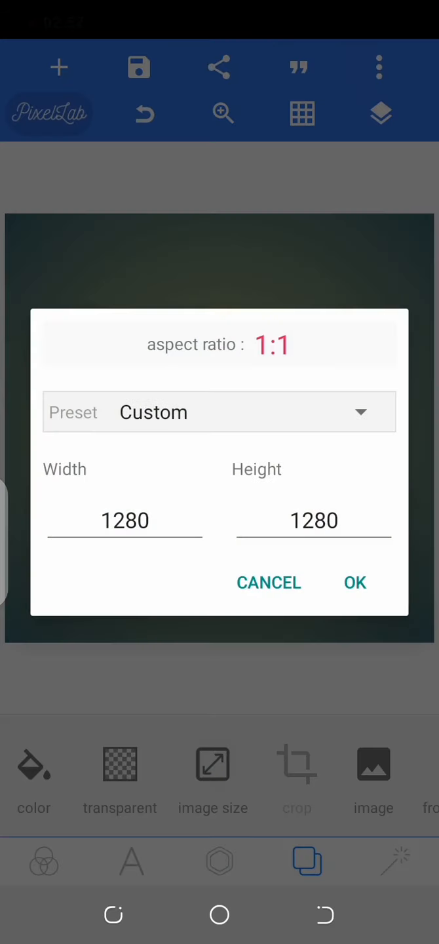
{"action": "left_click", "coordinate": [125, 520]}
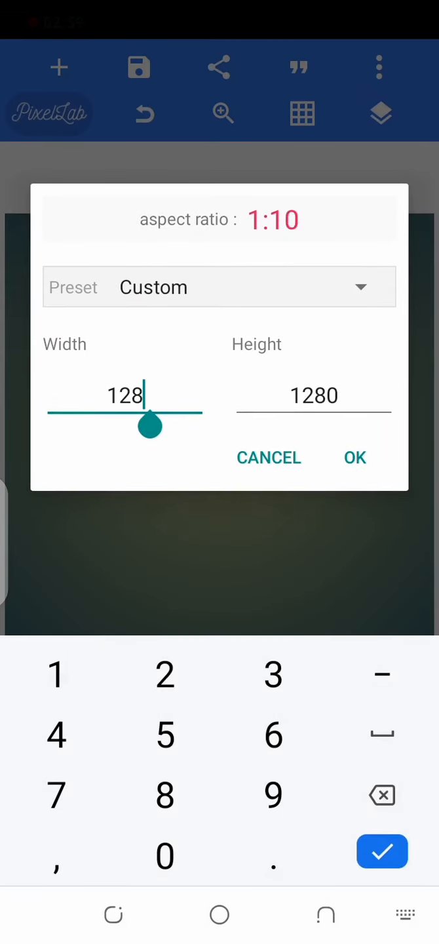
{"action": "left_click", "coordinate": [382, 796]}
{"action": "type", "text": "3"}
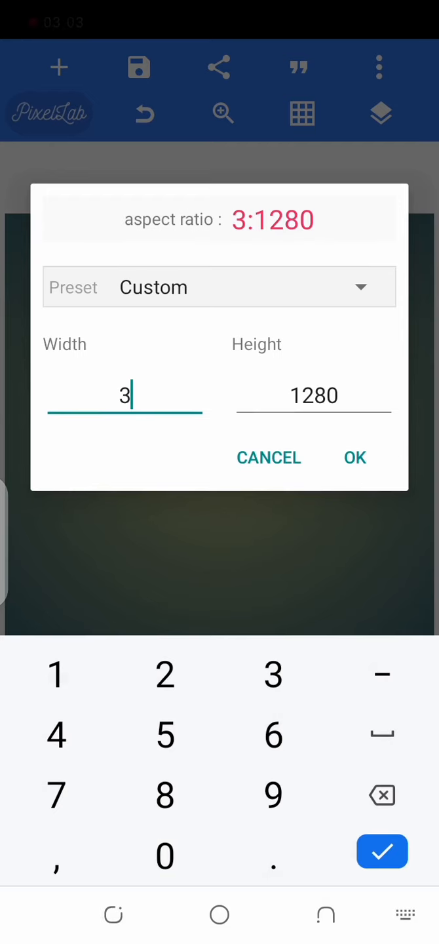
{"action": "left_click", "coordinate": [273, 851]}
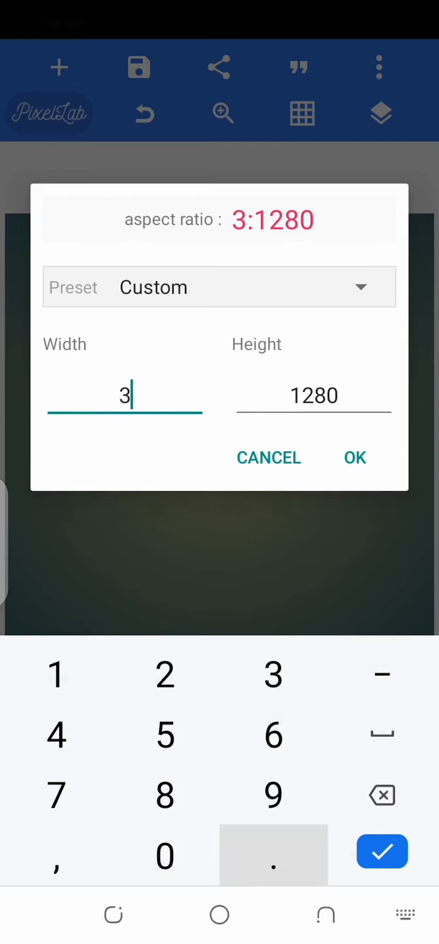
{"action": "left_click", "coordinate": [313, 395]}
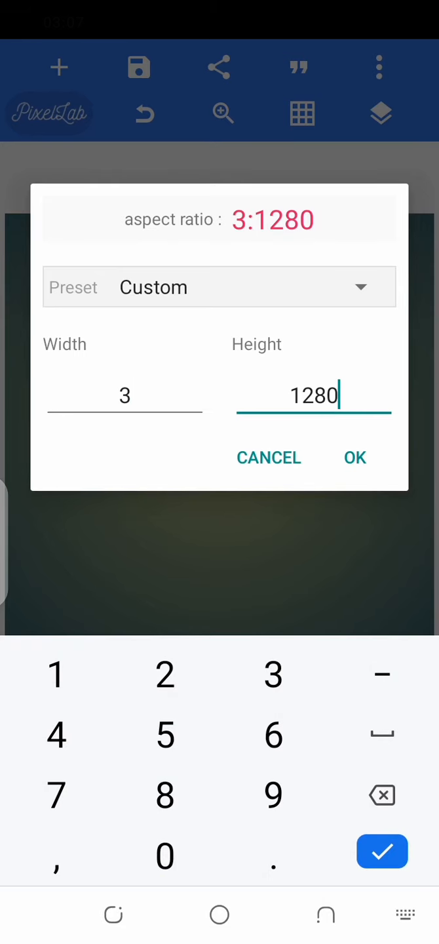
{"action": "left_click", "coordinate": [382, 794]}
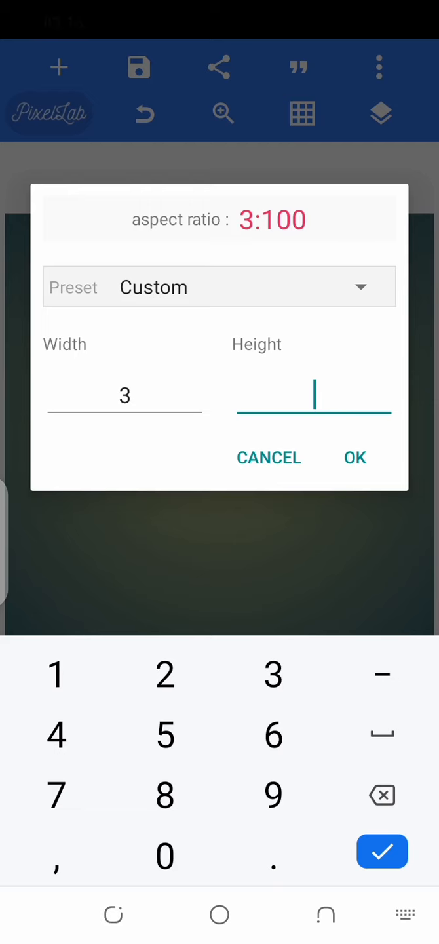
{"action": "left_click", "coordinate": [164, 675]}
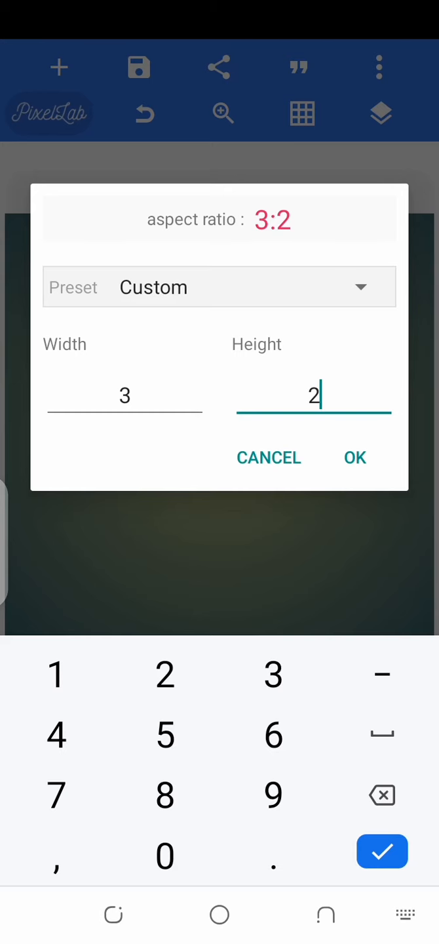
{"action": "left_click", "coordinate": [355, 458]}
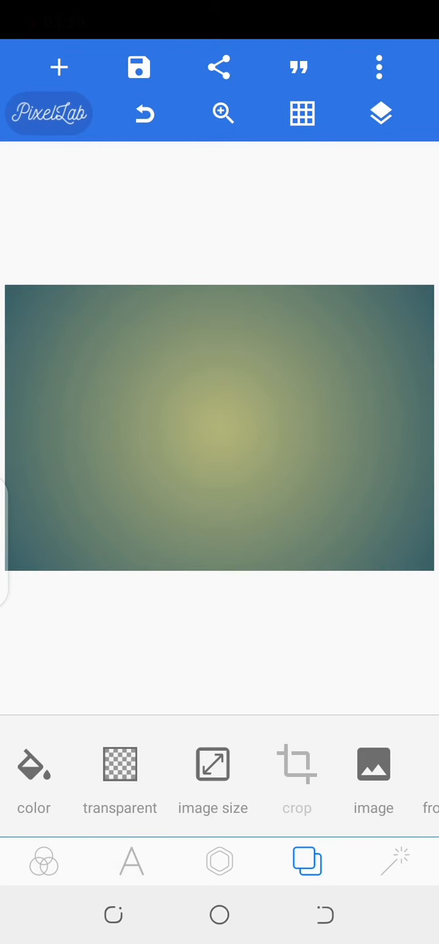
- Switch the canvas background from gradient to a solid colour
{"action": "left_click", "coordinate": [34, 764]}
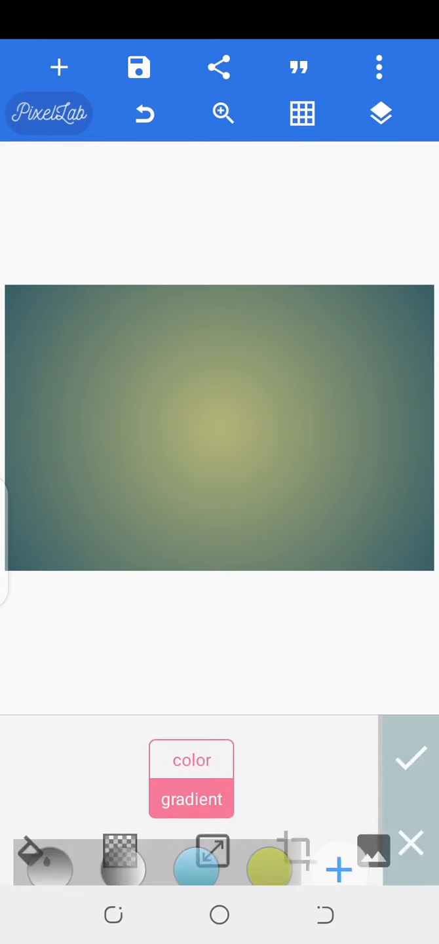
{"action": "left_click", "coordinate": [192, 740]}
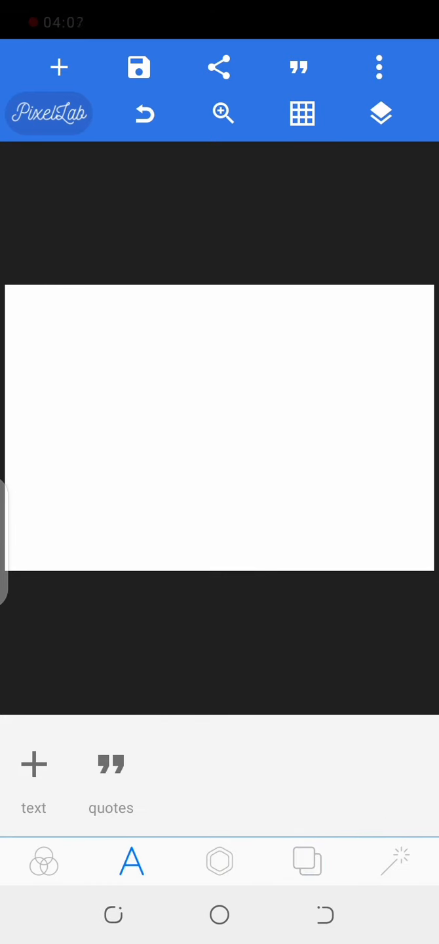
- Add a text layer reading 'Big Benji Designs' to the card
{"action": "left_click", "coordinate": [33, 781]}
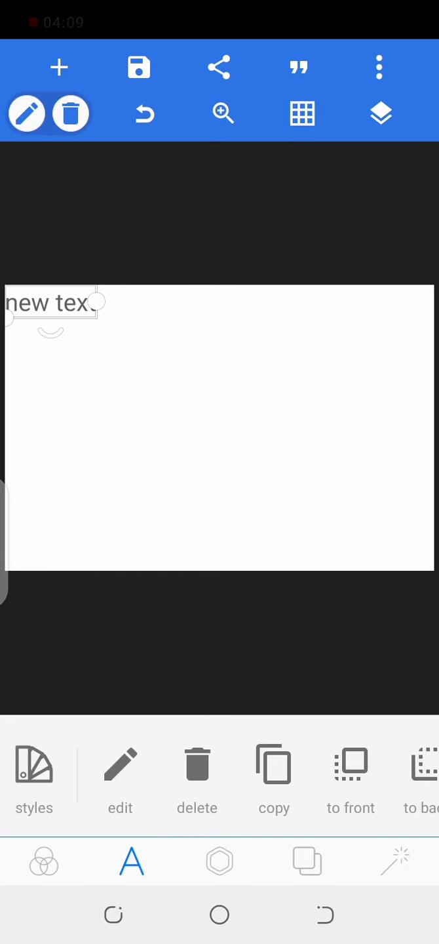
{"action": "left_click", "coordinate": [120, 763]}
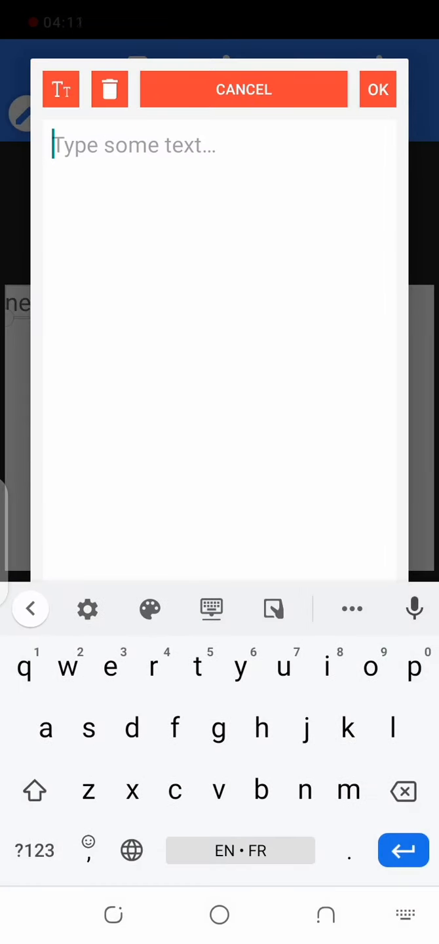
{"action": "left_click", "coordinate": [35, 791]}
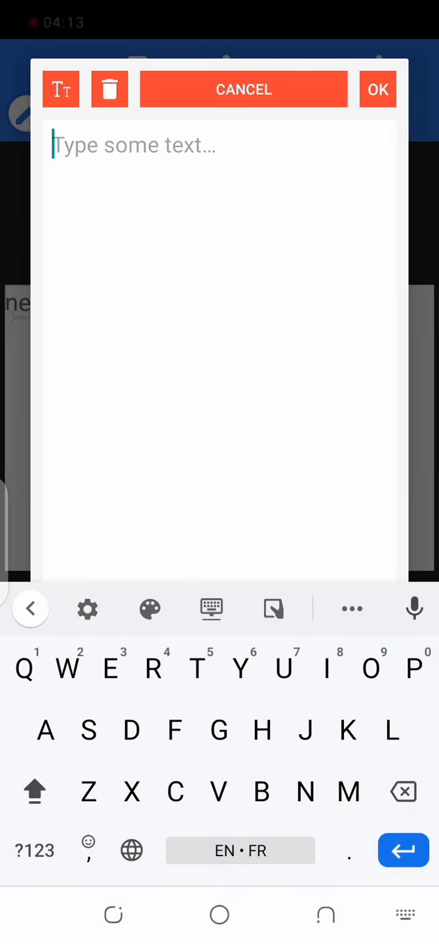
{"action": "type", "text": "Bi"}
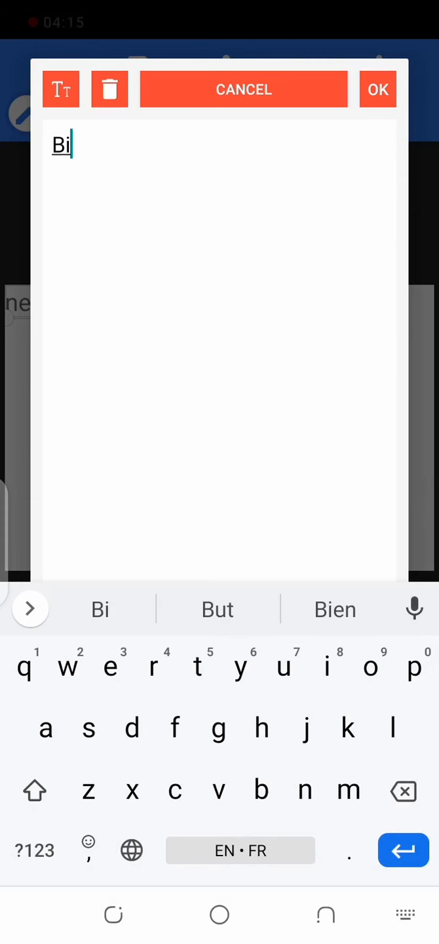
{"action": "type", "text": "g Be"}
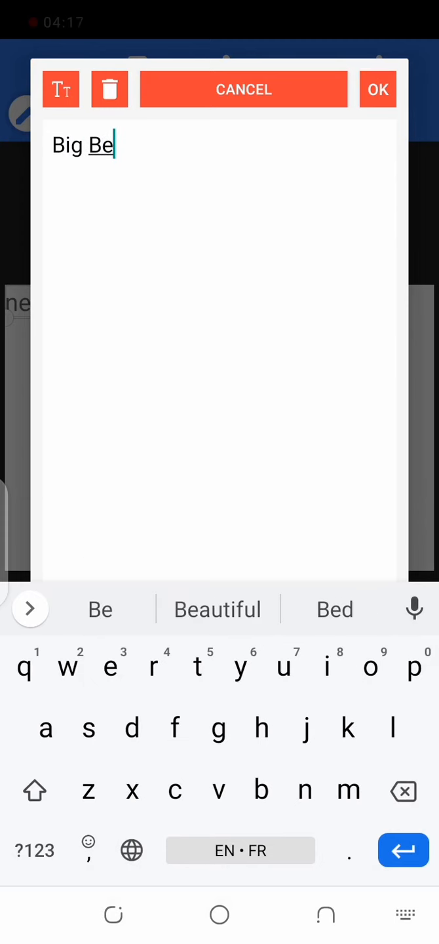
{"action": "type", "text": "n"}
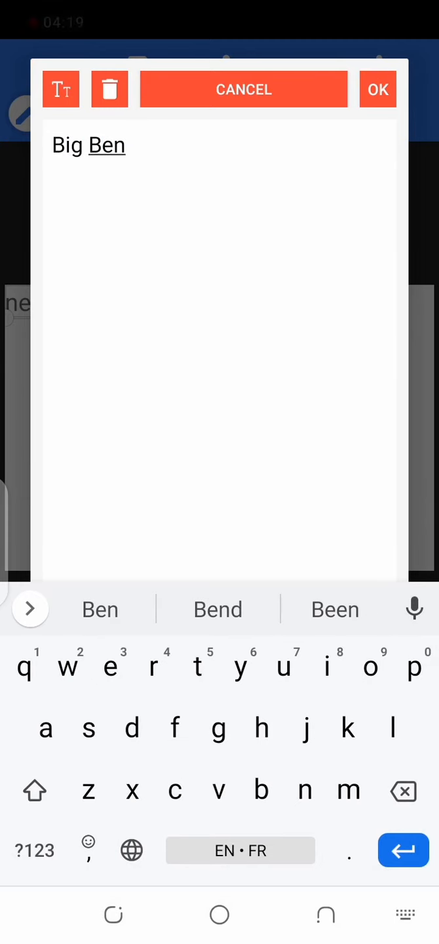
{"action": "type", "text": "ji"}
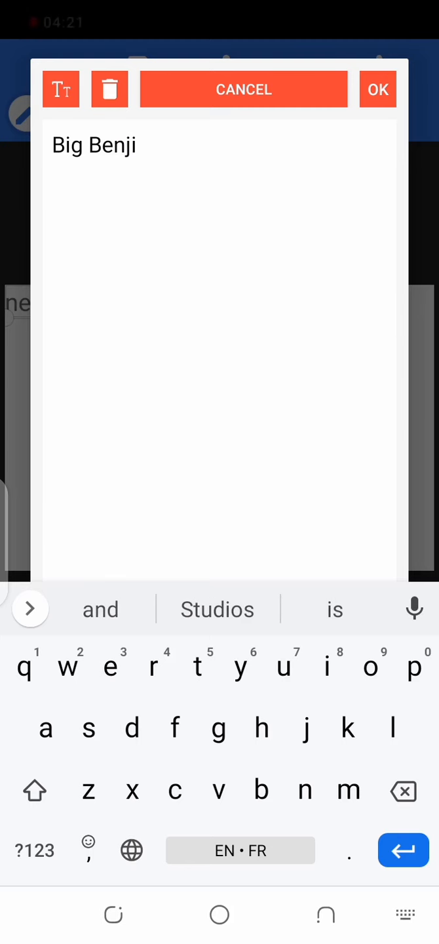
{"action": "left_click", "coordinate": [131, 728]}
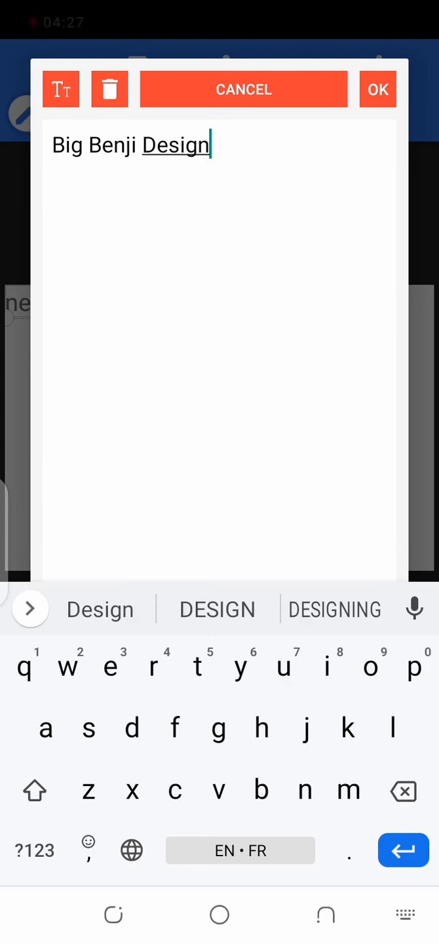
{"action": "type", "text": "s"}
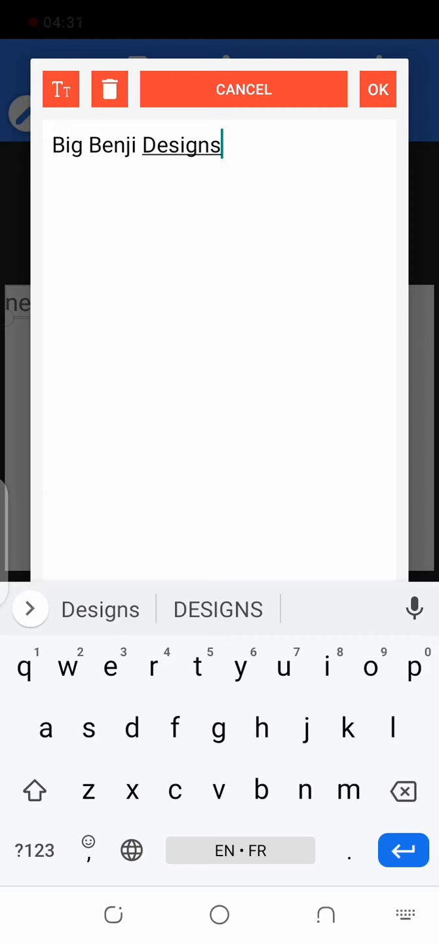
{"action": "left_click", "coordinate": [378, 90]}
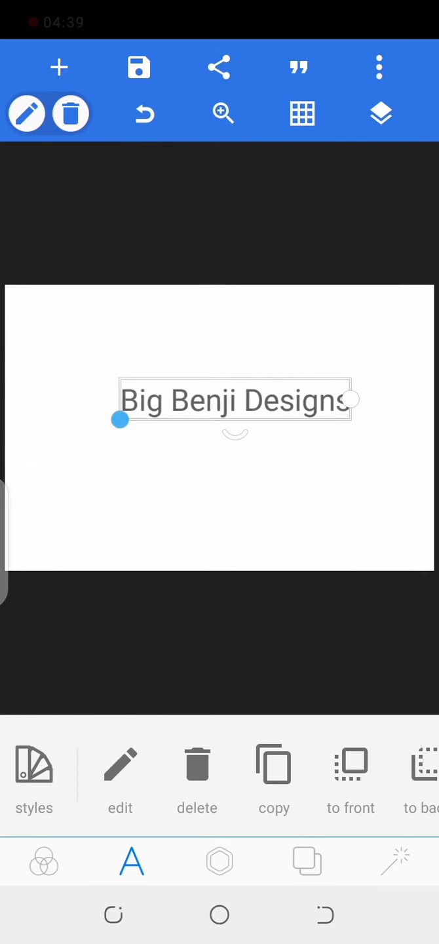
- Make the title bold all-caps 'BIG BENJI DESIGNS' and shift it left
{"action": "left_click_drag", "start_coordinate": [234, 401], "coordinate": [156, 387]}
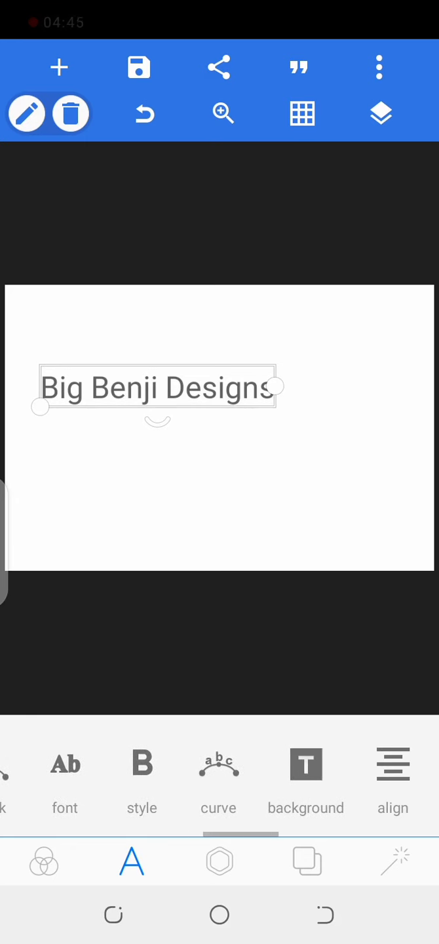
{"action": "scroll", "scroll_direction": "left", "scroll_amount": 3}
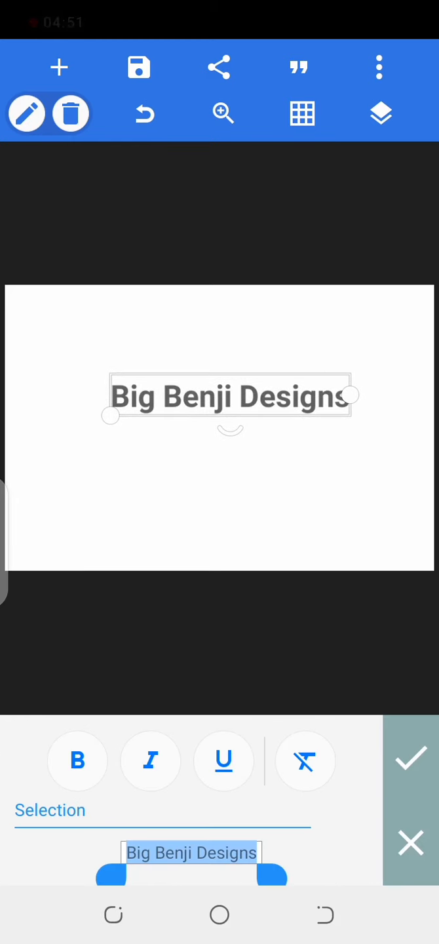
{"action": "left_click", "coordinate": [411, 760]}
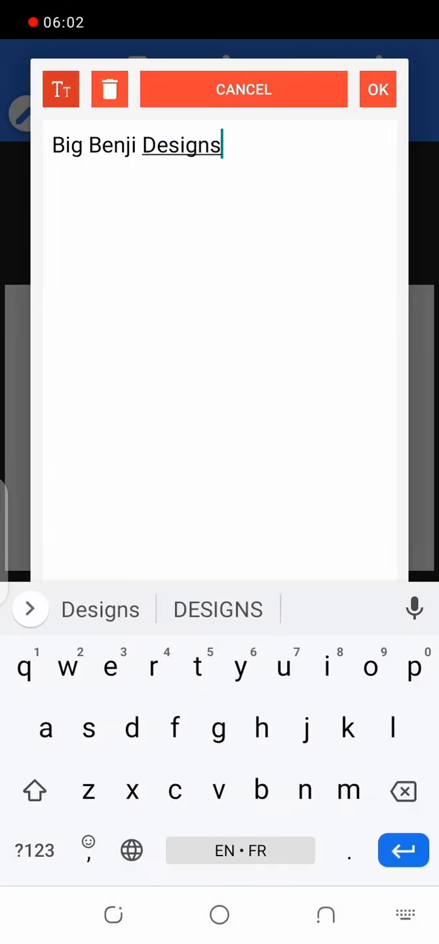
{"action": "left_click", "coordinate": [377, 89]}
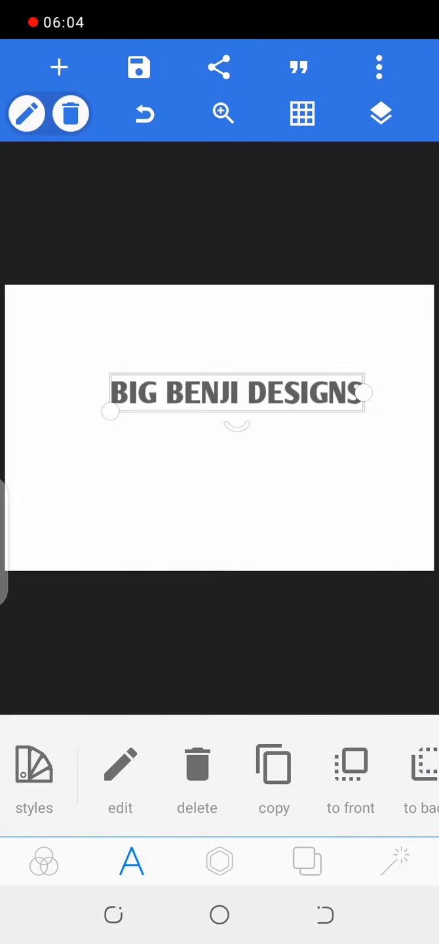
{"action": "left_click_drag", "start_coordinate": [236, 393], "coordinate": [203, 413]}
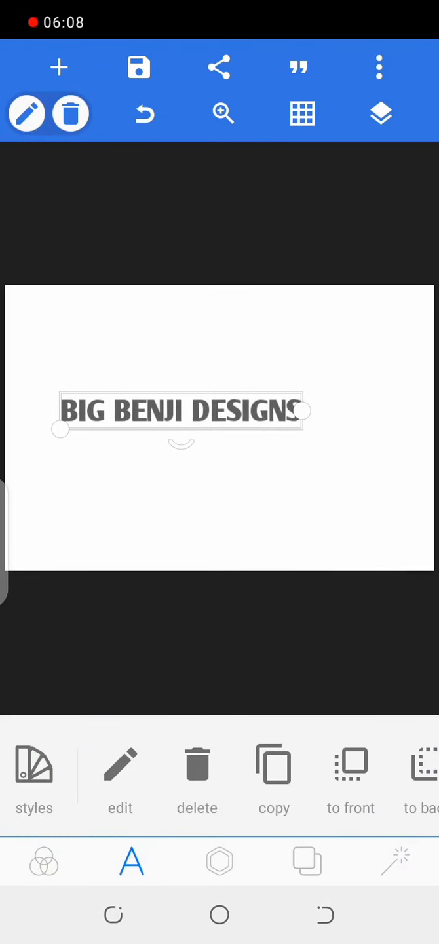
- Drag the bold title layer over to the card's left side
{"action": "left_click_drag", "start_coordinate": [180, 412], "coordinate": [138, 405]}
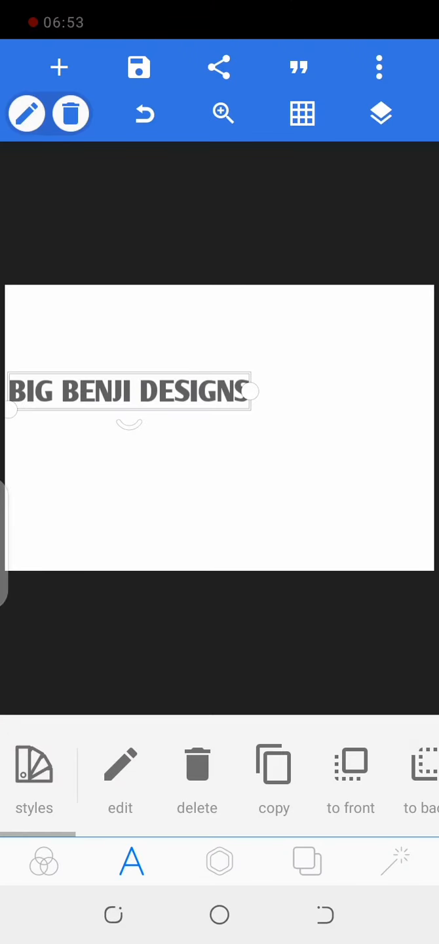
{"action": "left_click_drag", "start_coordinate": [132, 391], "coordinate": [220, 402]}
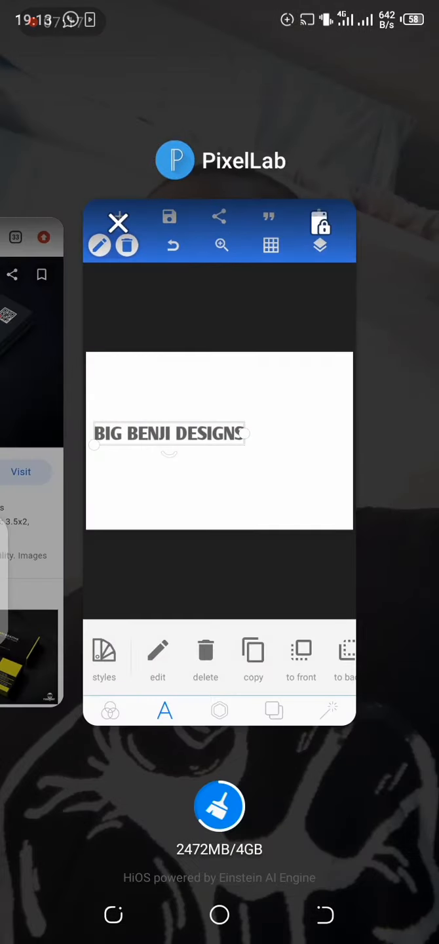
- Return to PixelLab from recent apps and position the title just inside the left edge
{"action": "left_click", "coordinate": [220, 443]}
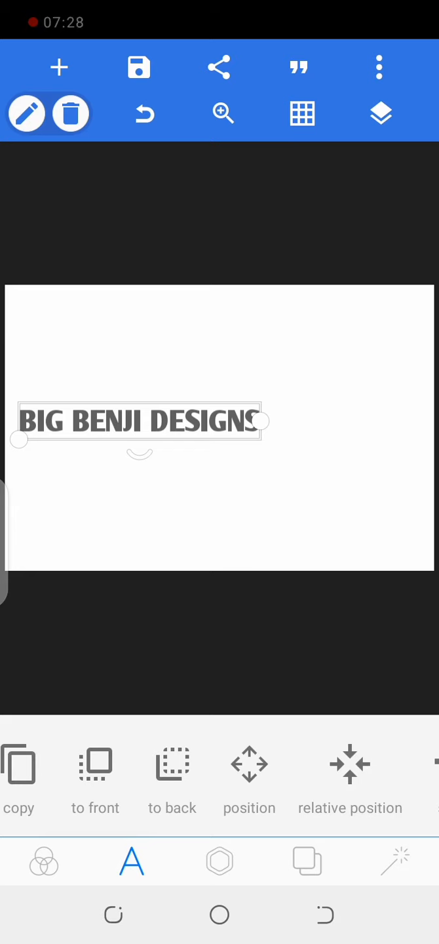
{"action": "left_click", "coordinate": [219, 861]}
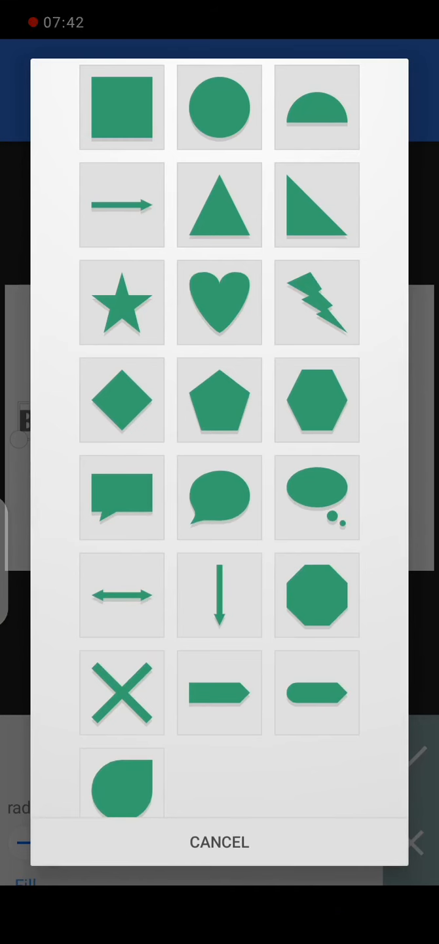
- Add a right-angled triangle shape with an orange fill
{"action": "left_click", "coordinate": [317, 205]}
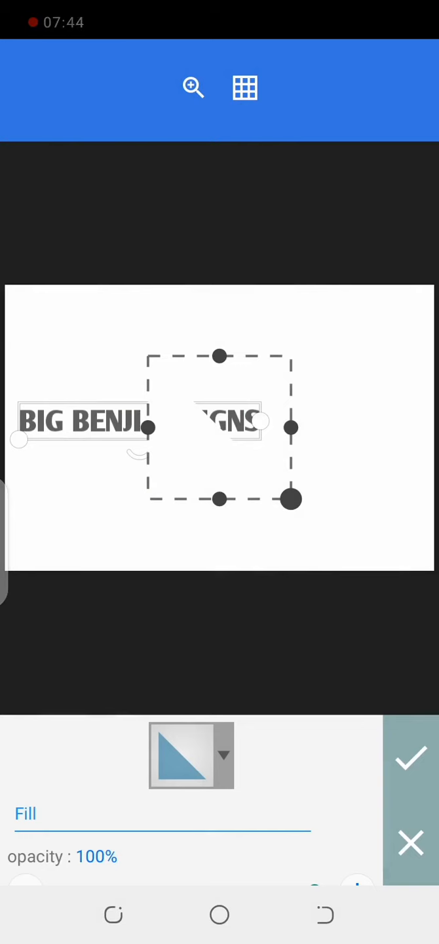
{"action": "left_click", "coordinate": [191, 755]}
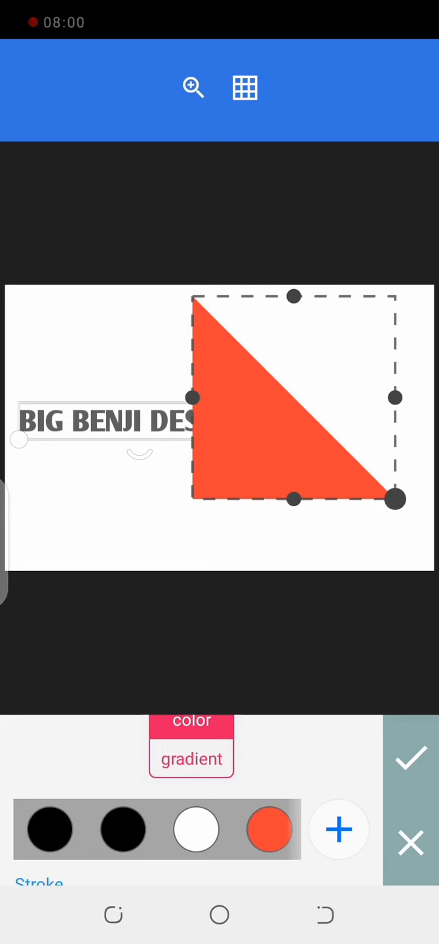
{"action": "left_click", "coordinate": [410, 759]}
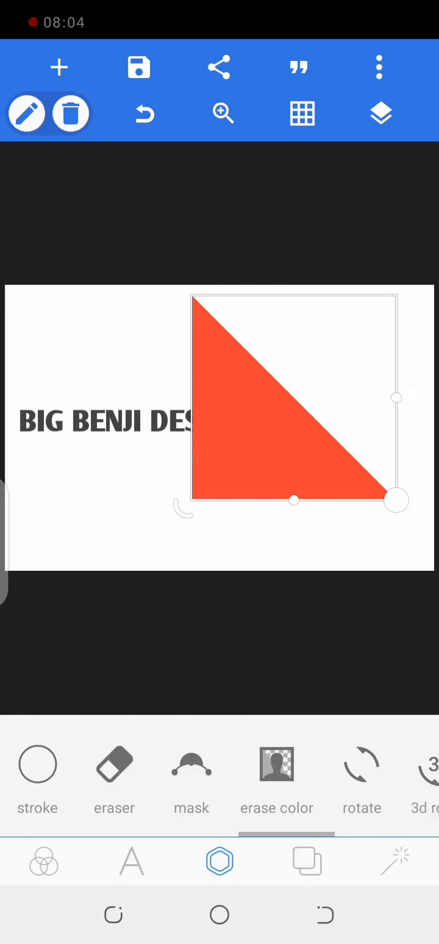
- Rotate the orange triangle 180° to fill the upper-right corner
{"action": "left_click", "coordinate": [361, 764]}
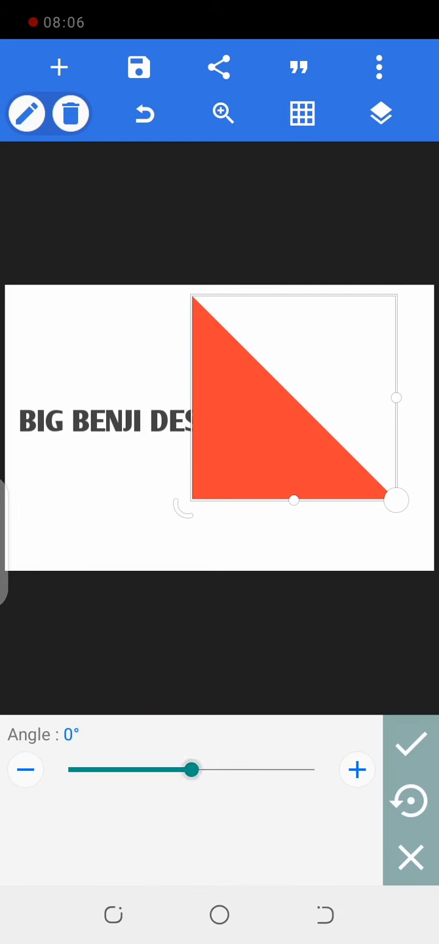
{"action": "left_click_drag", "start_coordinate": [190, 769], "coordinate": [313, 770]}
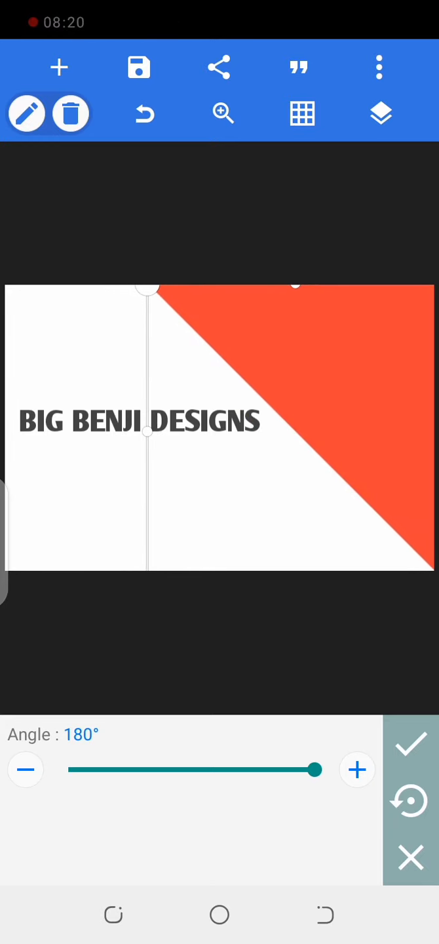
{"action": "left_click", "coordinate": [410, 763]}
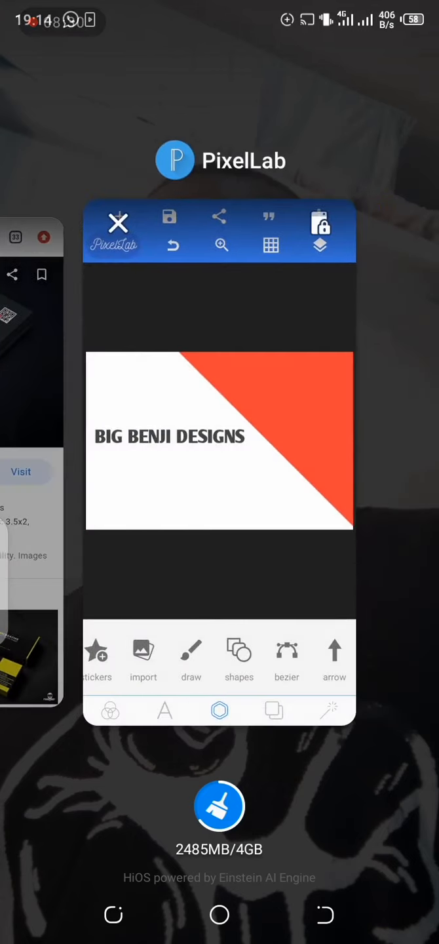
- Add a black right-angled triangle and place it in the card's lower middle below the title
{"action": "left_click", "coordinate": [220, 443]}
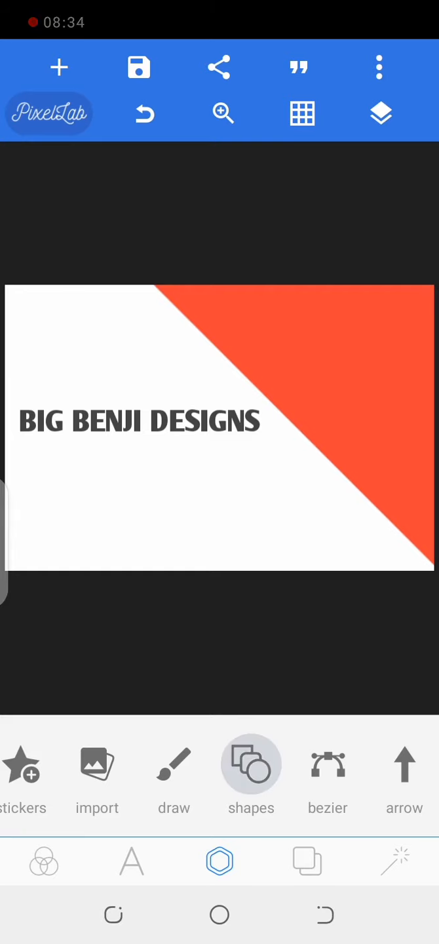
{"action": "left_click", "coordinate": [251, 763]}
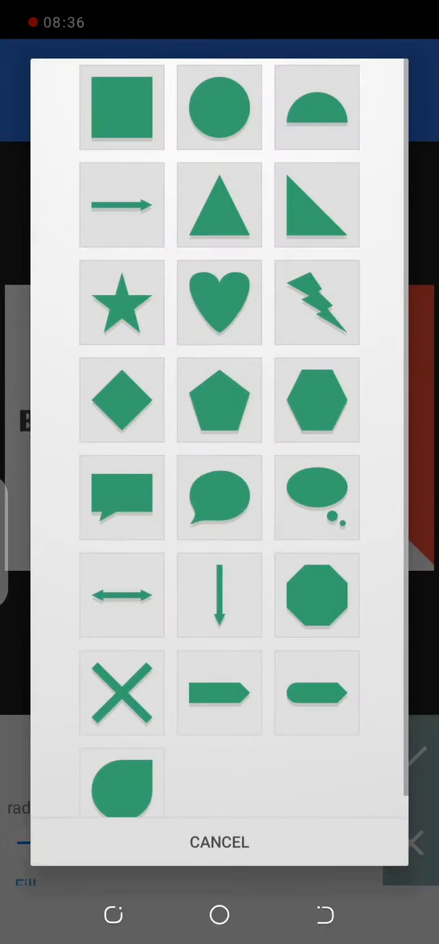
{"action": "left_click", "coordinate": [317, 205]}
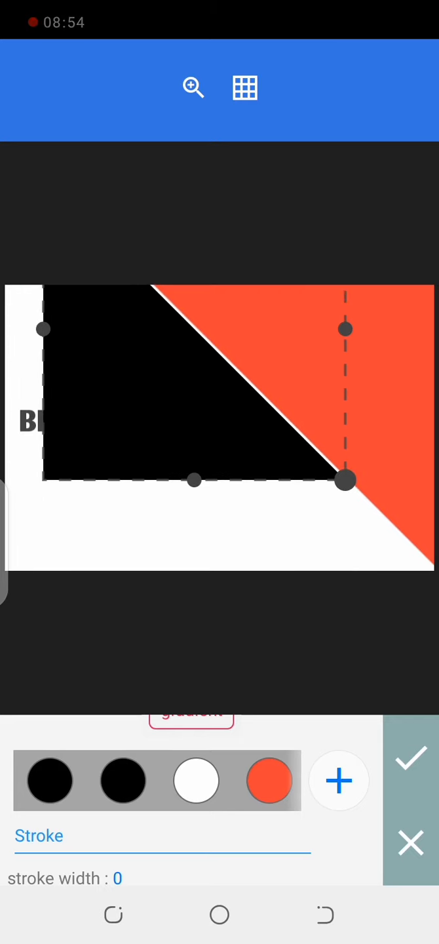
{"action": "left_click", "coordinate": [410, 761]}
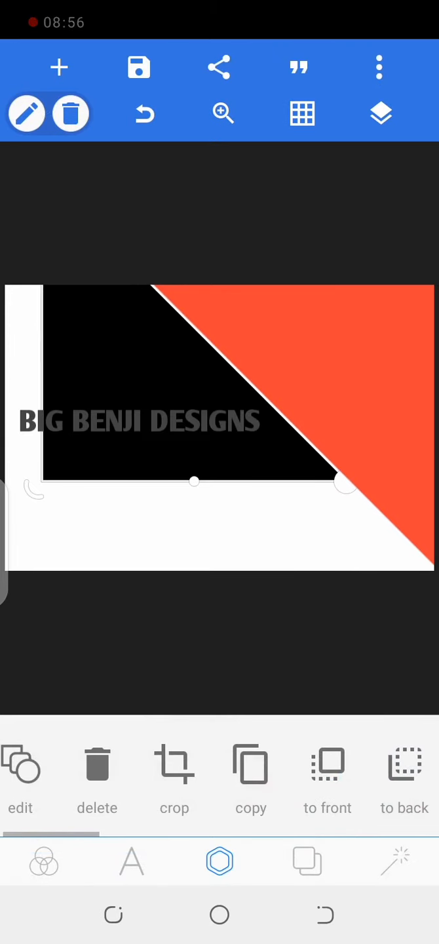
{"action": "scroll", "scroll_direction": "left", "scroll_amount": 3}
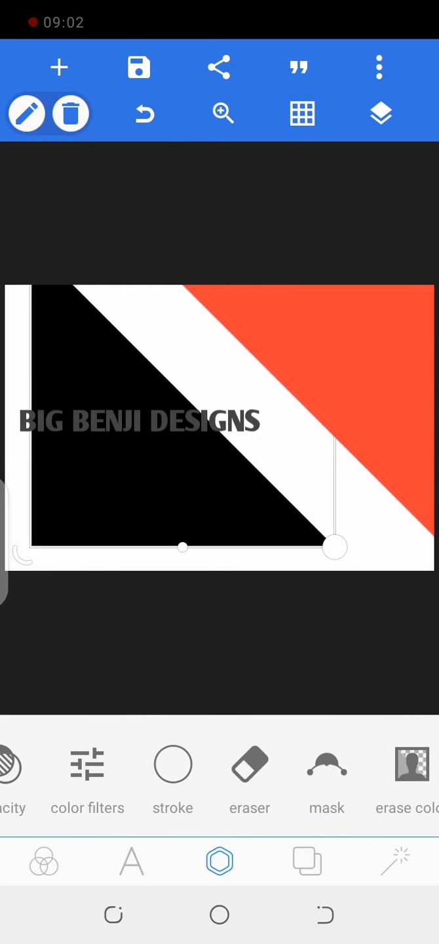
{"action": "left_click", "coordinate": [219, 67]}
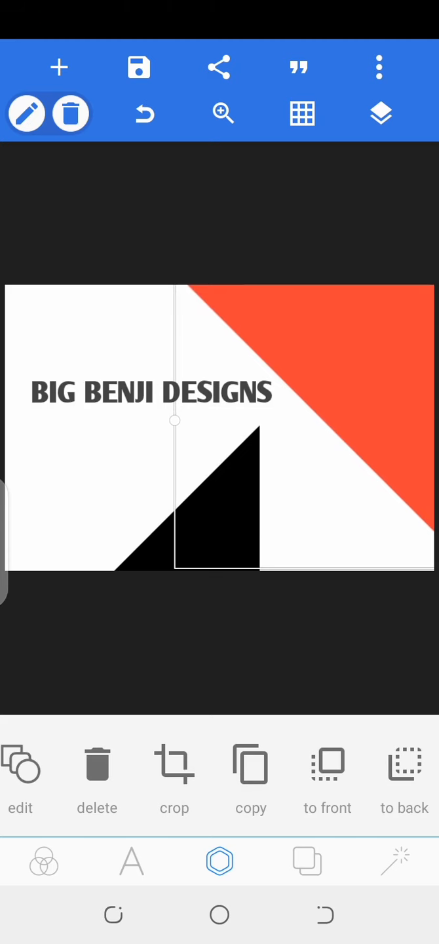
- Select the BIG BENJI DESIGNS layer and drag the heading slightly higher
{"action": "left_click", "coordinate": [381, 113]}
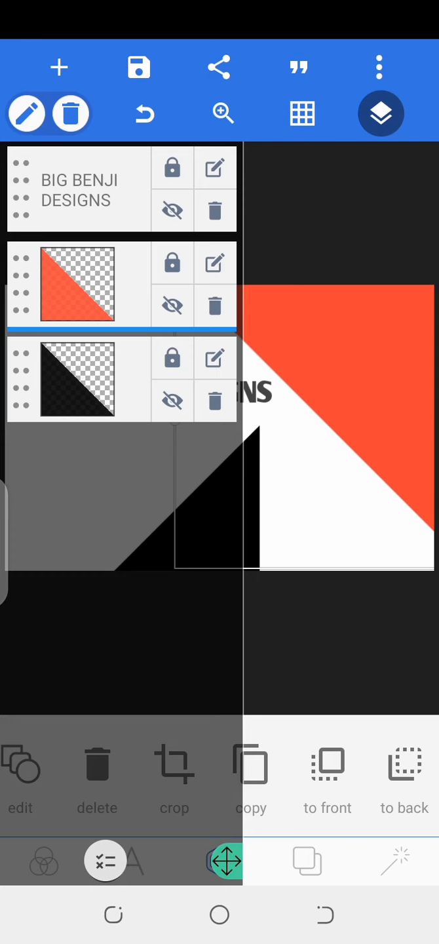
{"action": "left_click", "coordinate": [380, 113]}
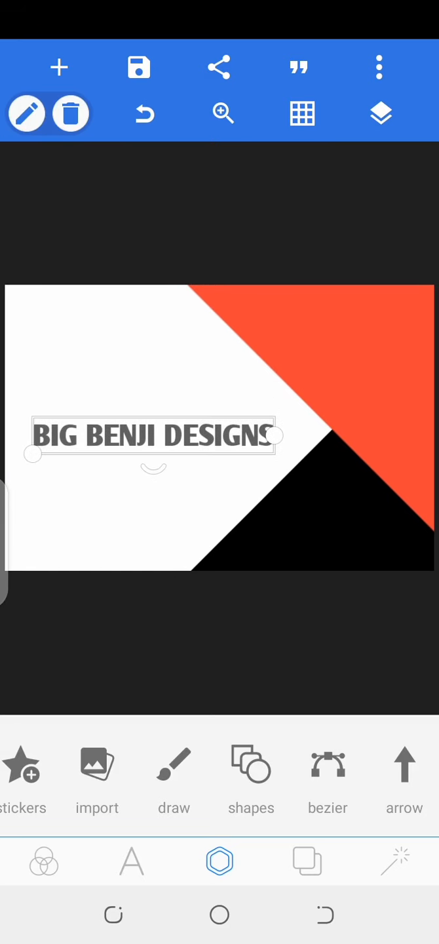
{"action": "left_click_drag", "start_coordinate": [154, 437], "coordinate": [154, 410]}
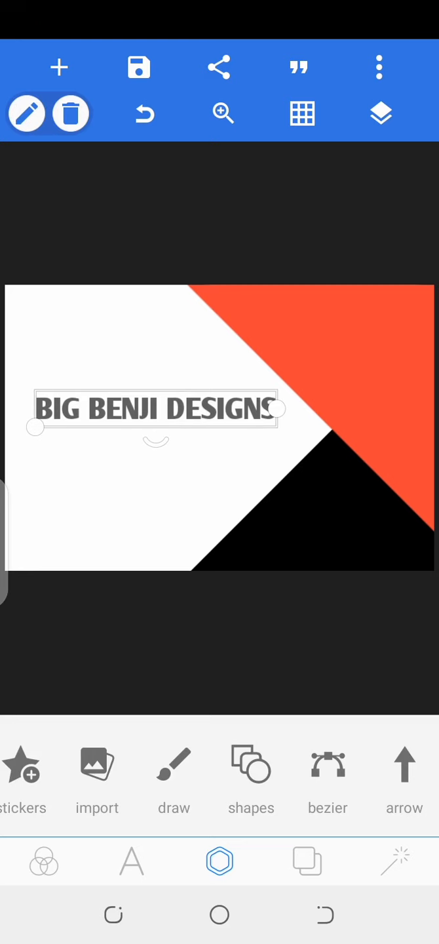
{"action": "left_click_drag", "start_coordinate": [154, 409], "coordinate": [173, 420]}
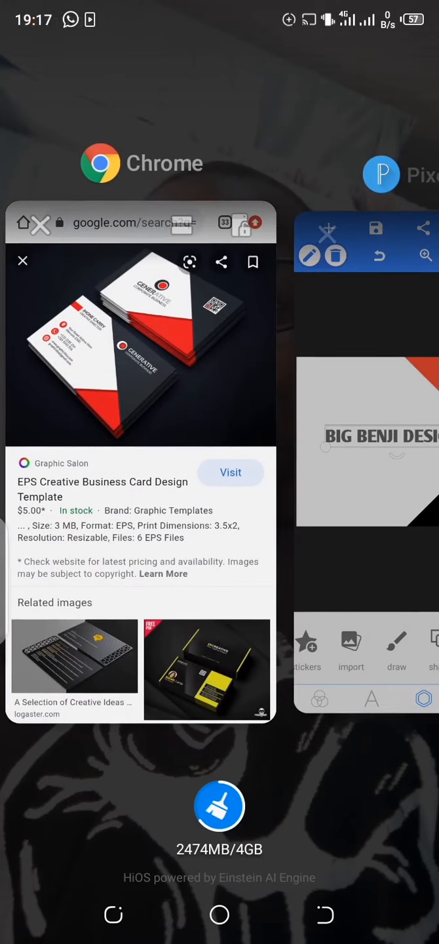
- Shrink the imported Big Benji Studios logo into a small badge above the heading
{"action": "left_click", "coordinate": [365, 439]}
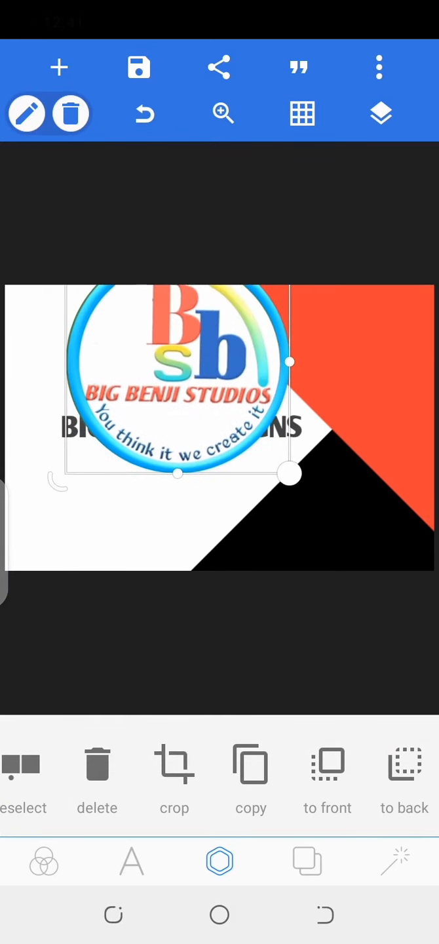
{"action": "left_click_drag", "start_coordinate": [290, 473], "coordinate": [216, 423]}
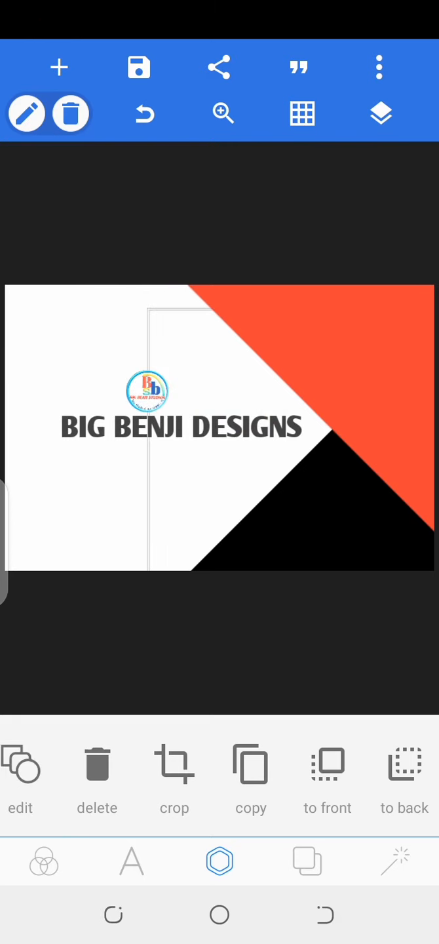
{"action": "left_click", "coordinate": [146, 394]}
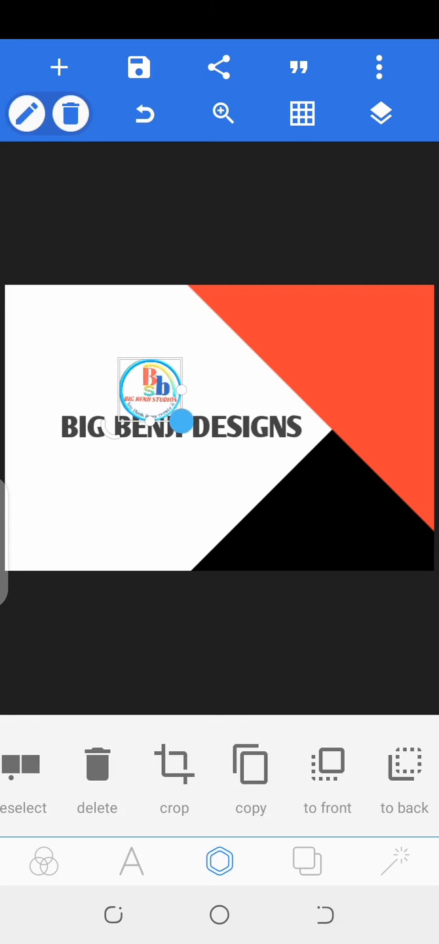
{"action": "left_click_drag", "start_coordinate": [184, 423], "coordinate": [150, 393]}
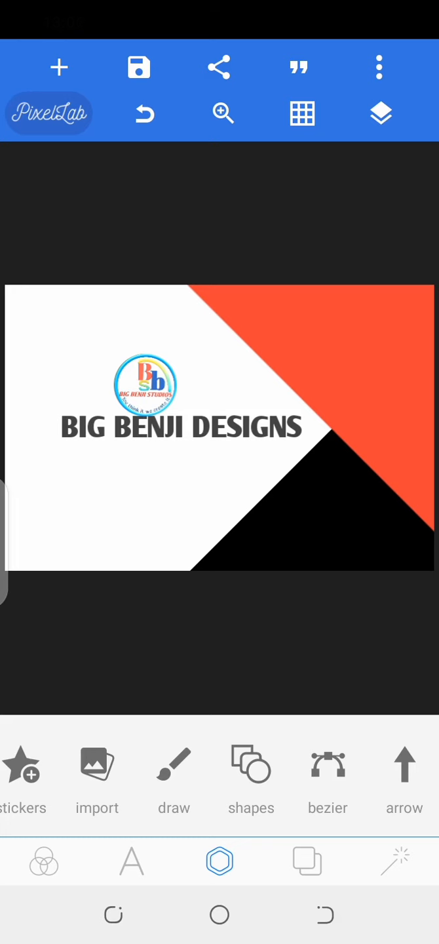
- Set the background to a cream patch cropped from the Community Career Academy photo
{"action": "left_click", "coordinate": [307, 861]}
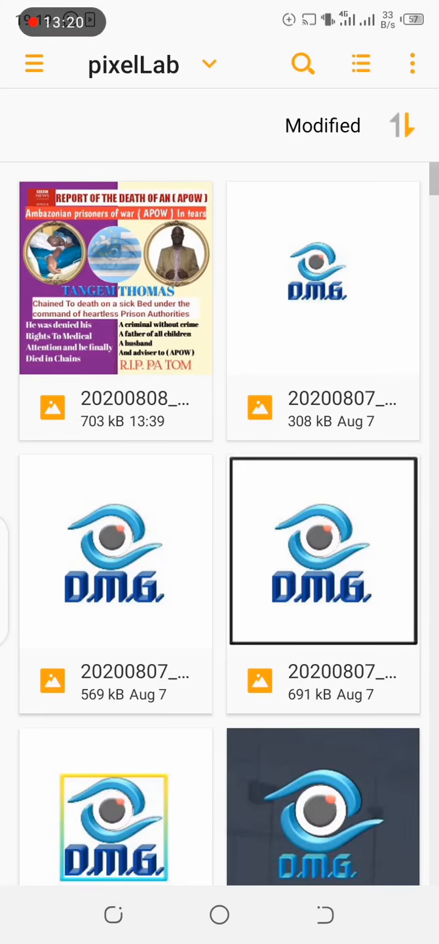
{"action": "scroll", "scroll_direction": "down", "scroll_amount": 3}
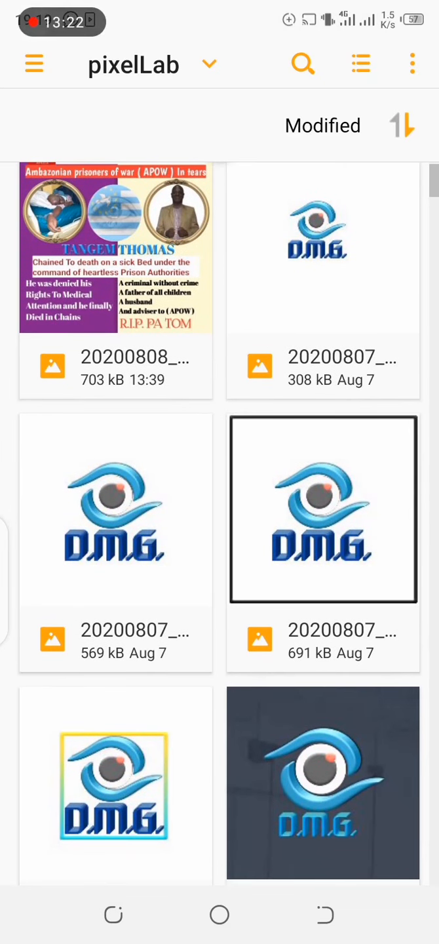
{"action": "scroll", "scroll_direction": "down", "scroll_amount": 3}
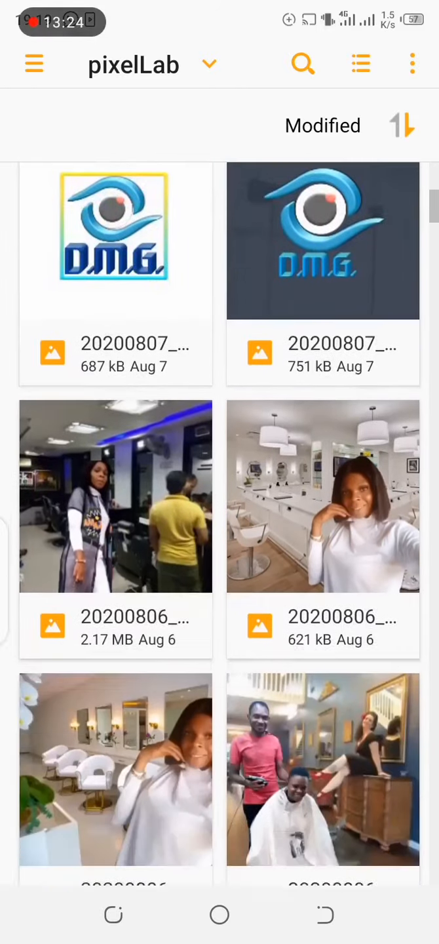
{"action": "scroll", "scroll_direction": "down", "scroll_amount": 3}
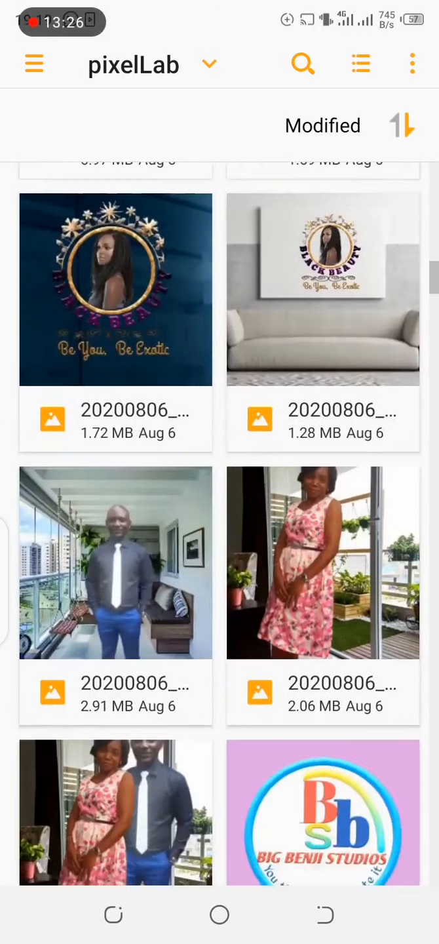
{"action": "scroll", "scroll_direction": "down", "scroll_amount": 3}
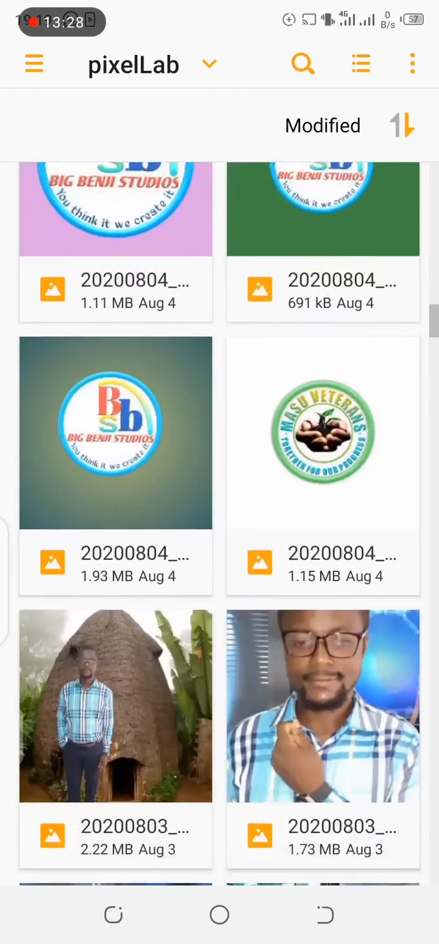
{"action": "scroll", "scroll_direction": "down", "scroll_amount": 3}
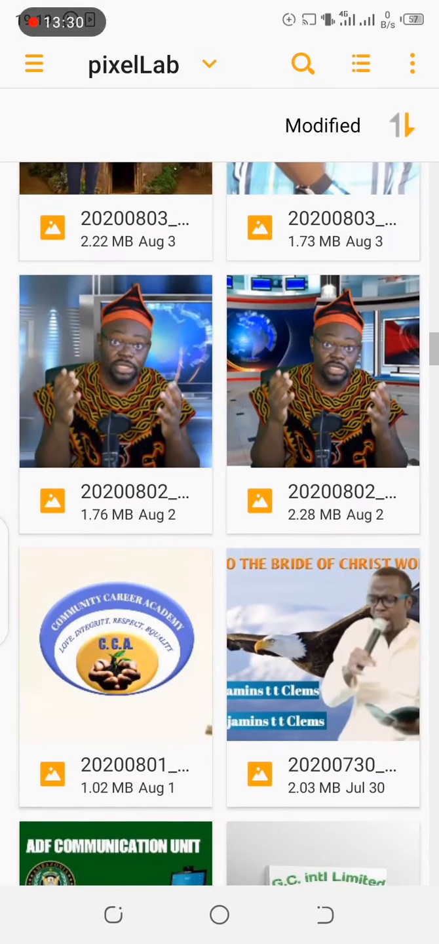
{"action": "left_click", "coordinate": [116, 646]}
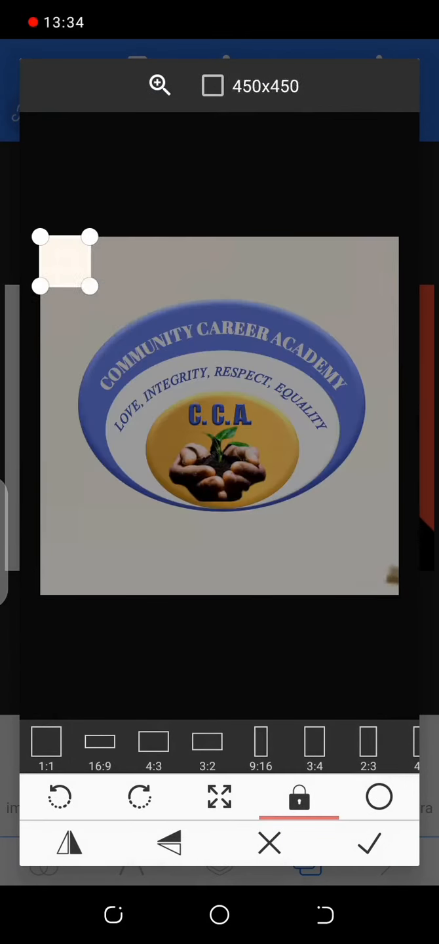
{"action": "left_click", "coordinate": [370, 843]}
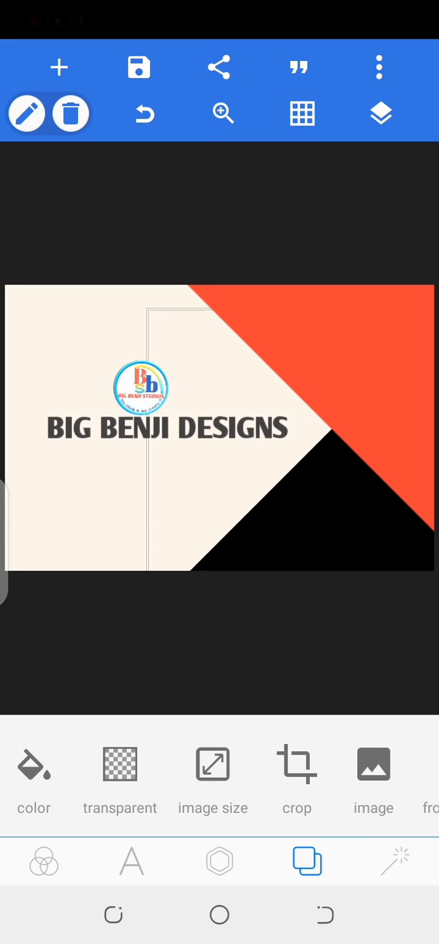
- Make BIG BENJI DESIGNS blue with an embossed 3D look, nudge the logo, and add a text item
{"action": "left_click", "coordinate": [168, 427]}
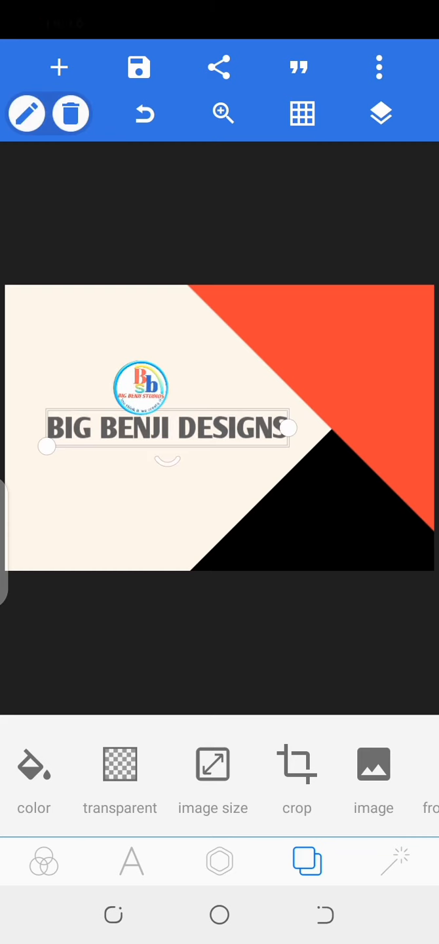
{"action": "left_click", "coordinate": [131, 861]}
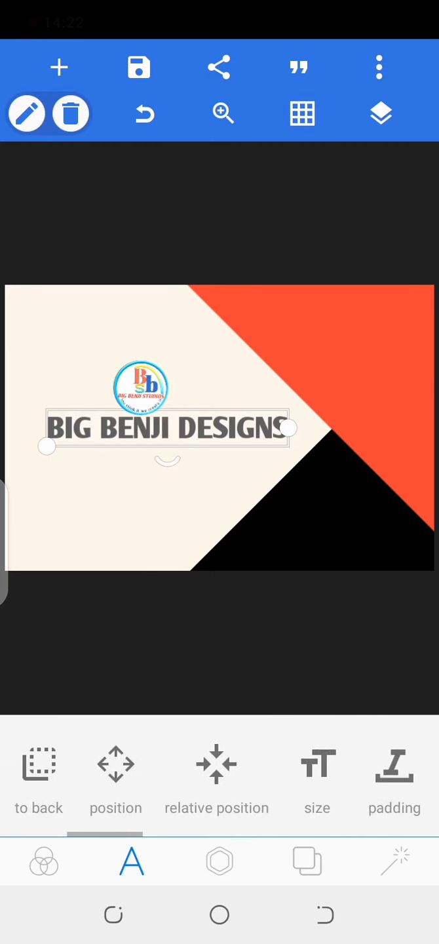
{"action": "scroll", "scroll_direction": "left", "scroll_amount": 3}
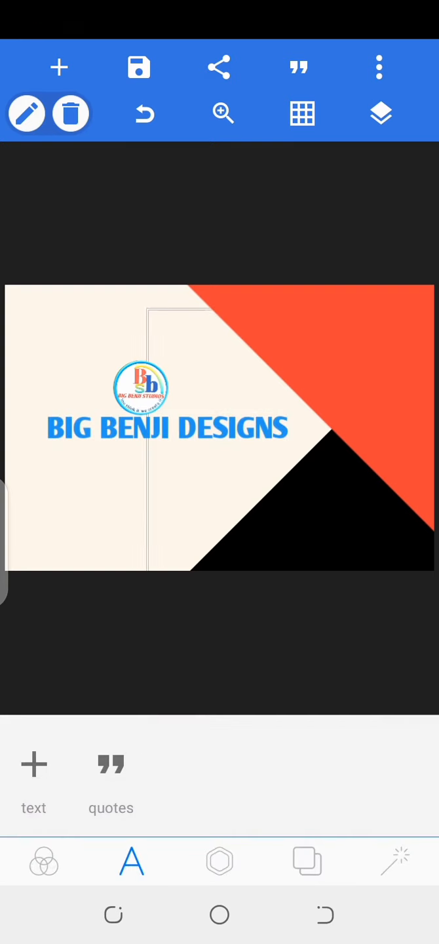
{"action": "left_click", "coordinate": [168, 429]}
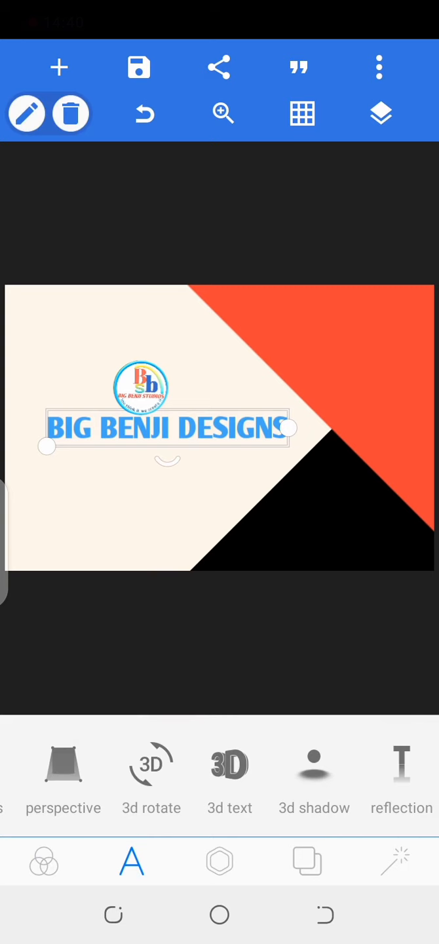
{"action": "scroll", "scroll_direction": "left", "scroll_amount": 3}
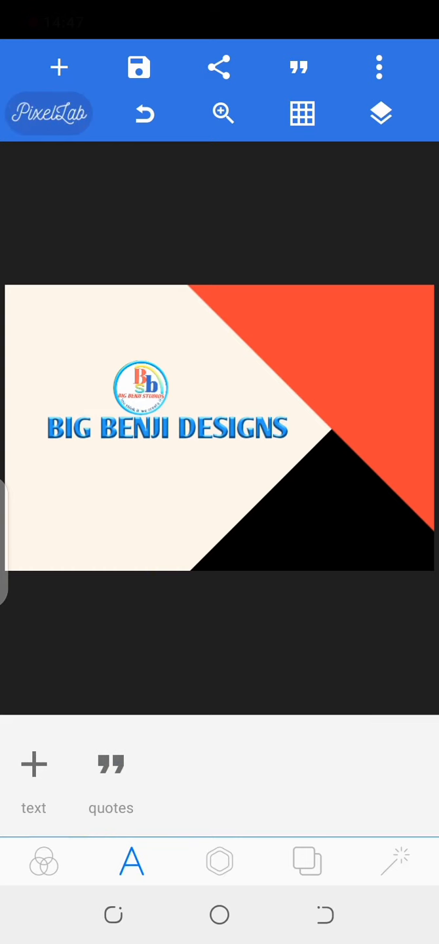
{"action": "left_click", "coordinate": [141, 390]}
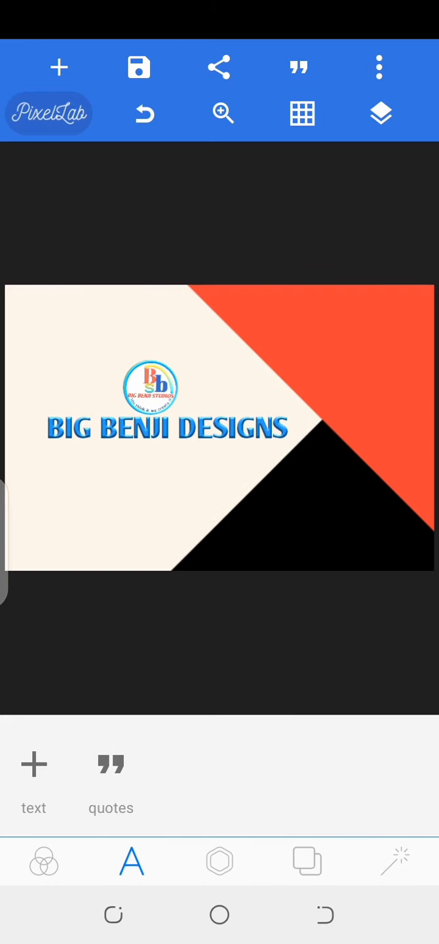
{"action": "left_click", "coordinate": [34, 764]}
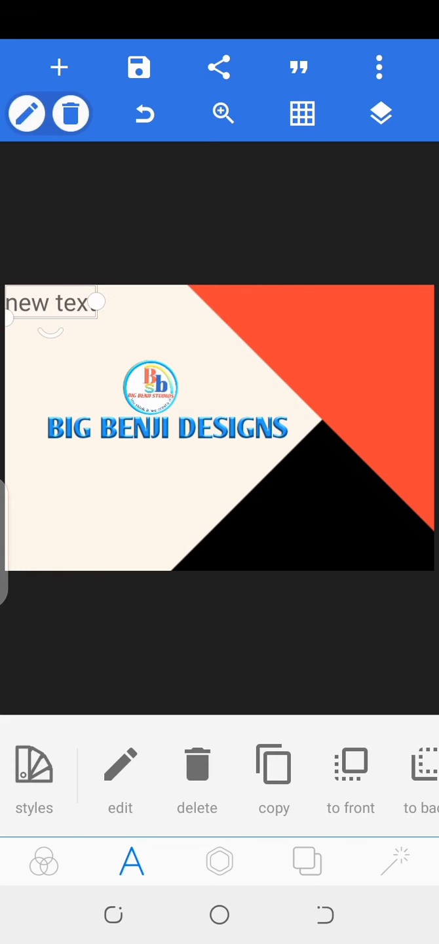
- Turn the new text into the contact e-mail and place it under BIG BENJI DESIGNS
{"action": "left_click", "coordinate": [121, 764]}
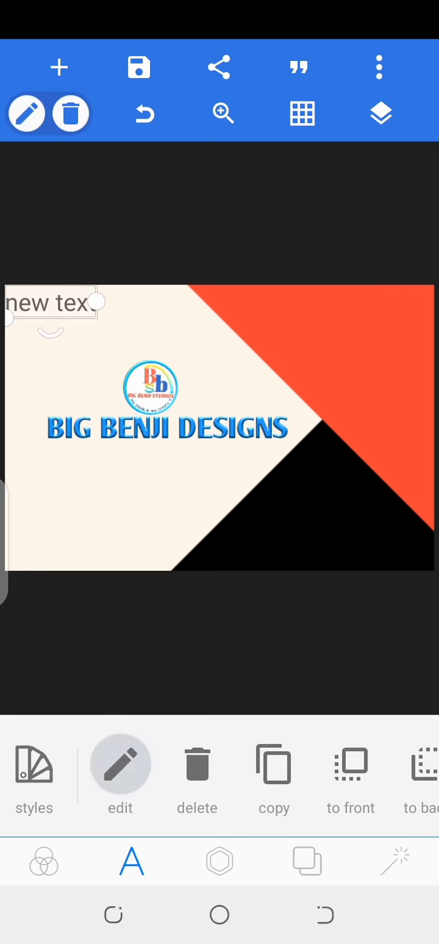
{"action": "left_click", "coordinate": [120, 764]}
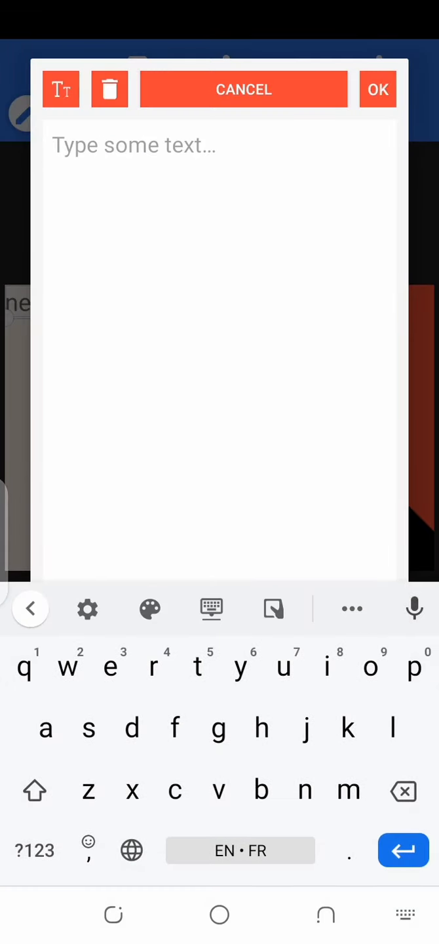
{"action": "type", "text": "c"}
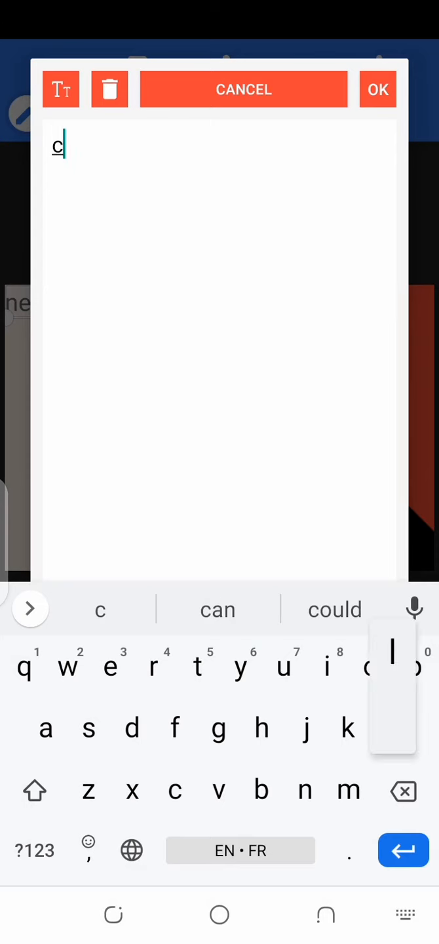
{"action": "type", "text": "lemst"}
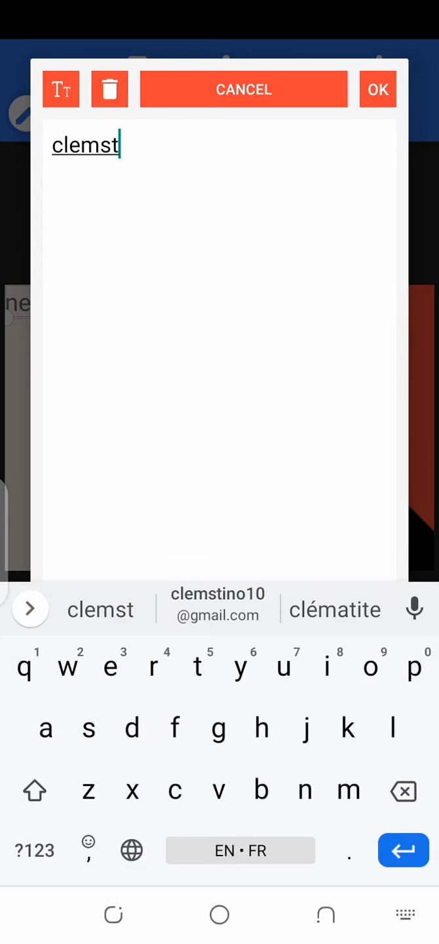
{"action": "left_click", "coordinate": [378, 89]}
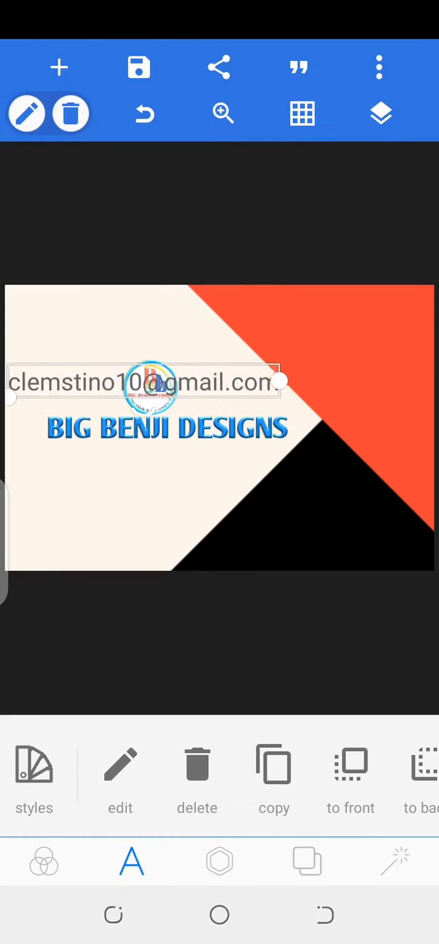
{"action": "left_click_drag", "start_coordinate": [141, 382], "coordinate": [193, 484]}
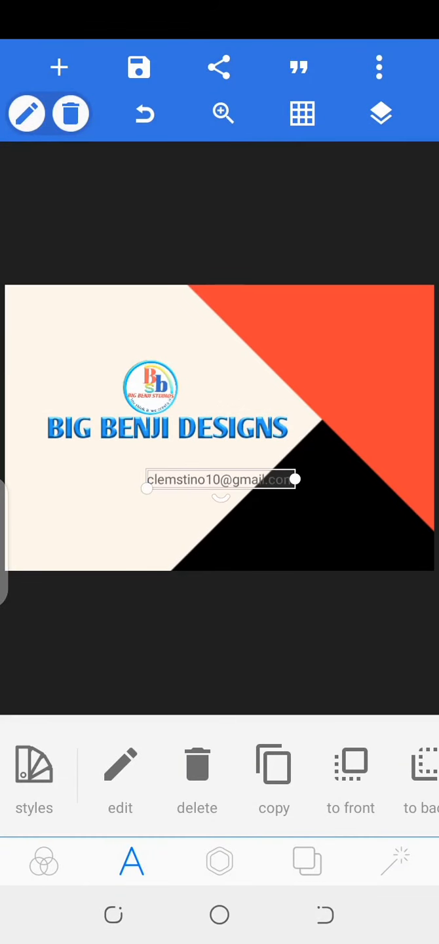
{"action": "left_click_drag", "start_coordinate": [220, 479], "coordinate": [125, 457]}
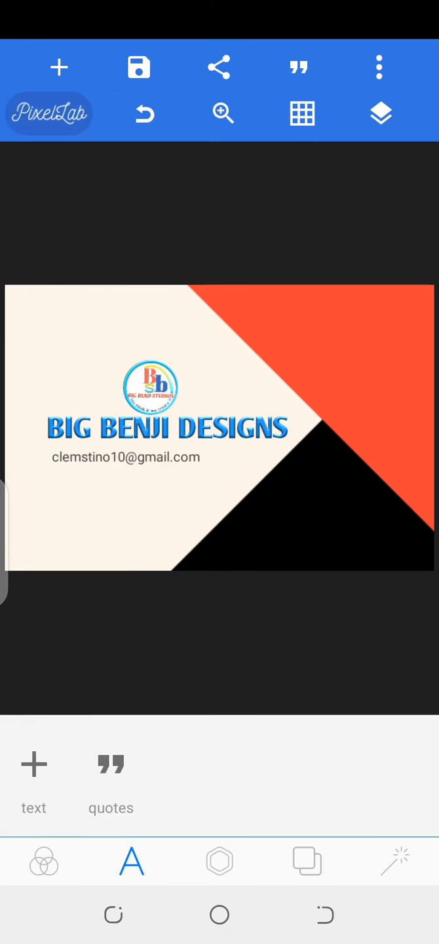
- Insert an envelope icon image, cropped with fixed proportions, for the email line
{"action": "left_click", "coordinate": [325, 916]}
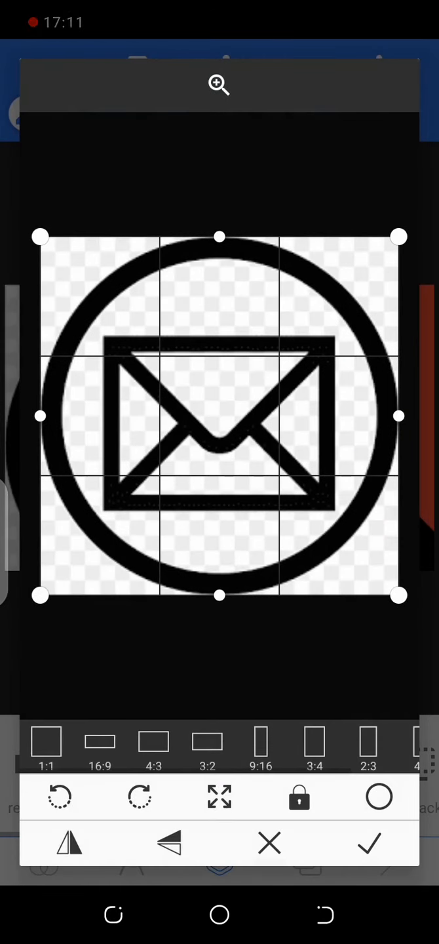
{"action": "left_click", "coordinate": [299, 798]}
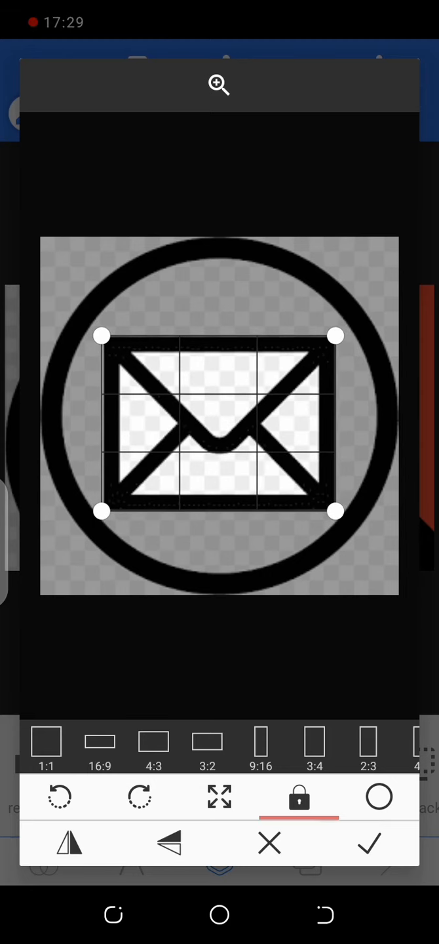
{"action": "left_click", "coordinate": [369, 844]}
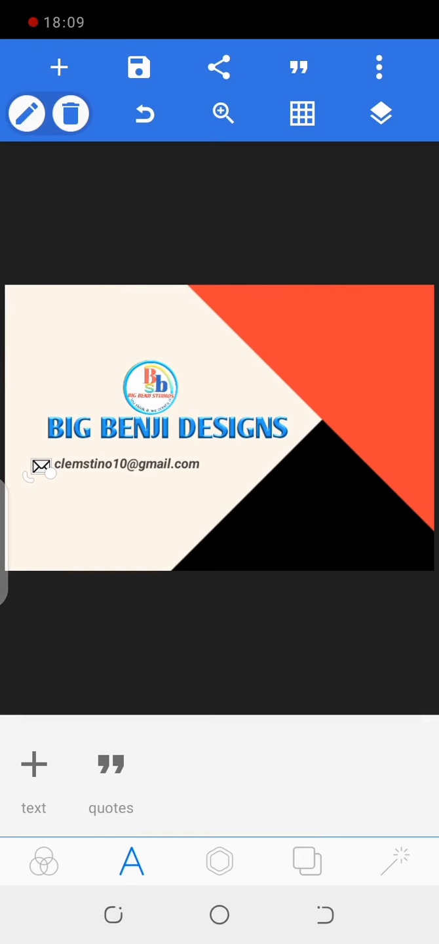
- Replace a new text item's placeholder with the phone number, bracketing the country code
{"action": "left_click", "coordinate": [33, 764]}
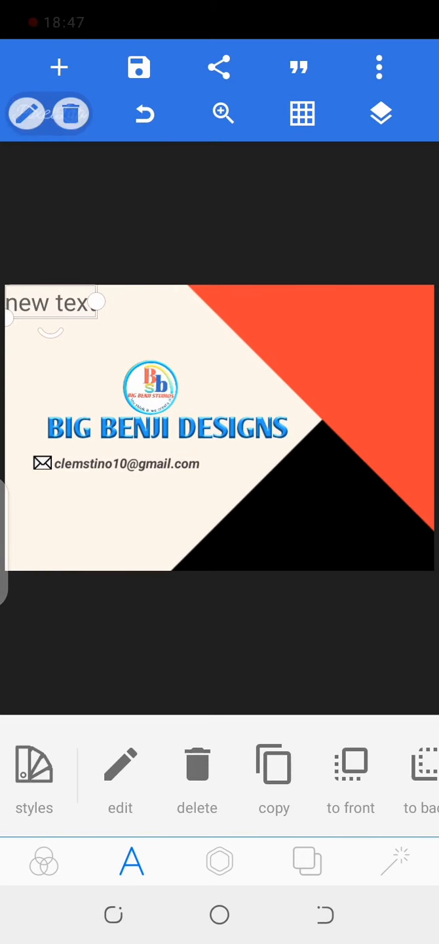
{"action": "left_click", "coordinate": [120, 777]}
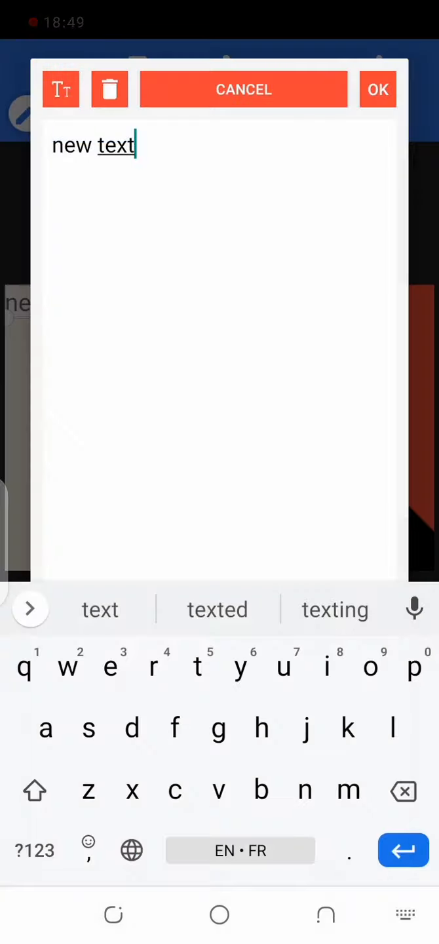
{"action": "left_click", "coordinate": [109, 89]}
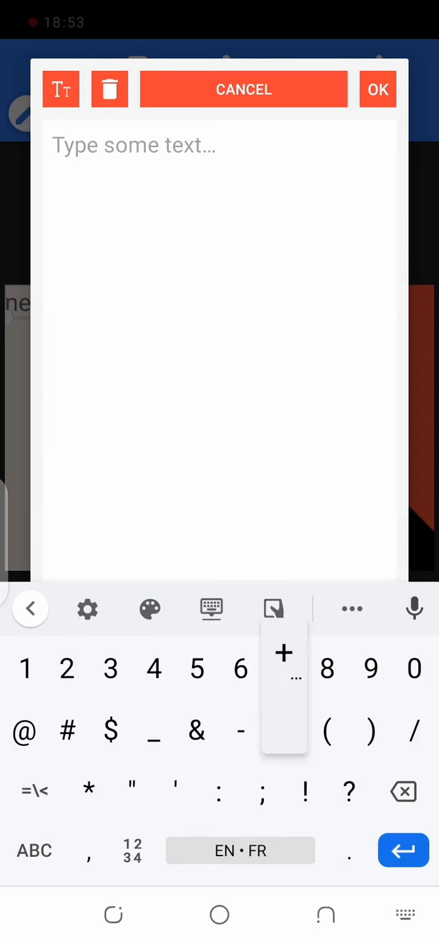
{"action": "type", "text": "237"}
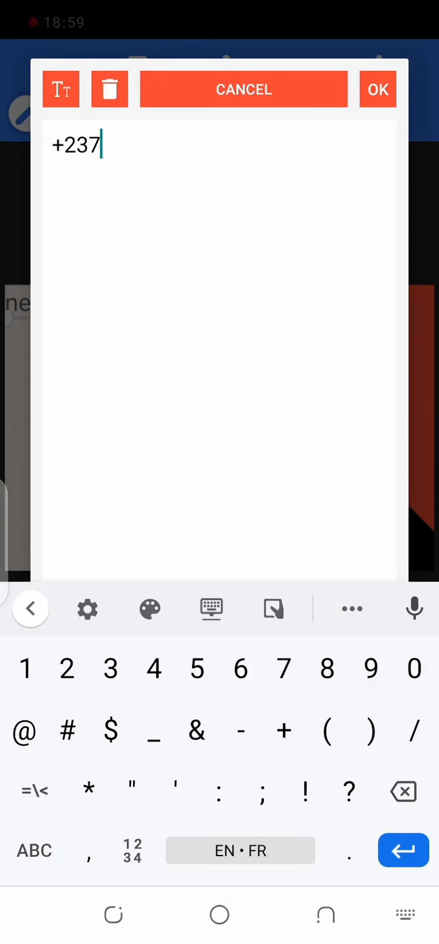
{"action": "left_click", "coordinate": [60, 144]}
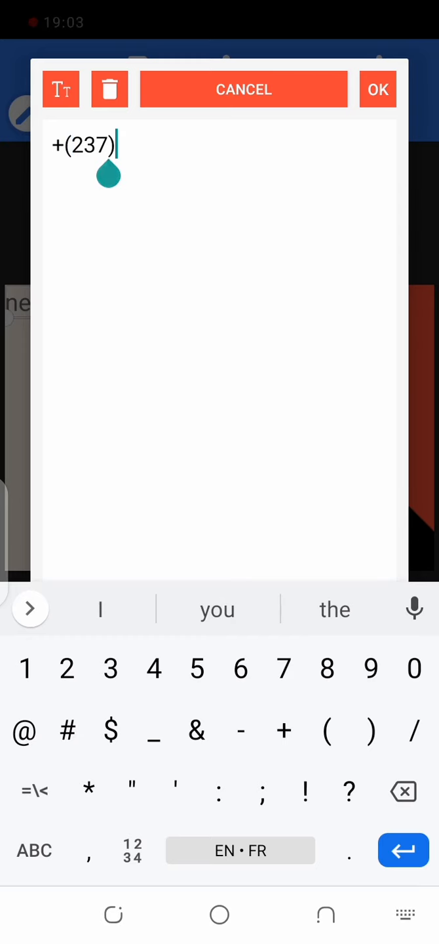
{"action": "type", "text": "6"}
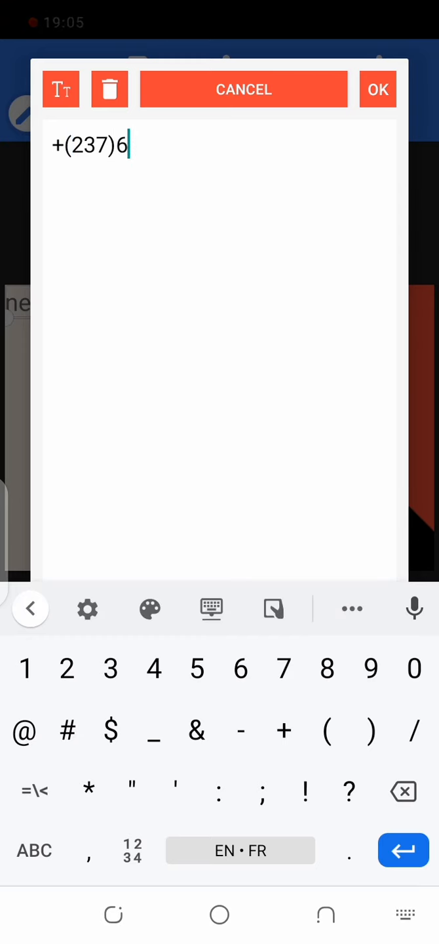
{"action": "type", "text": "59"}
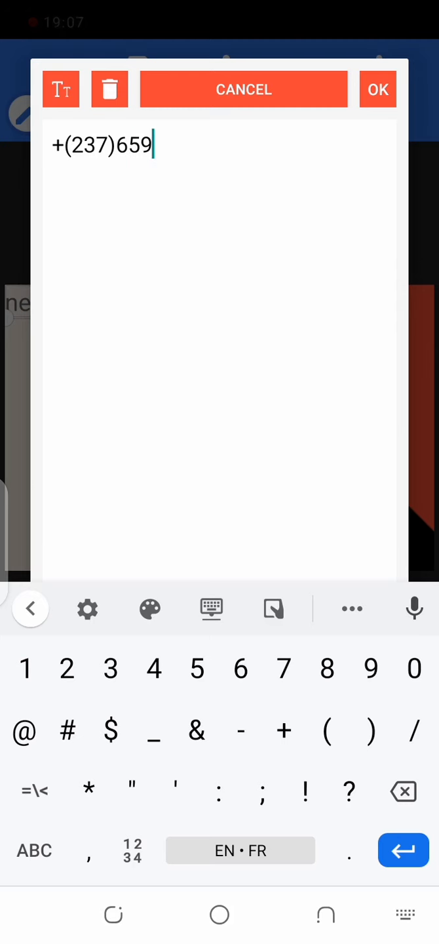
{"action": "type", "text": "4"}
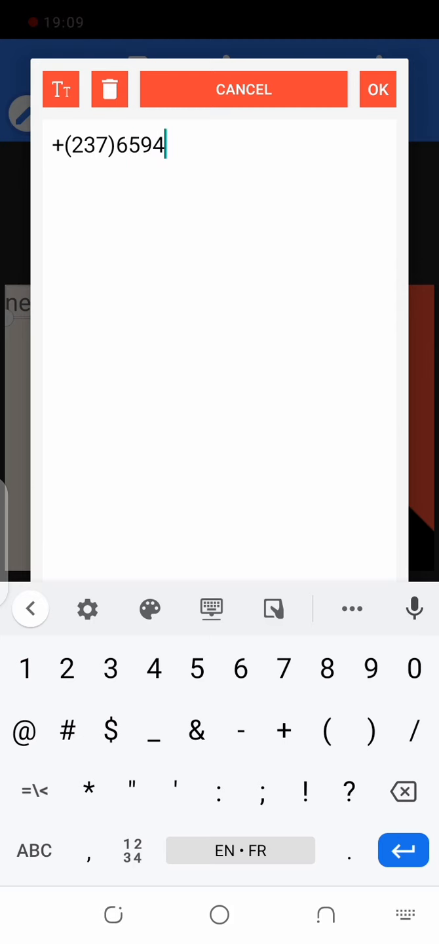
{"action": "type", "text": "77016"}
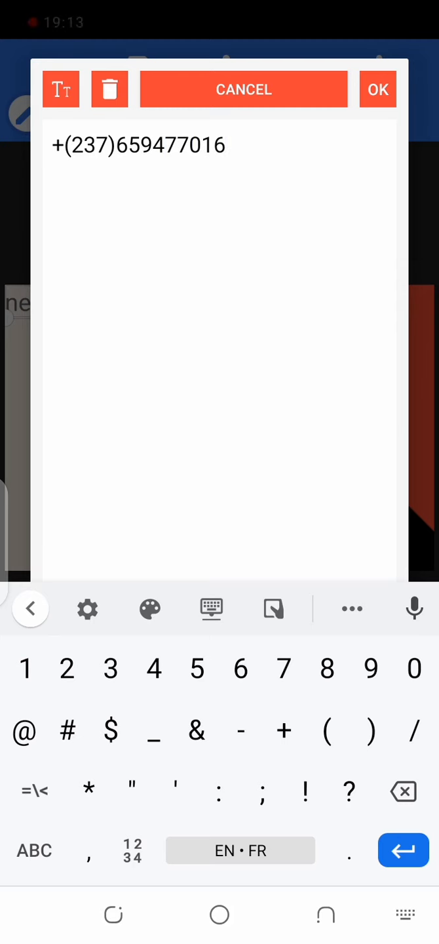
{"action": "left_click", "coordinate": [189, 145]}
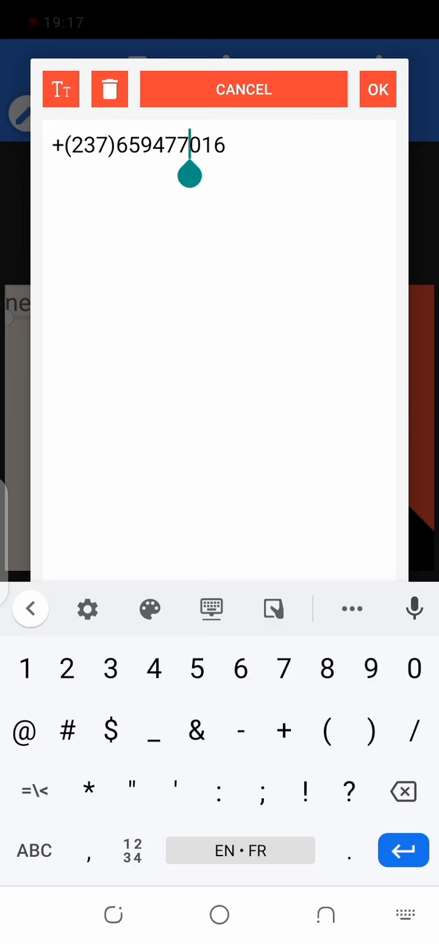
{"action": "left_click", "coordinate": [377, 89]}
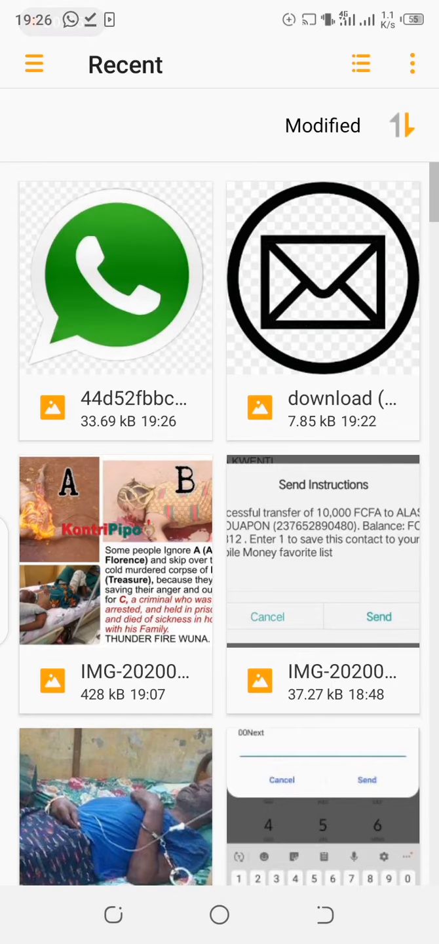
- Crop the WhatsApp icon to a square circle and add it beside the phone number
{"action": "left_click", "coordinate": [116, 277]}
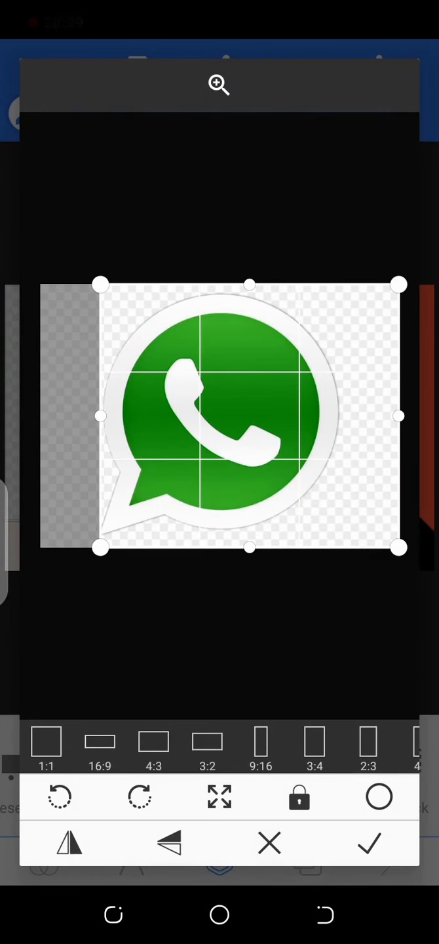
{"action": "left_click_drag", "start_coordinate": [400, 417], "coordinate": [341, 417]}
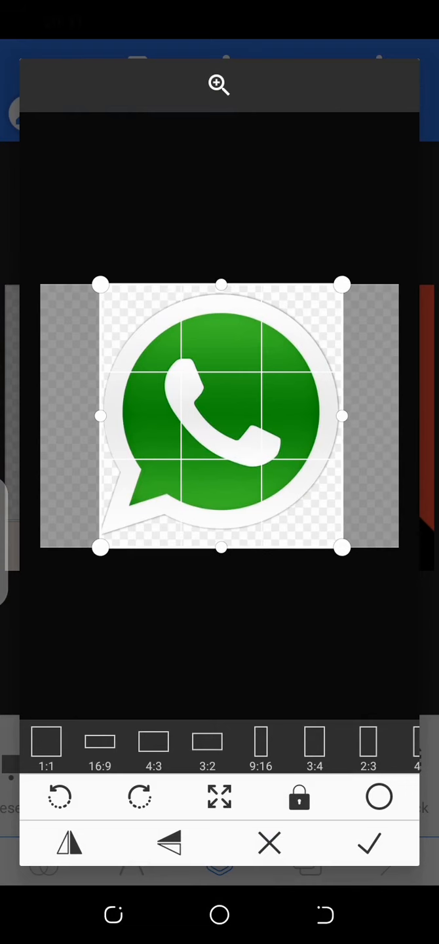
{"action": "left_click", "coordinate": [378, 798]}
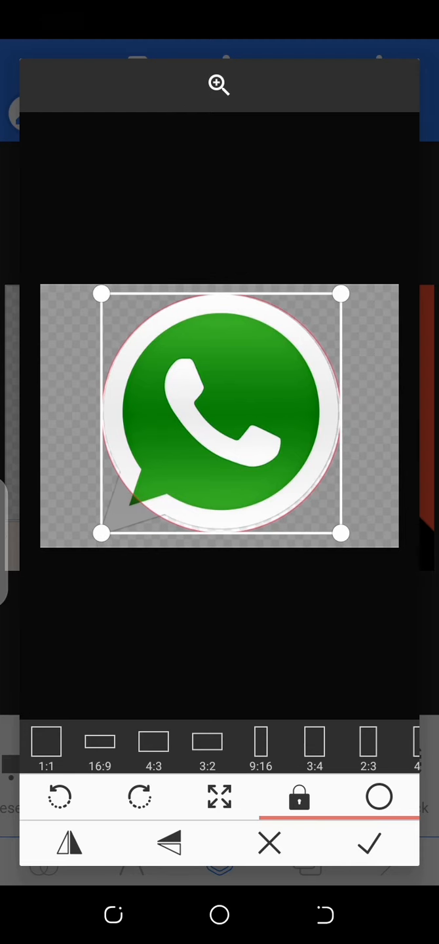
{"action": "left_click", "coordinate": [369, 843]}
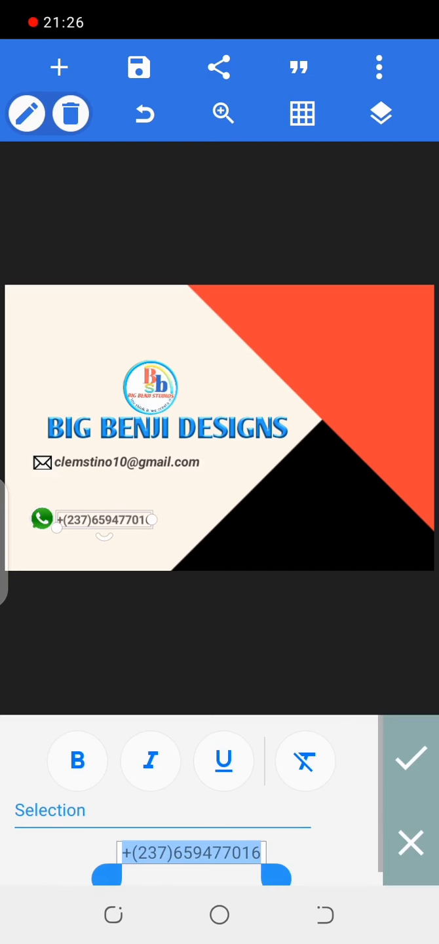
- Make the phone number bold italic and move the email text with its envelope icon down
{"action": "left_click", "coordinate": [411, 760]}
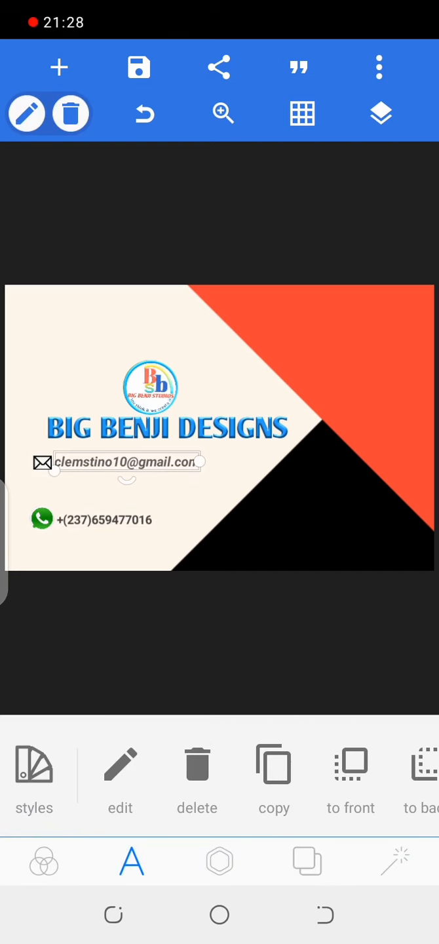
{"action": "left_click", "coordinate": [381, 114]}
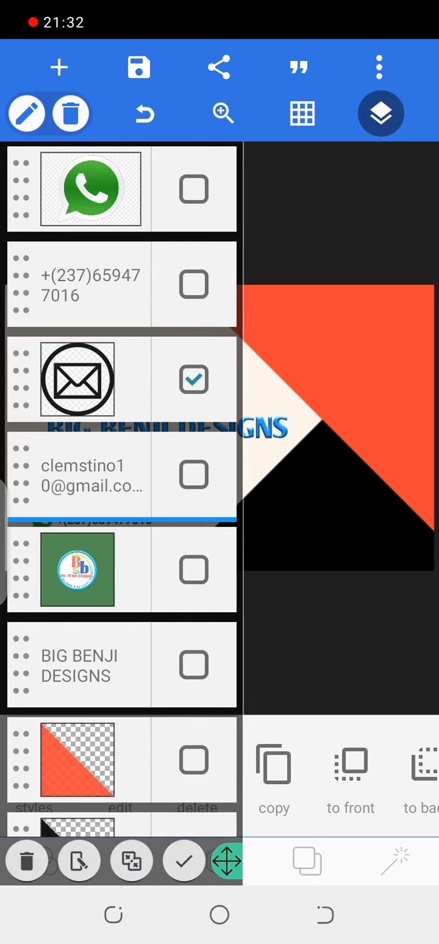
{"action": "left_click", "coordinate": [194, 475]}
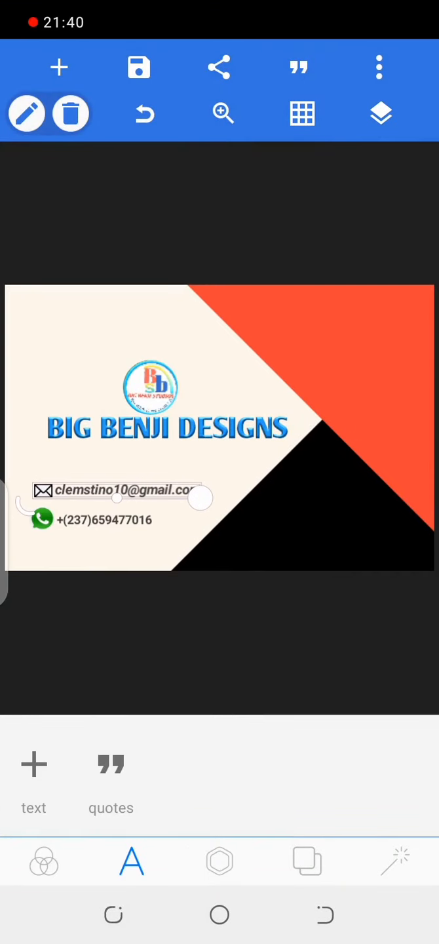
{"action": "left_click", "coordinate": [102, 518]}
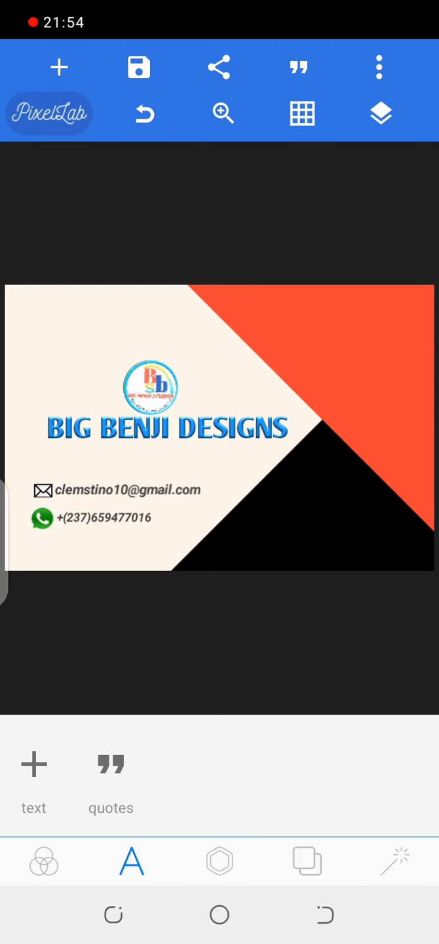
- Select the phone number and WhatsApp icon in Layers and align them as one row
{"action": "left_click", "coordinate": [381, 114]}
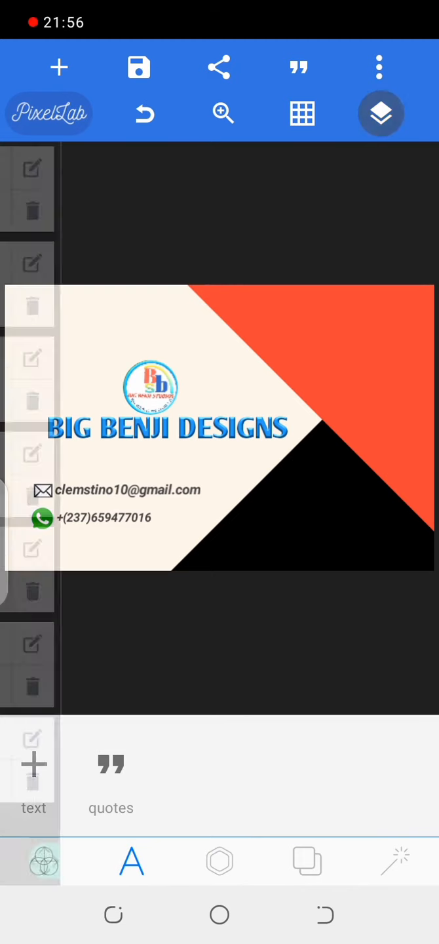
{"action": "left_click", "coordinate": [381, 114]}
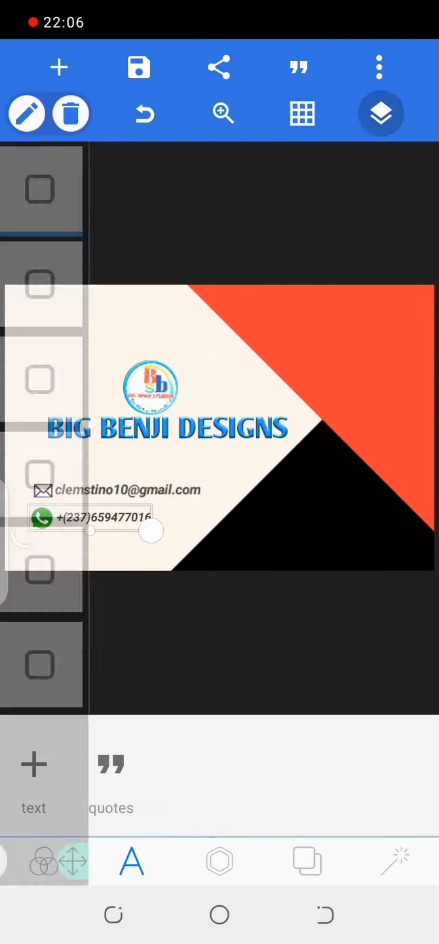
{"action": "left_click", "coordinate": [380, 114]}
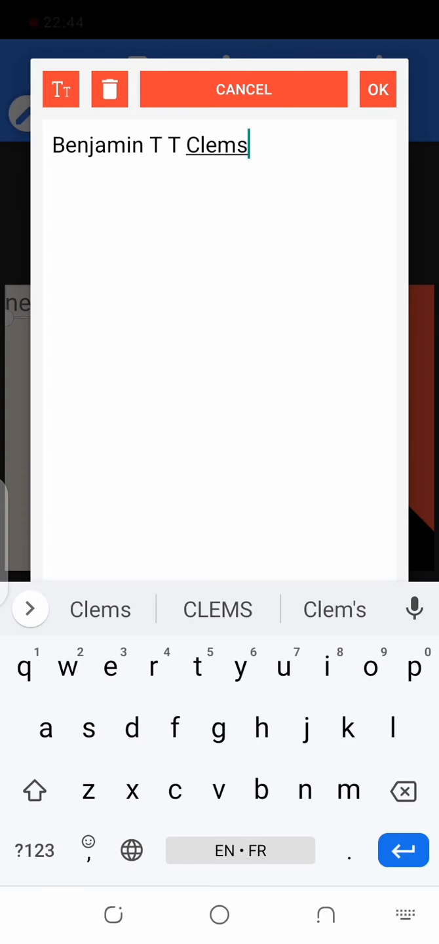
- Confirm the typed owner's name as a new text item on the card
{"action": "left_click", "coordinate": [377, 89]}
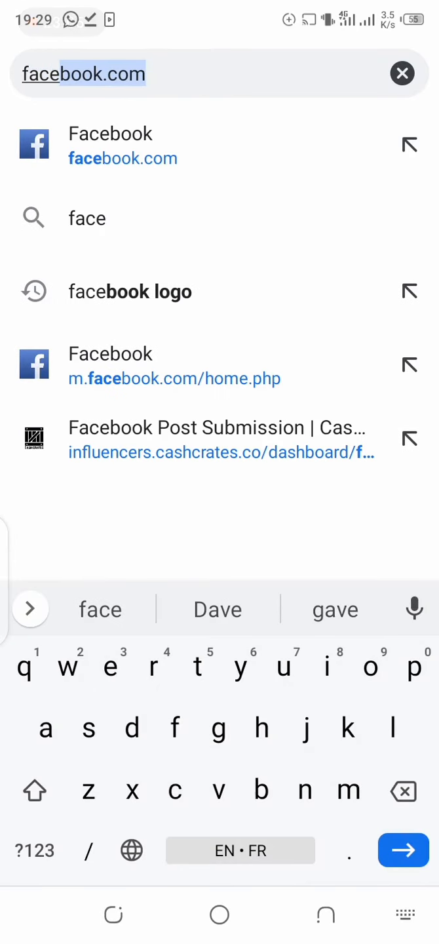
- Download the round Facebook logo from the 'facebook logo' image results
{"action": "left_click", "coordinate": [129, 292]}
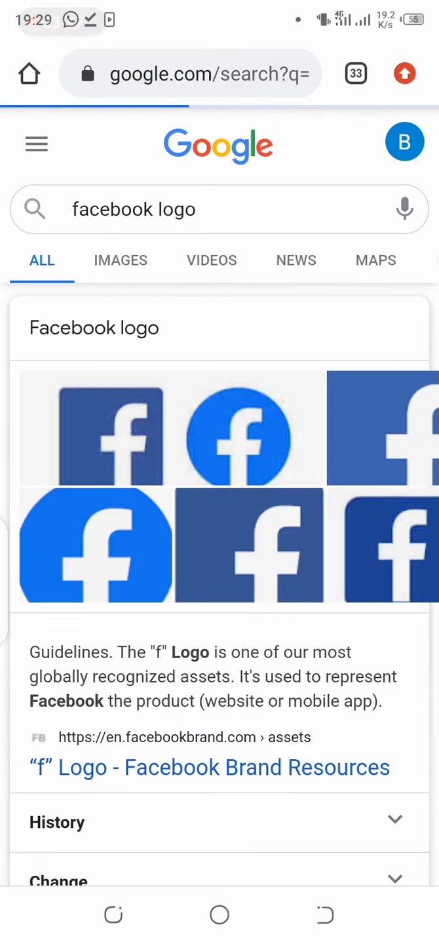
{"action": "left_click", "coordinate": [120, 260]}
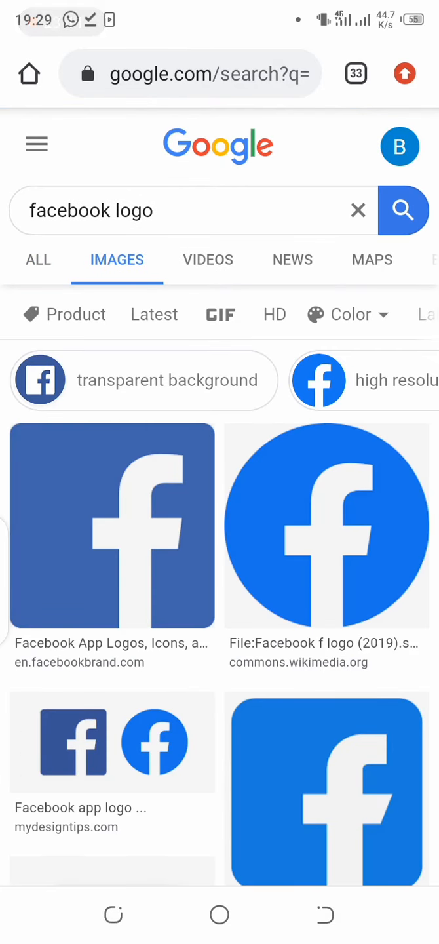
{"action": "left_click", "coordinate": [326, 528]}
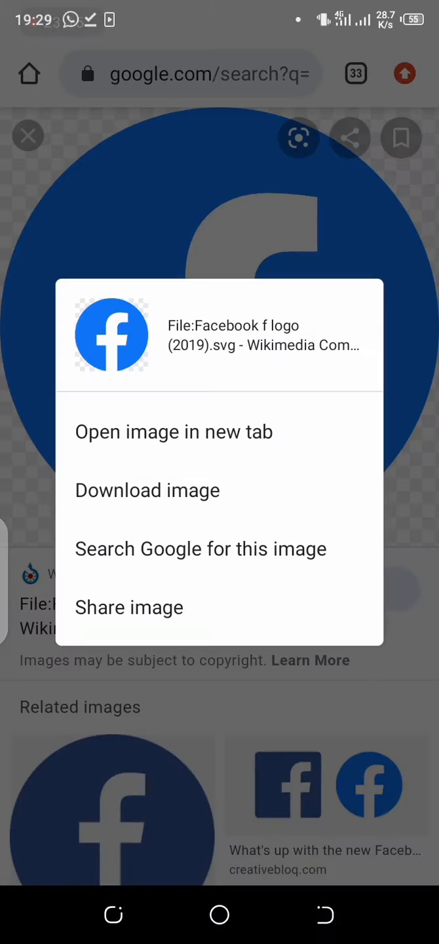
{"action": "left_click", "coordinate": [147, 490]}
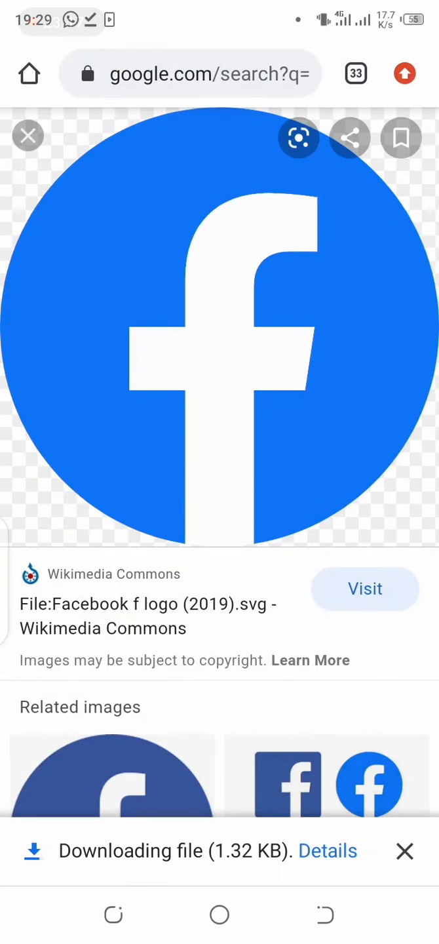
- Search images for 'instagram logo' and download the Instagram logo
{"action": "left_click", "coordinate": [190, 73]}
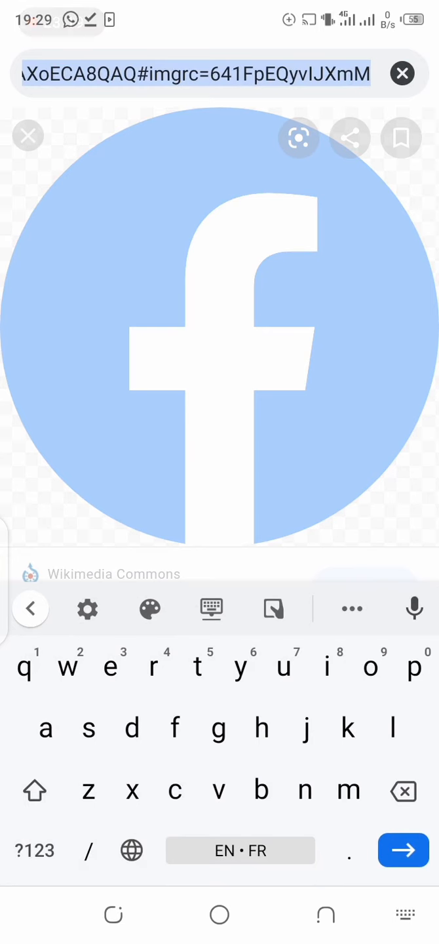
{"action": "left_click", "coordinate": [402, 73]}
{"action": "type", "text": "inst"}
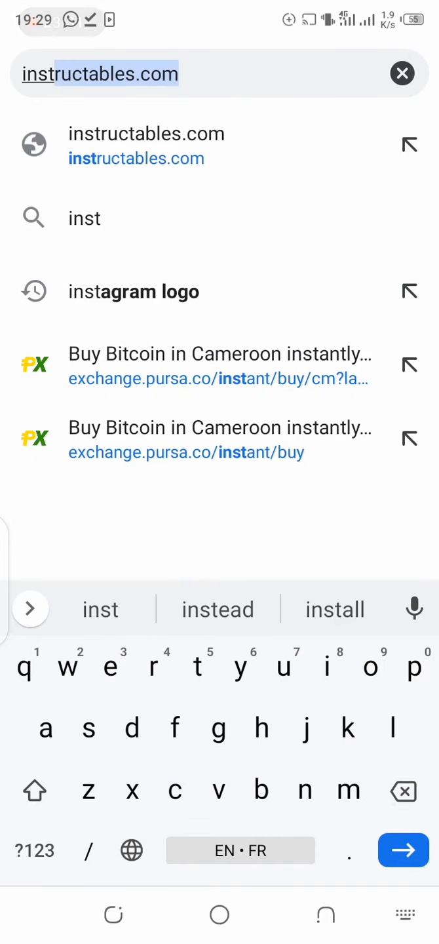
{"action": "left_click", "coordinate": [134, 291]}
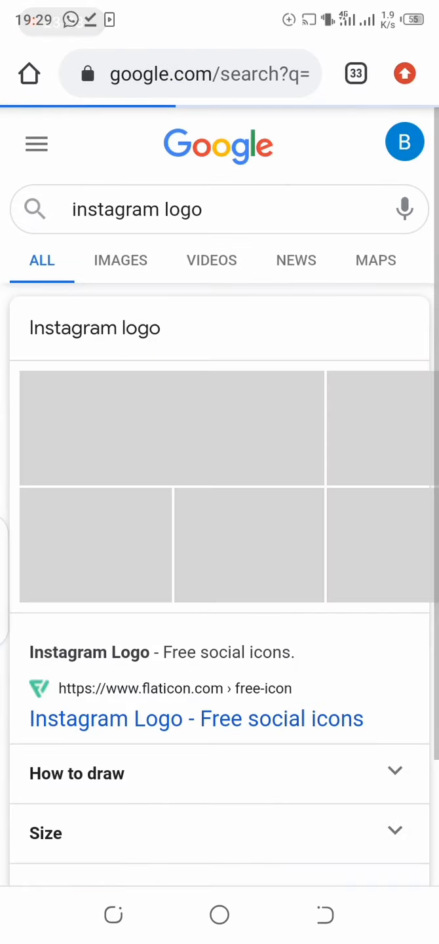
{"action": "left_click", "coordinate": [121, 261]}
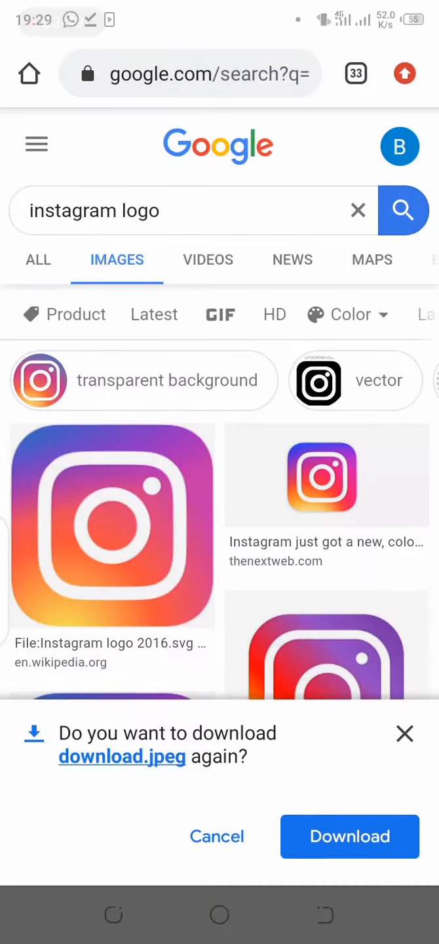
{"action": "left_click", "coordinate": [350, 836]}
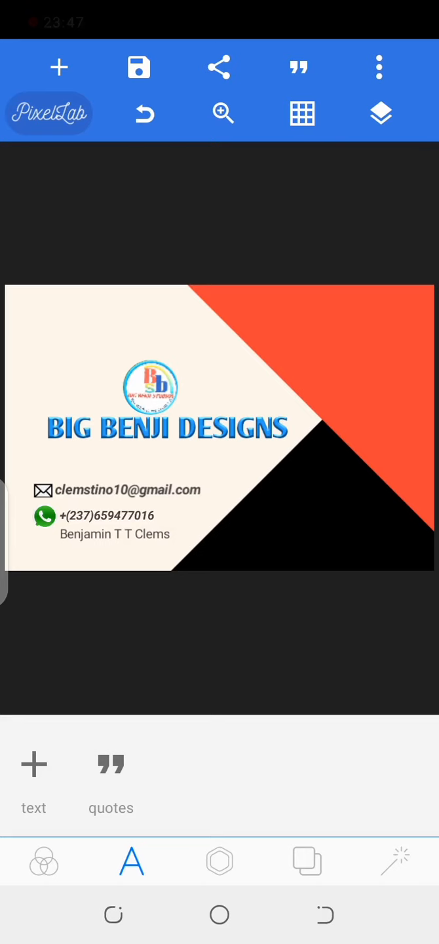
- Import an image onto the card, then remove the wrongly imported WhatsApp image
{"action": "left_click", "coordinate": [218, 861]}
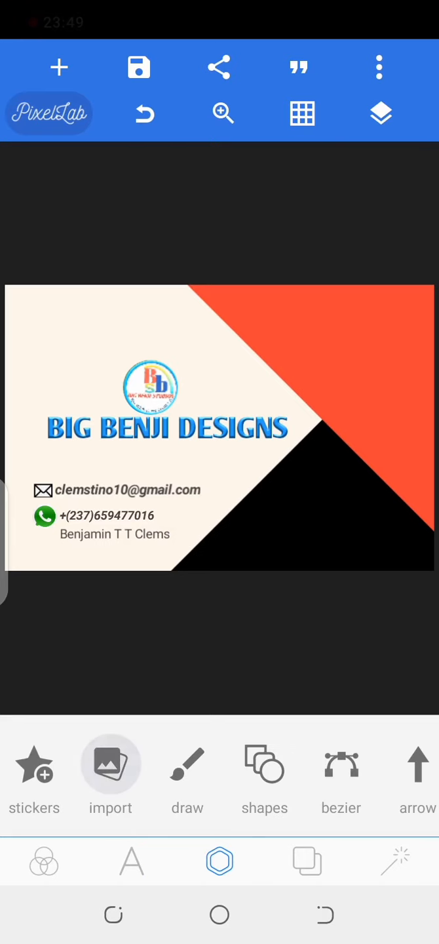
{"action": "left_click", "coordinate": [110, 764]}
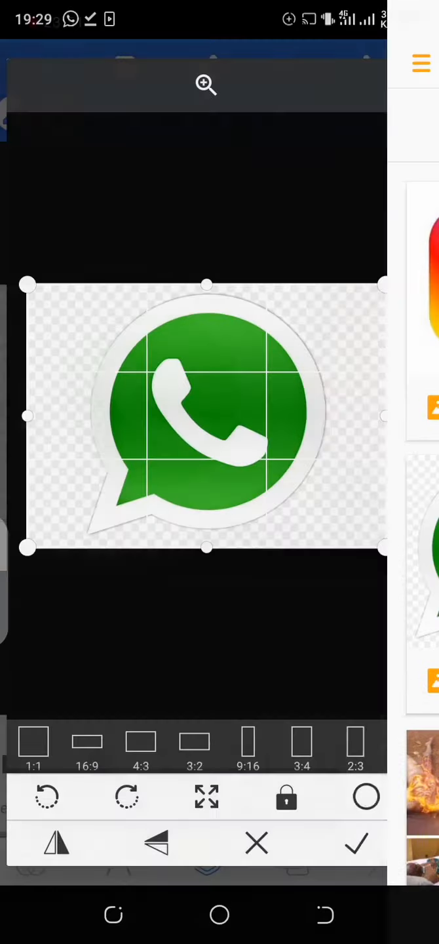
{"action": "left_click", "coordinate": [357, 844]}
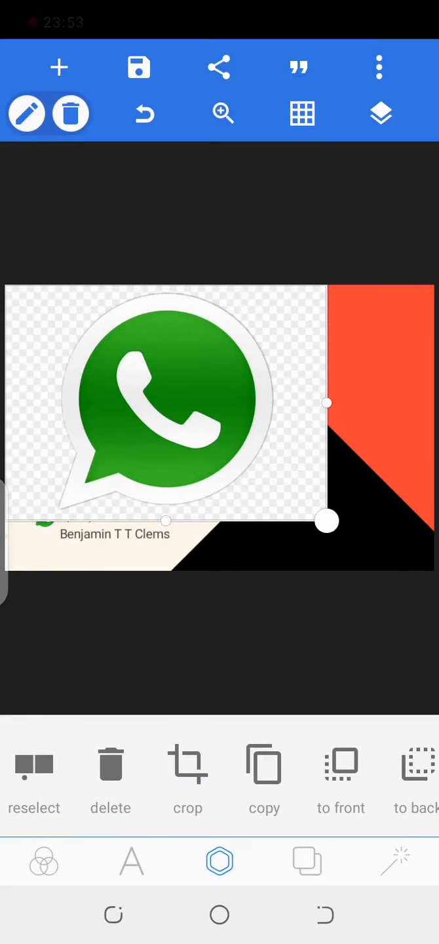
{"action": "left_click", "coordinate": [110, 780]}
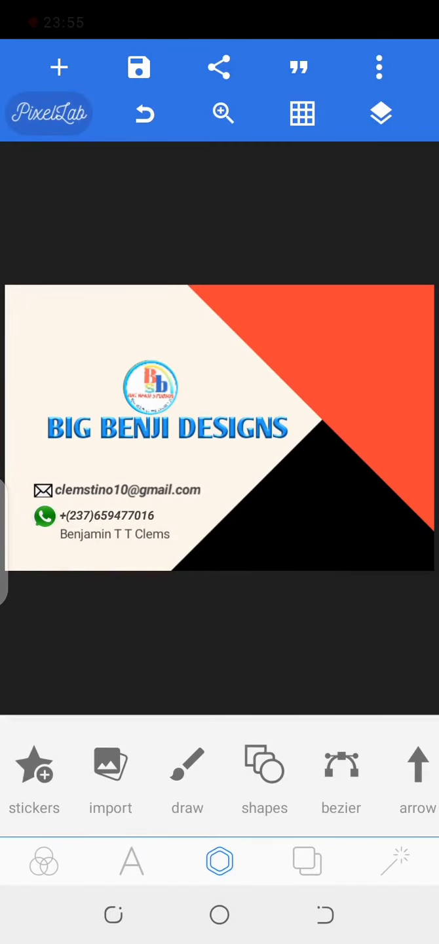
- Import the downloaded Instagram logo with a fixed-proportion crop
{"action": "left_click", "coordinate": [307, 862]}
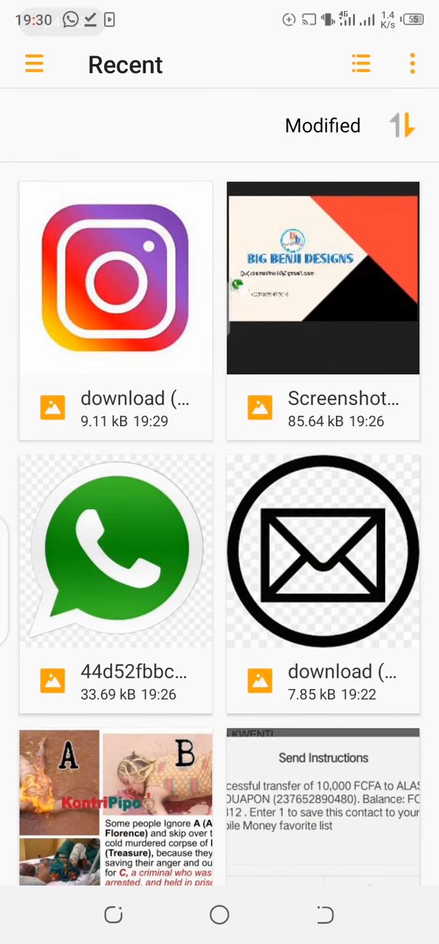
{"action": "left_click", "coordinate": [116, 278]}
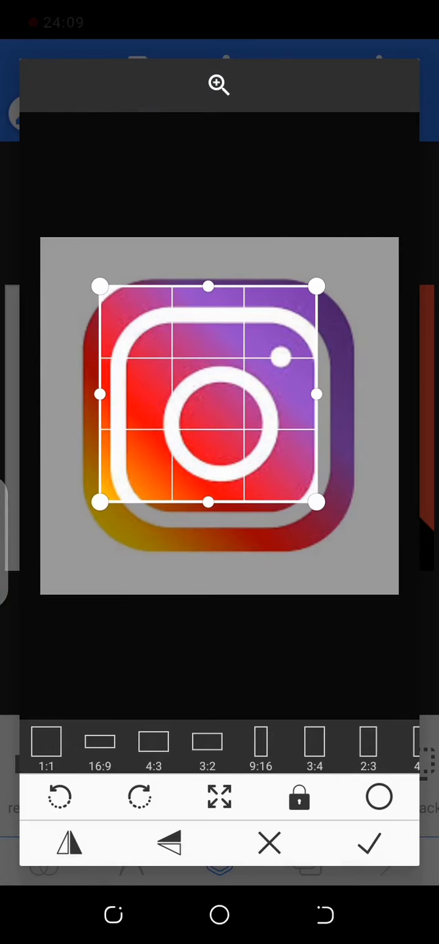
{"action": "left_click", "coordinate": [299, 797]}
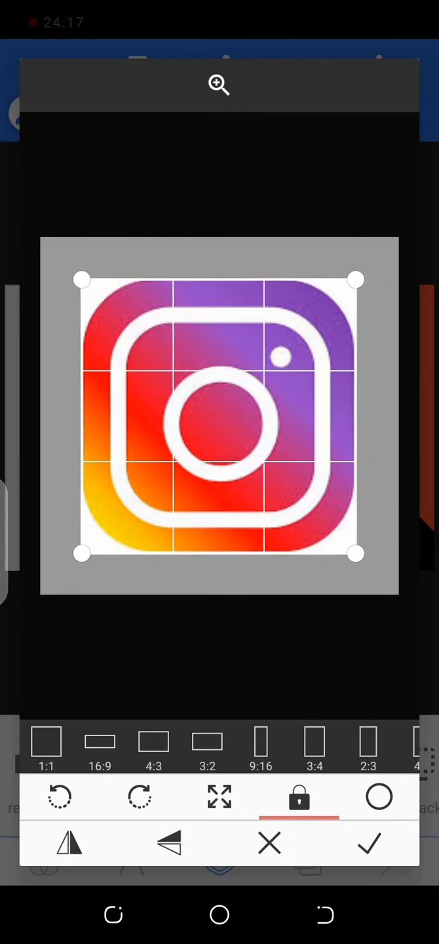
{"action": "left_click", "coordinate": [369, 843]}
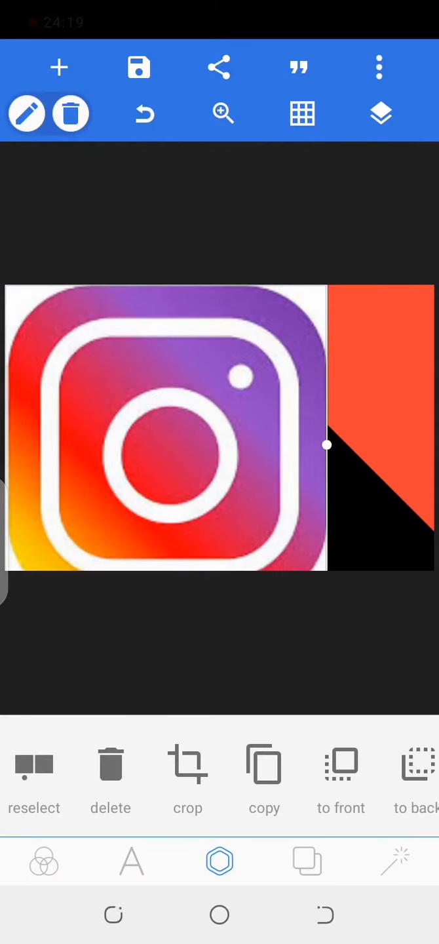
- Shrink the Instagram logo to icon size and place it below the WhatsApp icon
{"action": "left_click_drag", "start_coordinate": [328, 446], "coordinate": [250, 453]}
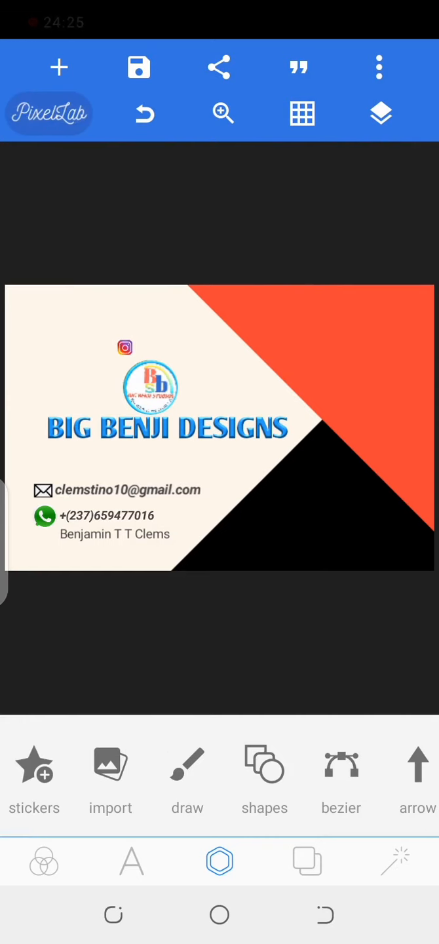
{"action": "left_click", "coordinate": [125, 348]}
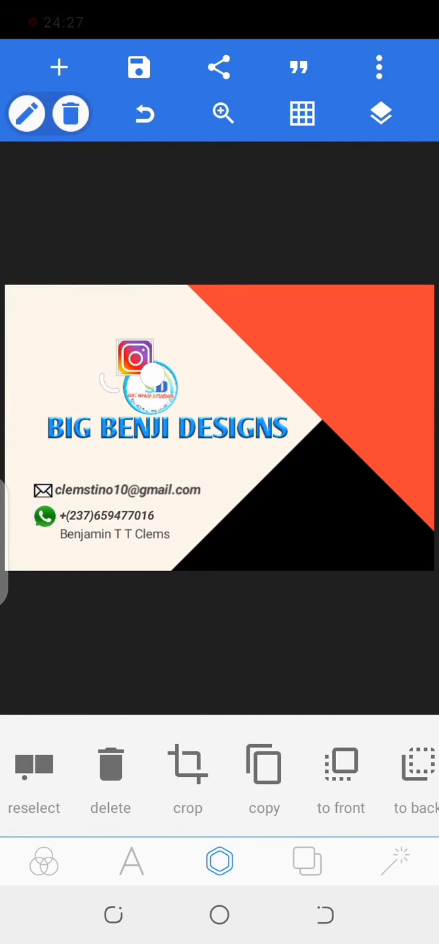
{"action": "left_click_drag", "start_coordinate": [135, 369], "coordinate": [43, 541]}
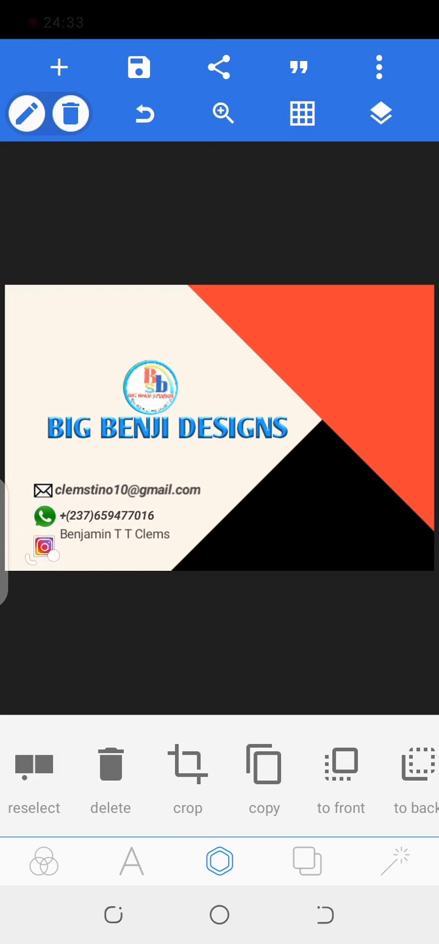
{"action": "left_click", "coordinate": [115, 534]}
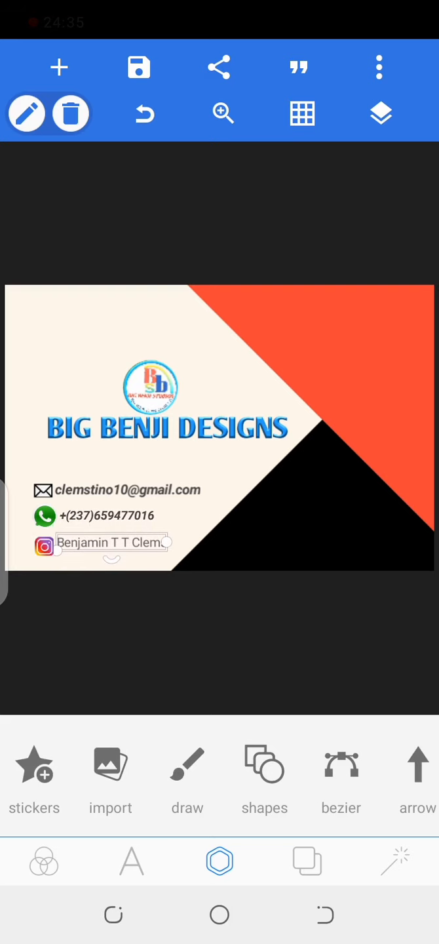
{"action": "left_click", "coordinate": [105, 543]}
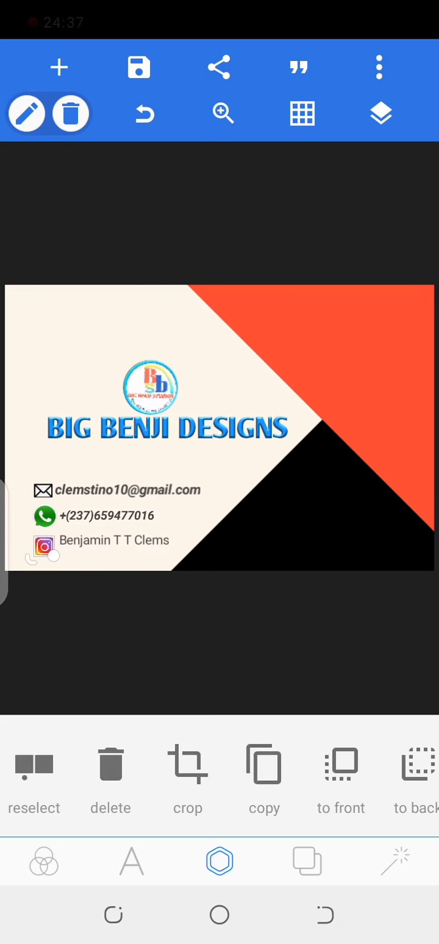
{"action": "left_click", "coordinate": [102, 515]}
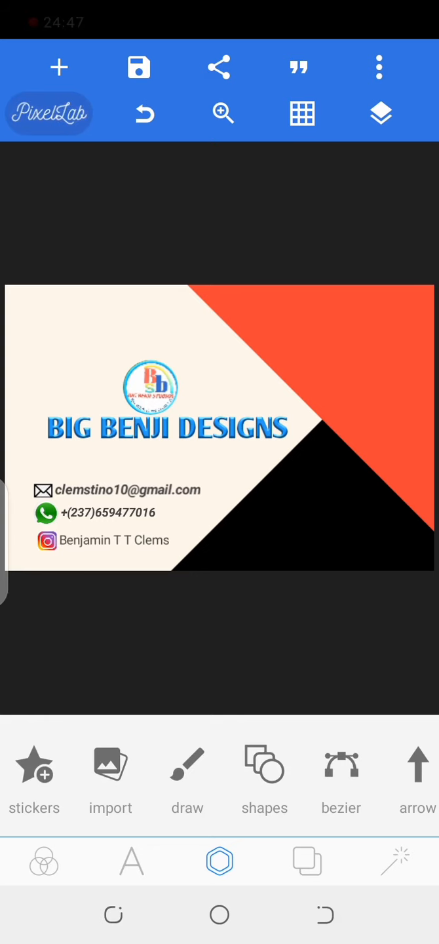
- Duplicate the bottom contact line and drag the copy into place
{"action": "left_click", "coordinate": [111, 539]}
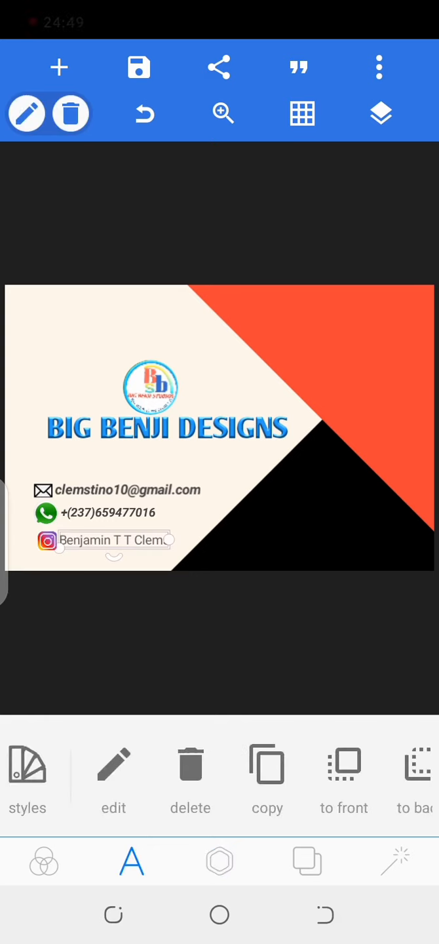
{"action": "left_click", "coordinate": [114, 780]}
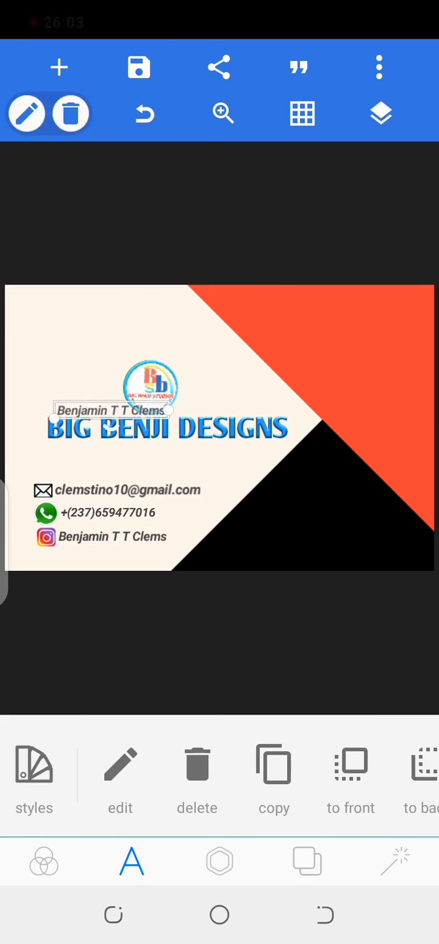
{"action": "left_click_drag", "start_coordinate": [105, 411], "coordinate": [109, 557]}
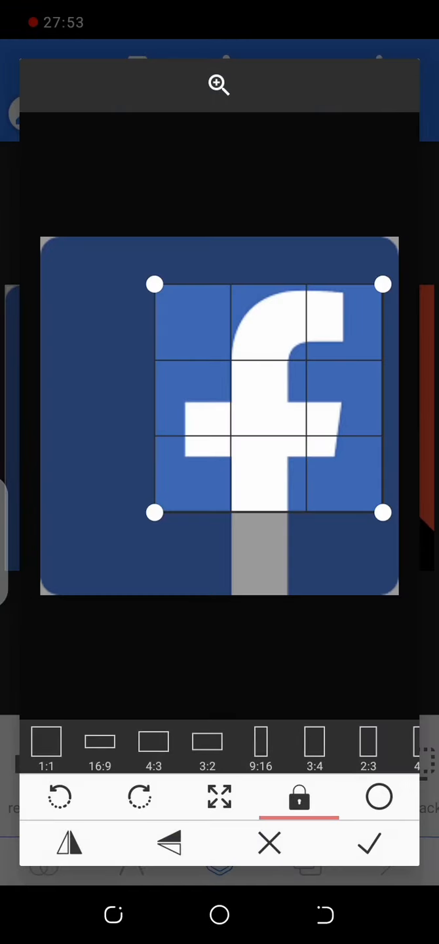
{"action": "left_click", "coordinate": [369, 844]}
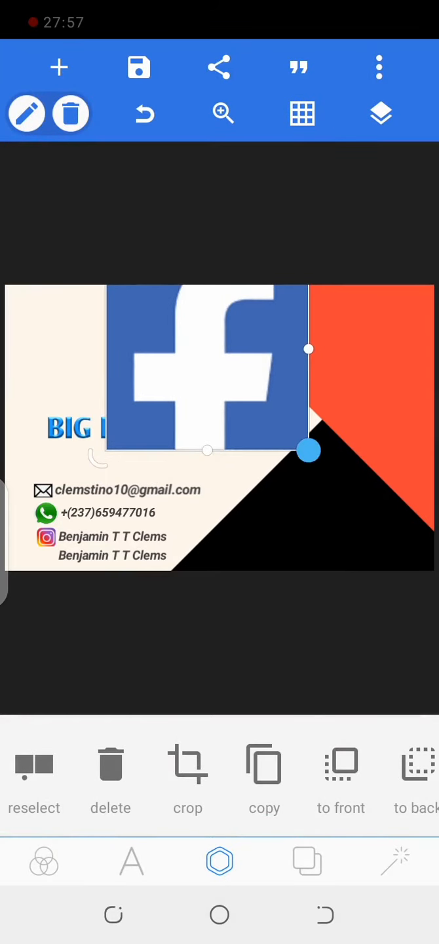
{"action": "left_click_drag", "start_coordinate": [309, 451], "coordinate": [207, 387]}
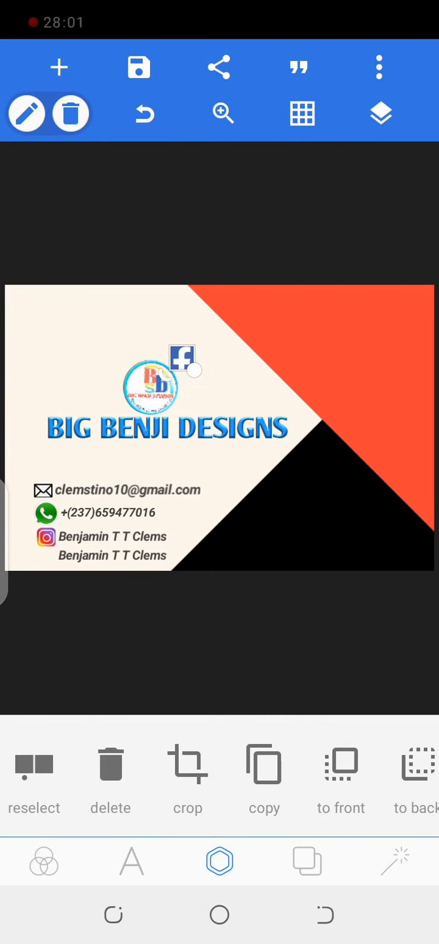
{"action": "left_click_drag", "start_coordinate": [182, 359], "coordinate": [40, 561]}
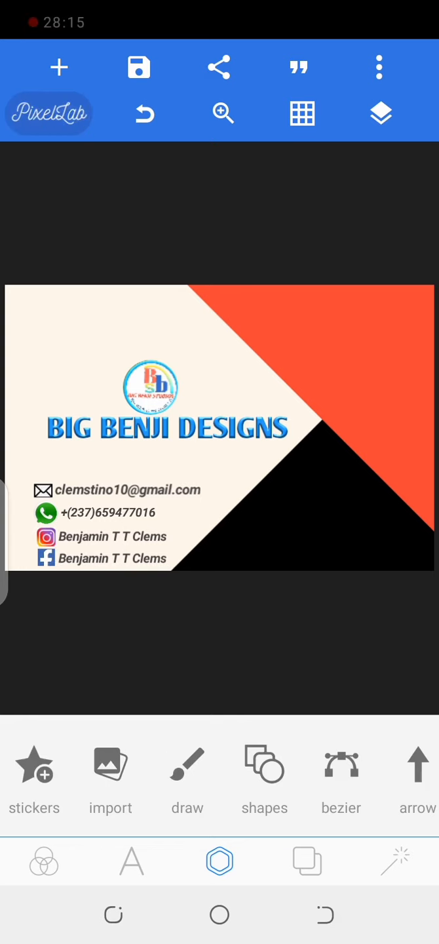
{"action": "left_click", "coordinate": [113, 536]}
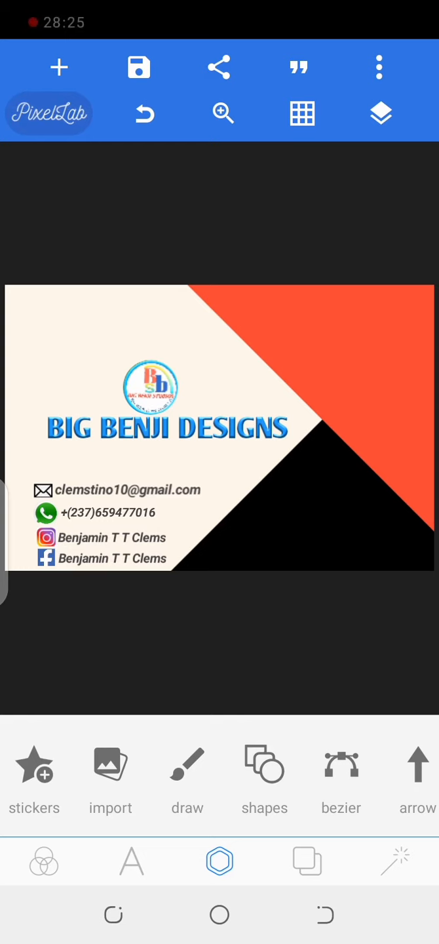
- Add a half-circle shape with orange fill at the card's upper-left edge
{"action": "left_click", "coordinate": [265, 780]}
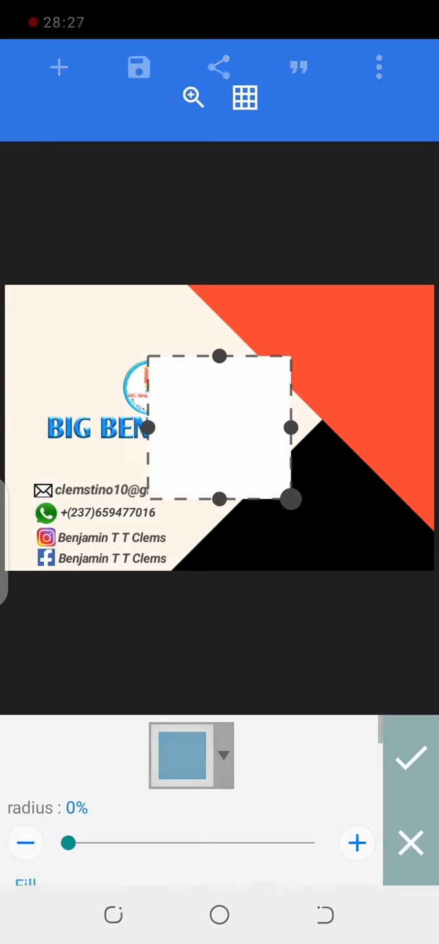
{"action": "left_click", "coordinate": [191, 756]}
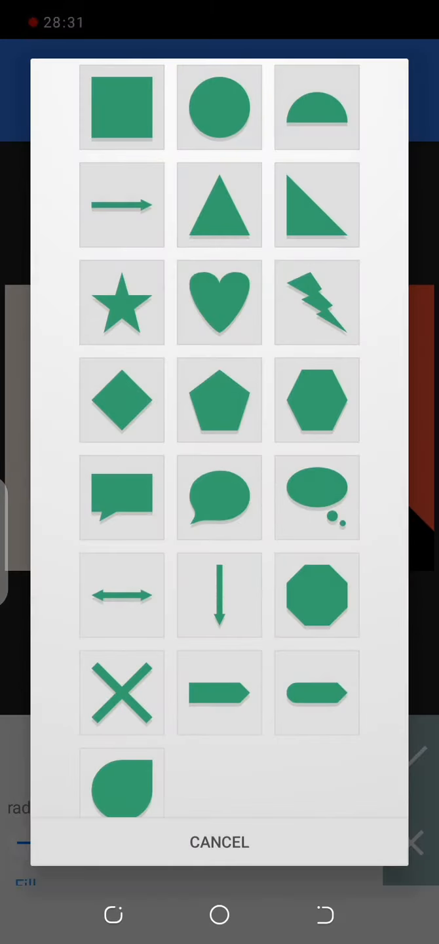
{"action": "left_click", "coordinate": [317, 107]}
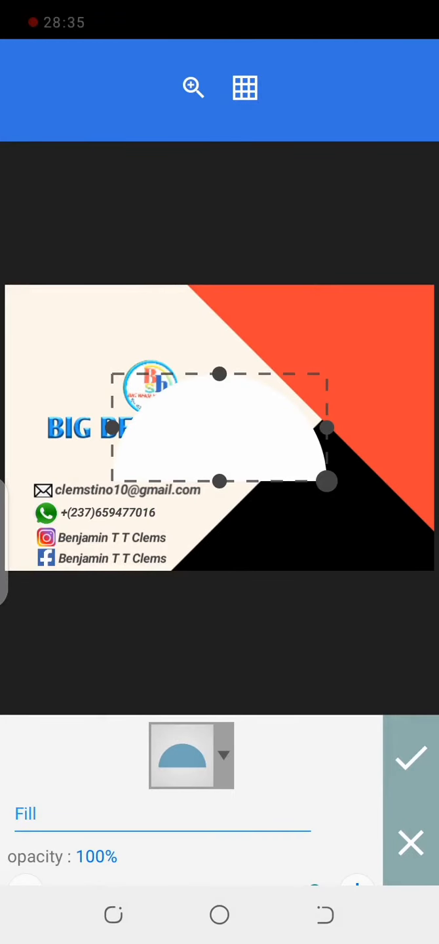
{"action": "left_click", "coordinate": [191, 755]}
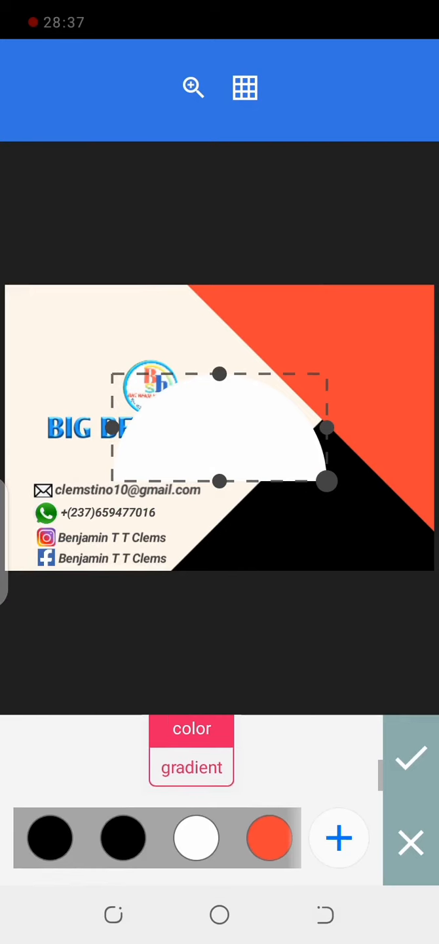
{"action": "left_click", "coordinate": [269, 837]}
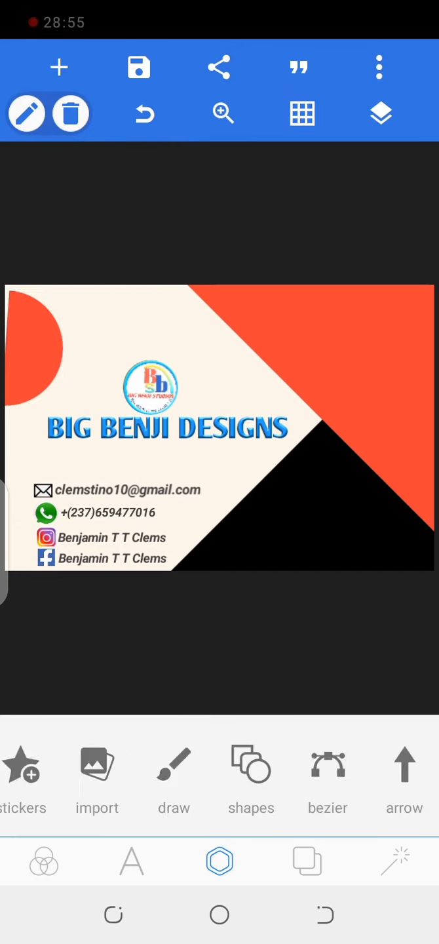
{"action": "left_click", "coordinate": [30, 354]}
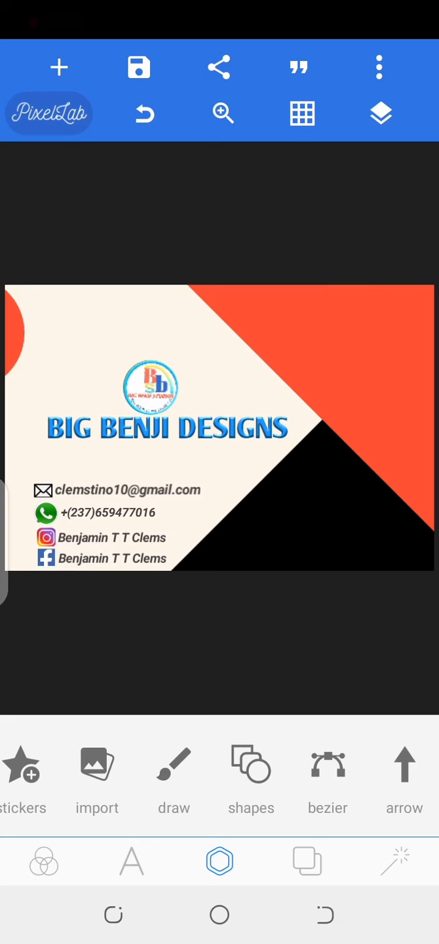
- Duplicate the orange half circle and place the copy at the card's bottom edge
{"action": "left_click", "coordinate": [20, 354]}
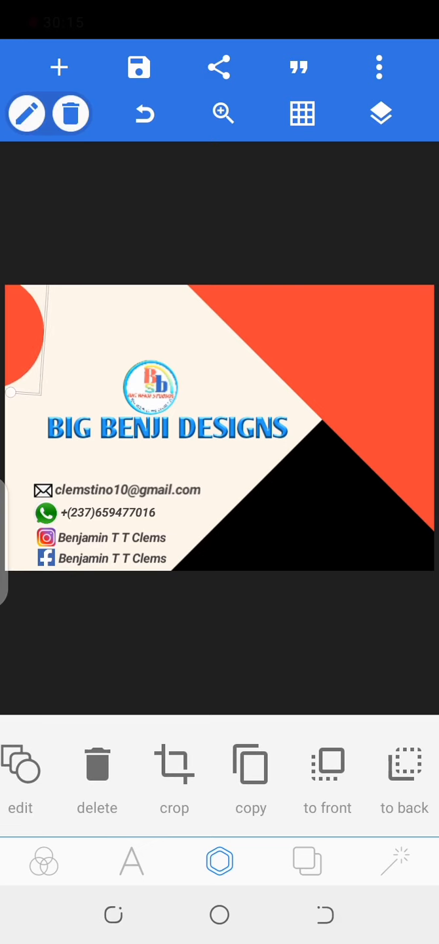
{"action": "left_click", "coordinate": [250, 764]}
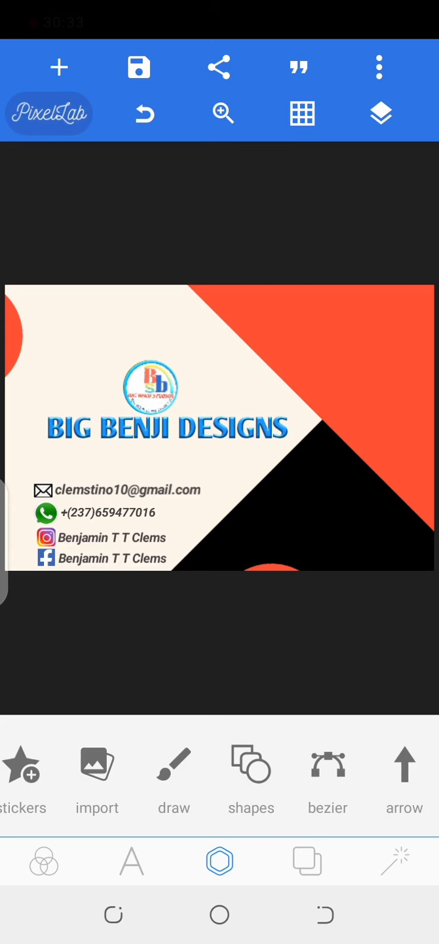
{"action": "left_click", "coordinate": [276, 570]}
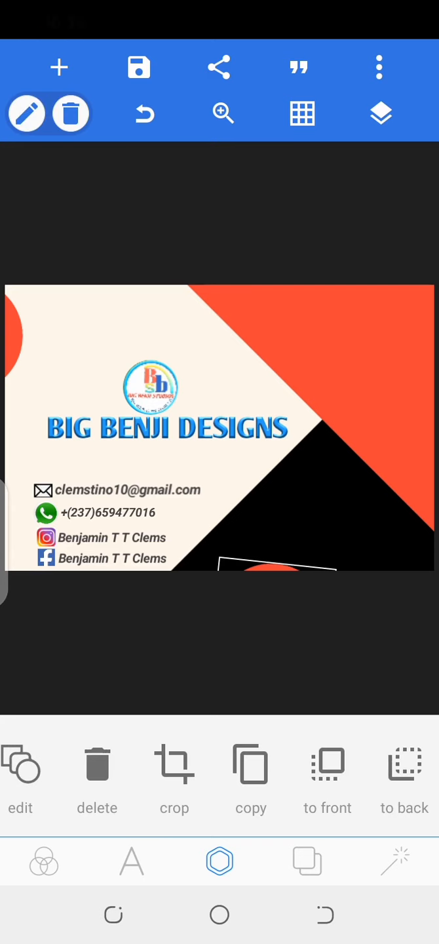
{"action": "left_click", "coordinate": [138, 66]}
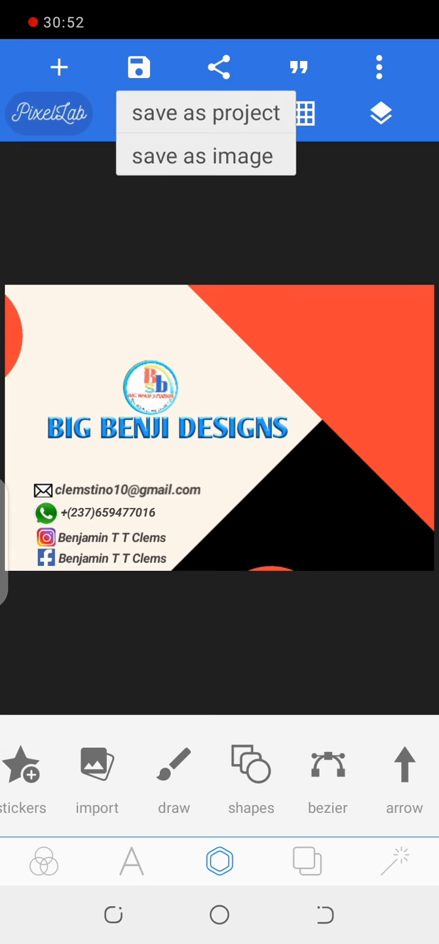
- Save the card as a project named 'business car'
{"action": "left_click", "coordinate": [206, 113]}
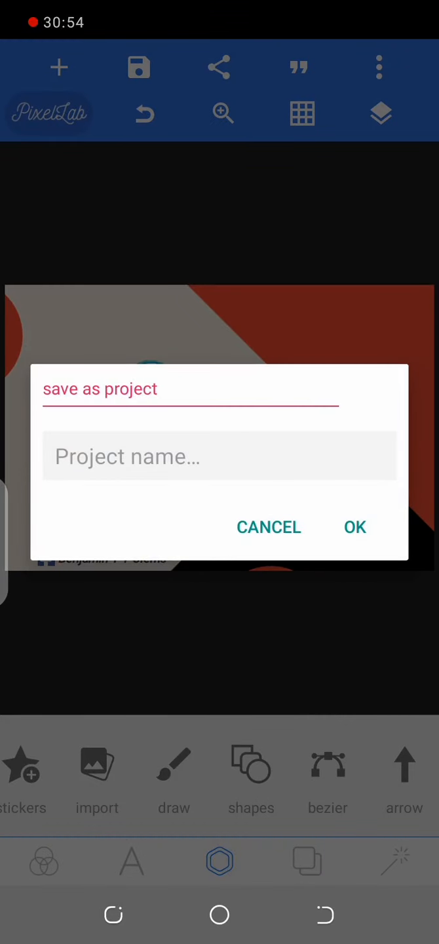
{"action": "type", "text": "bus"}
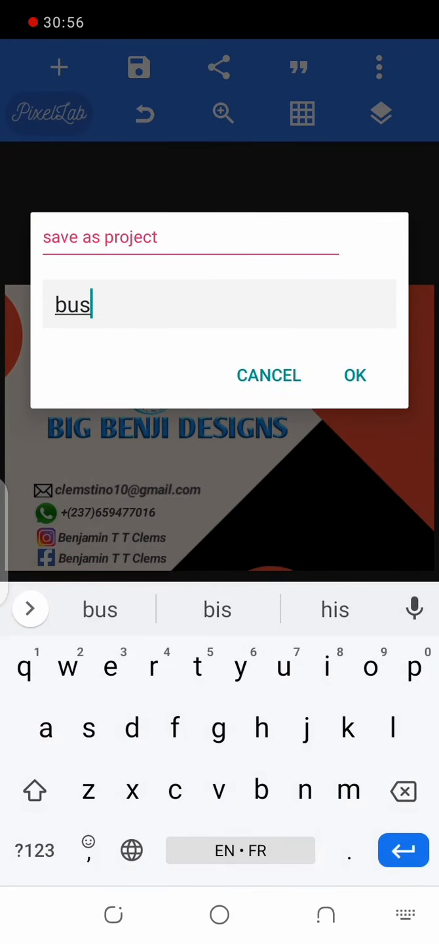
{"action": "type", "text": "iness"}
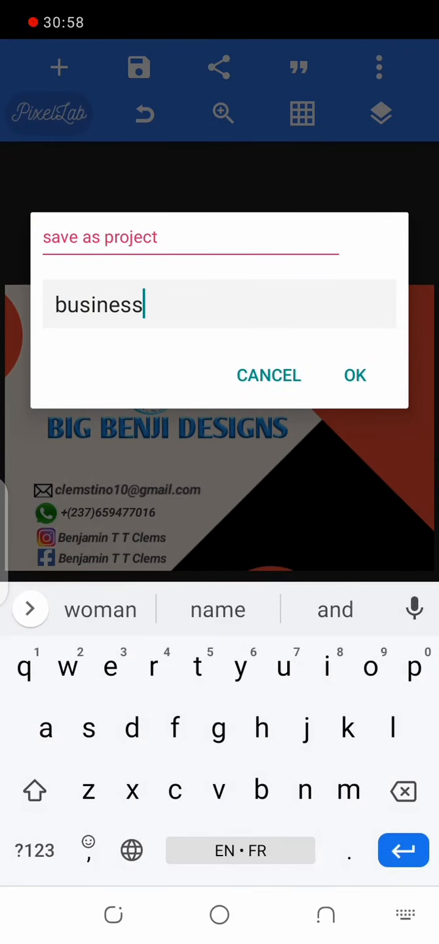
{"action": "type", "text": "car"}
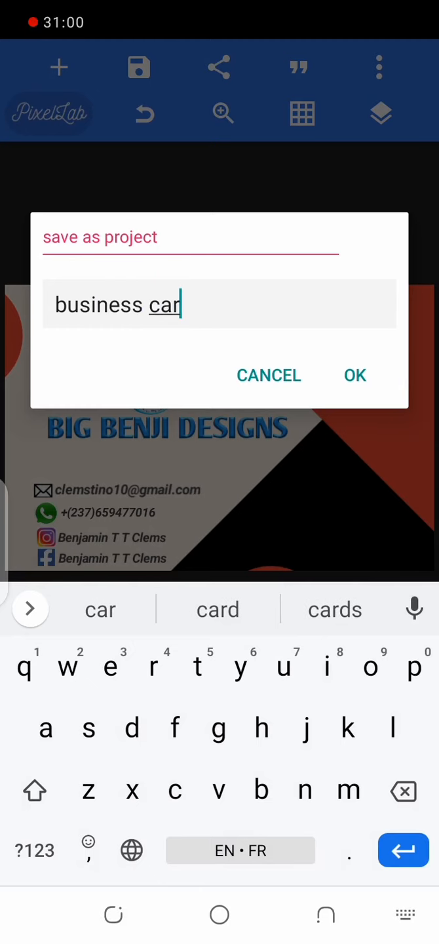
{"action": "left_click", "coordinate": [355, 375]}
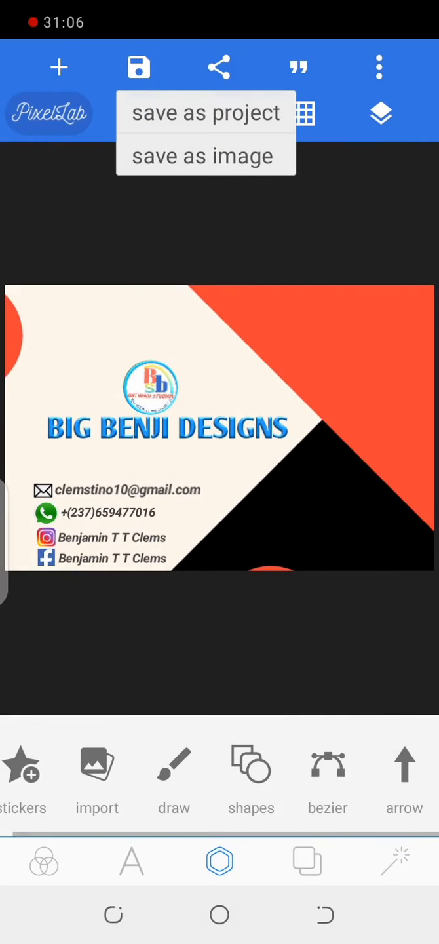
- Export the card as an ultra-size image and save it to the gallery
{"action": "left_click", "coordinate": [205, 156]}
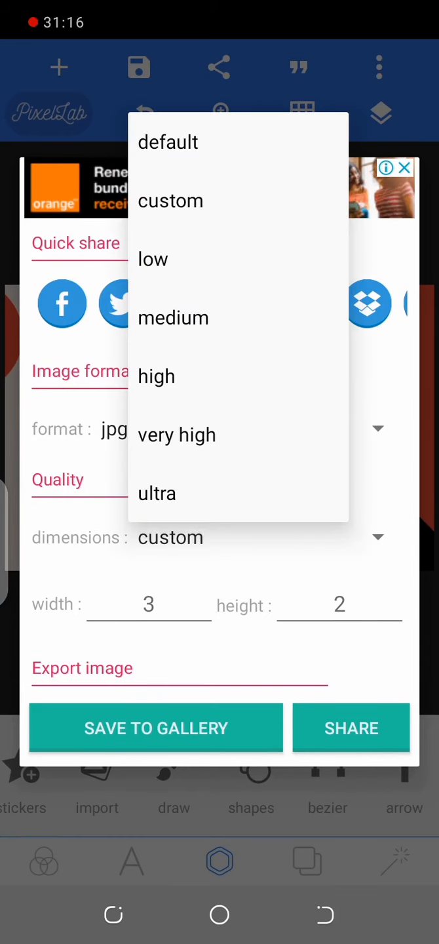
{"action": "left_click", "coordinate": [158, 494]}
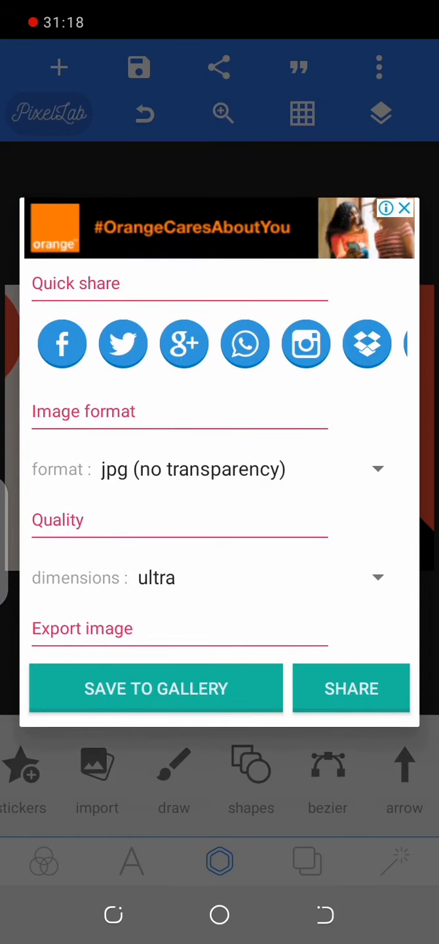
{"action": "left_click", "coordinate": [156, 689]}
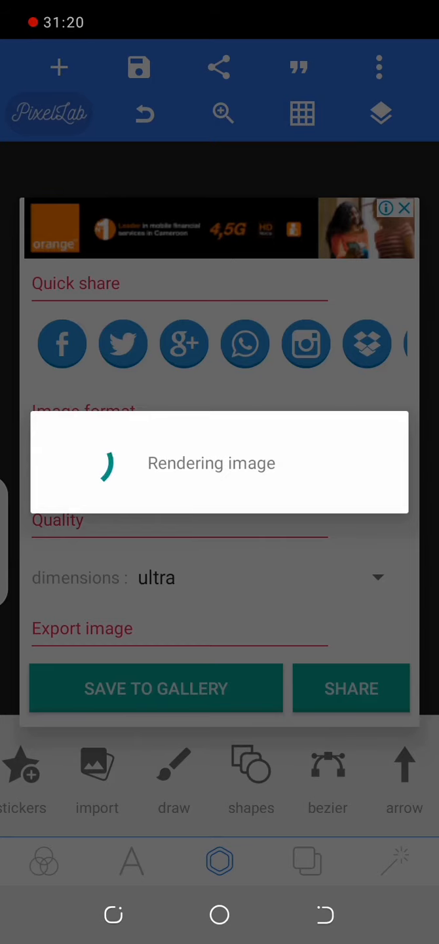
{"action": "left_click", "coordinate": [155, 688]}
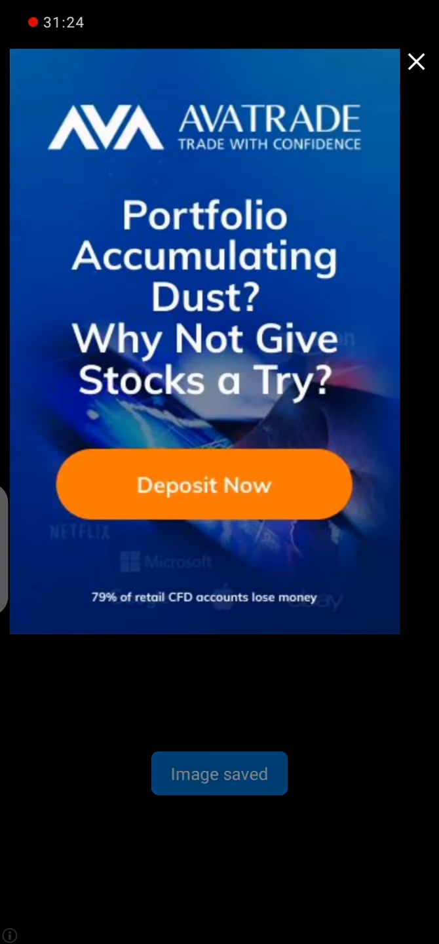
- Close the advert shown after saving to return to the card editor
{"action": "left_click", "coordinate": [416, 61]}
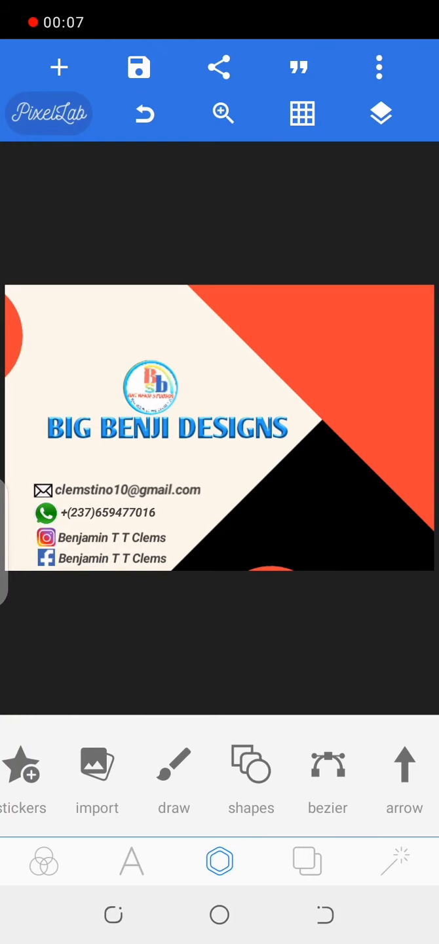
- Add a text item reading 'You think we creat' and insert '&'
{"action": "left_click", "coordinate": [131, 861]}
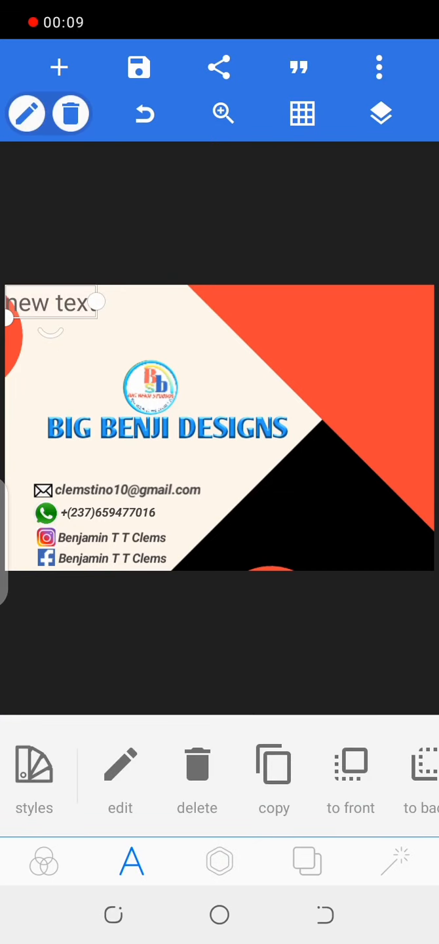
{"action": "left_click", "coordinate": [121, 763]}
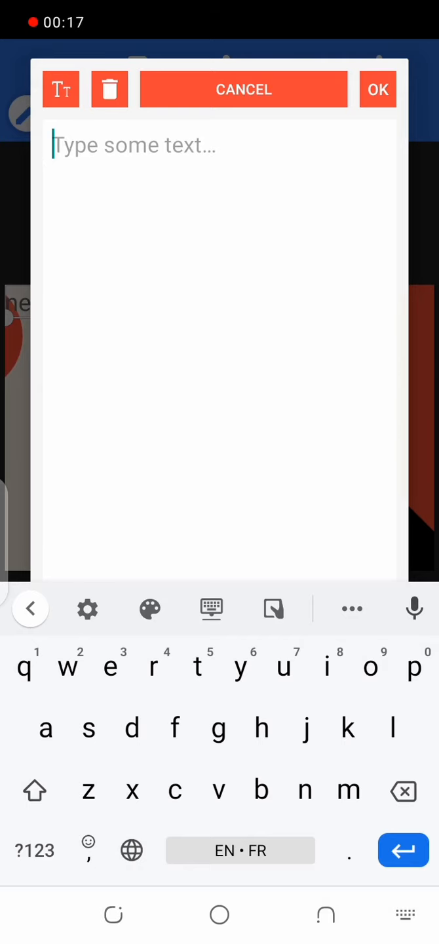
{"action": "type", "text": "You"}
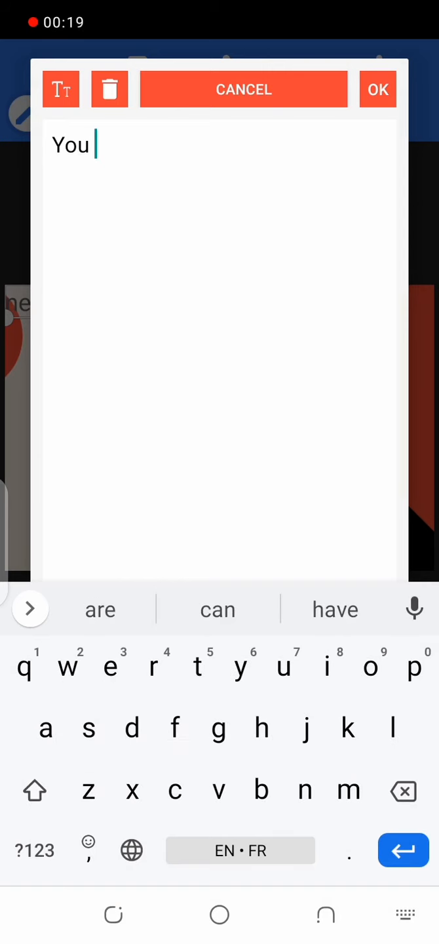
{"action": "type", "text": "think and"}
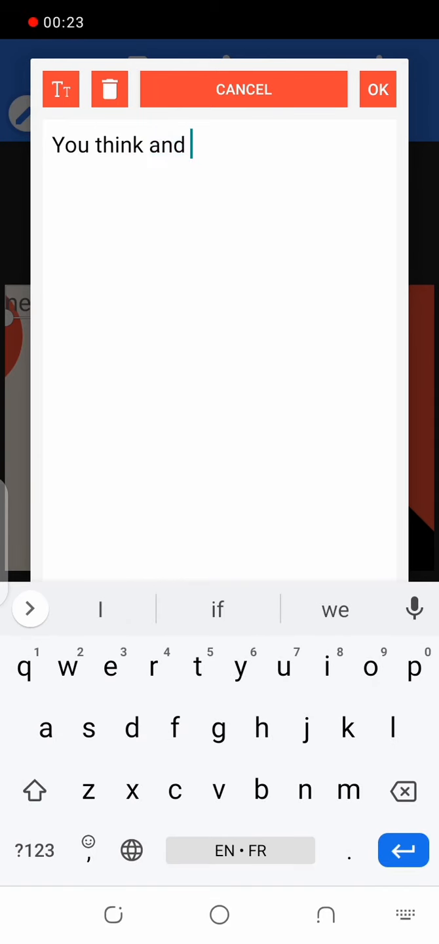
{"action": "key", "text": "backspace"}
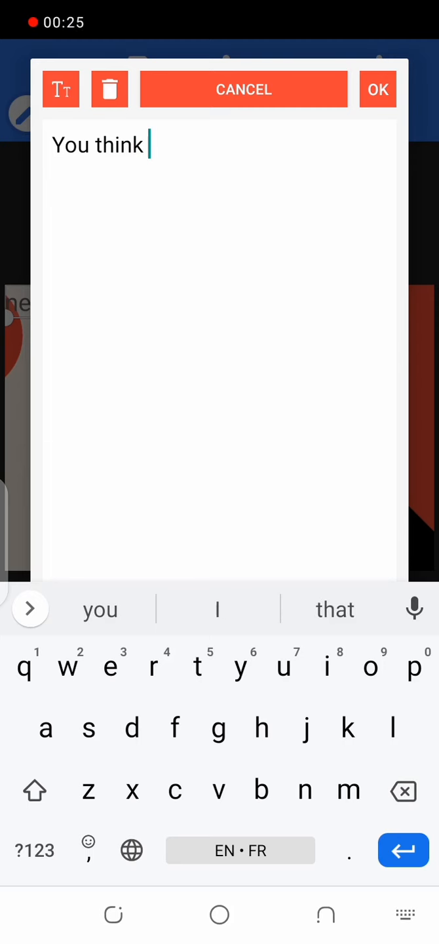
{"action": "type", "text": "we c"}
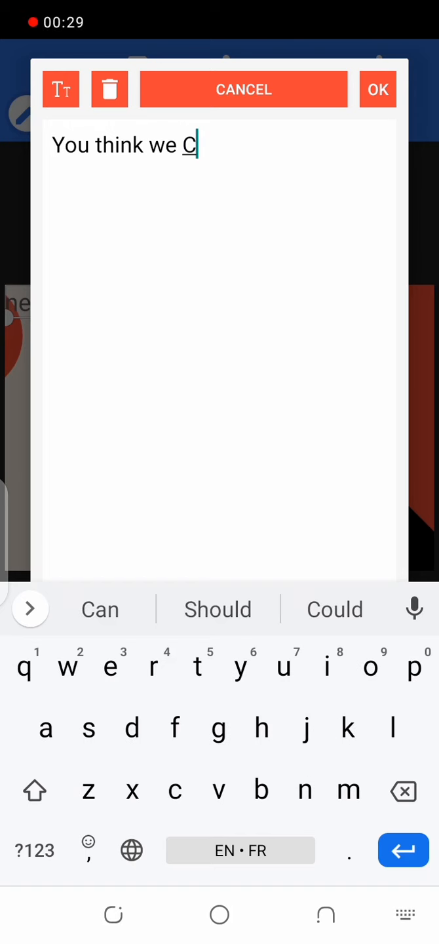
{"action": "type", "text": "reate"}
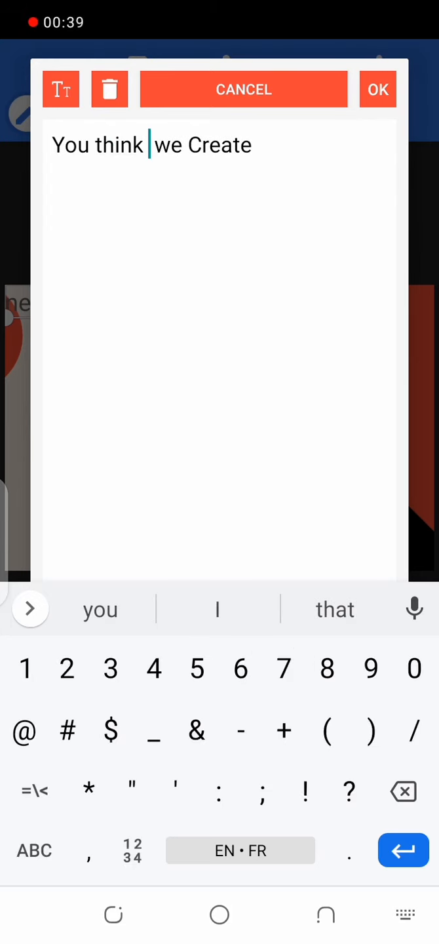
{"action": "type", "text": "&"}
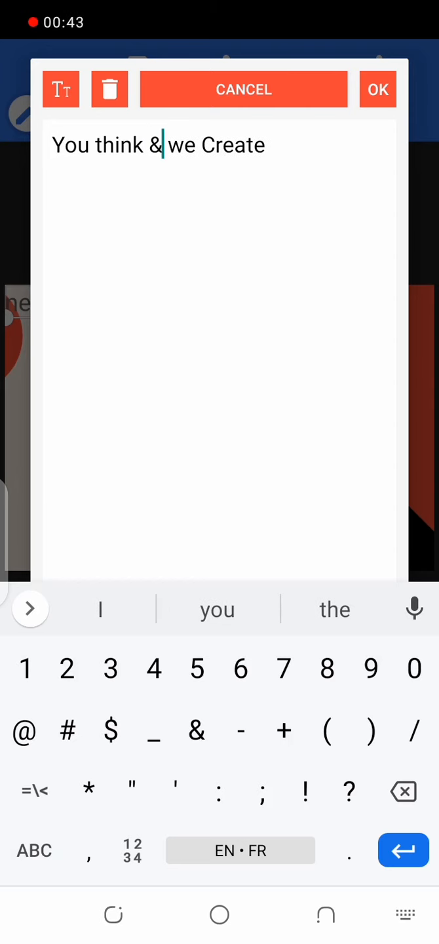
- Capitalise 'think' to 'Think' in the tagline
{"action": "left_click", "coordinate": [118, 145]}
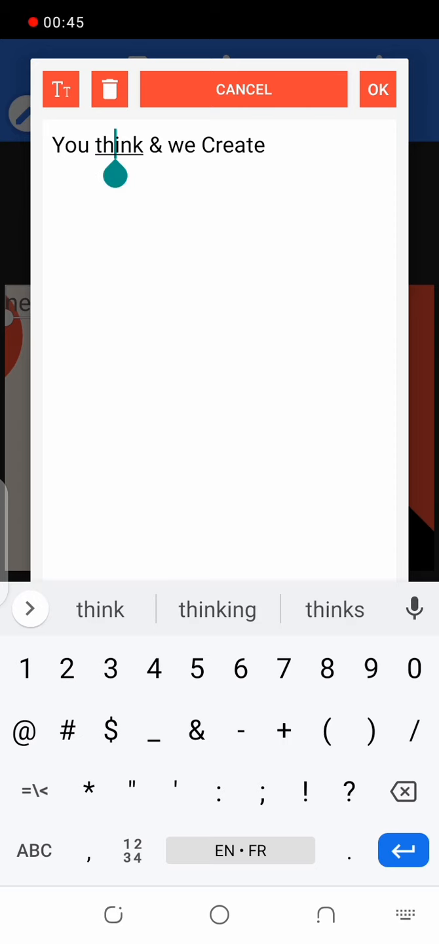
{"action": "key", "text": "Backspace"}
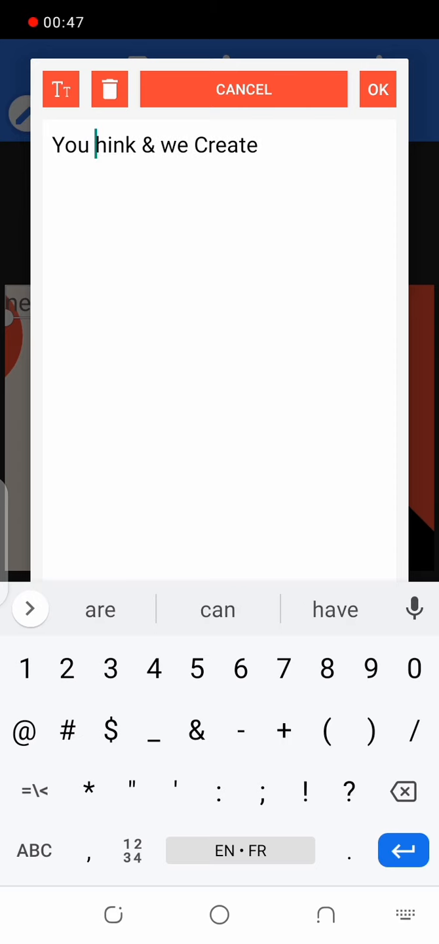
{"action": "left_click", "coordinate": [33, 851]}
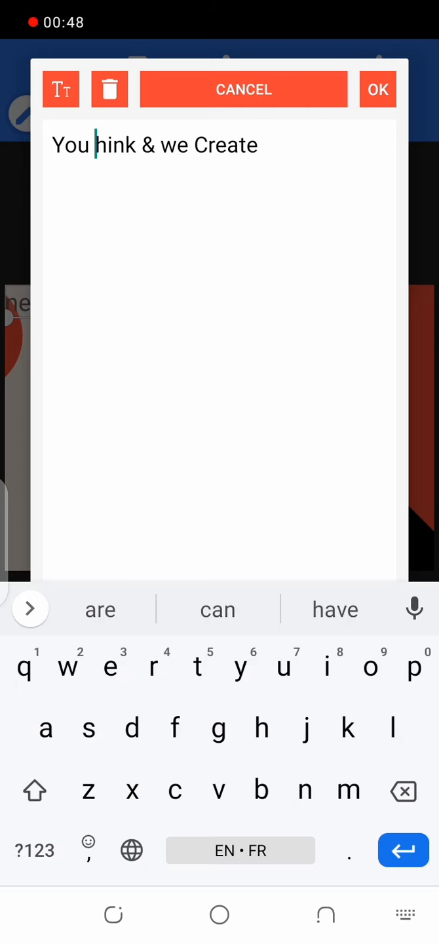
{"action": "type", "text": "T"}
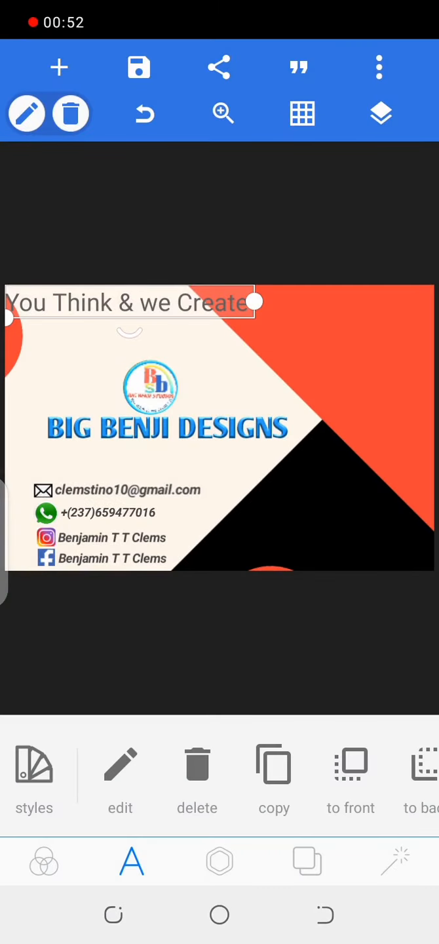
- Move the tagline below BIG BENJI DESIGNS, make it bold and apply a new font
{"action": "left_click_drag", "start_coordinate": [125, 302], "coordinate": [183, 452]}
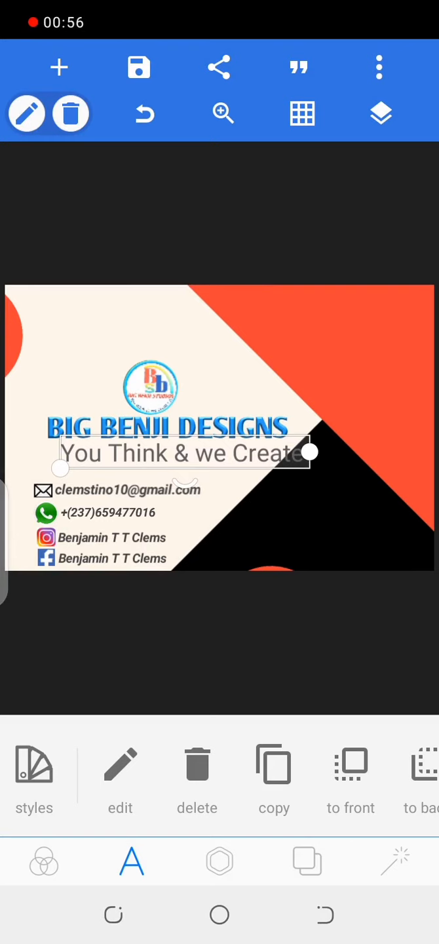
{"action": "left_click", "coordinate": [33, 780]}
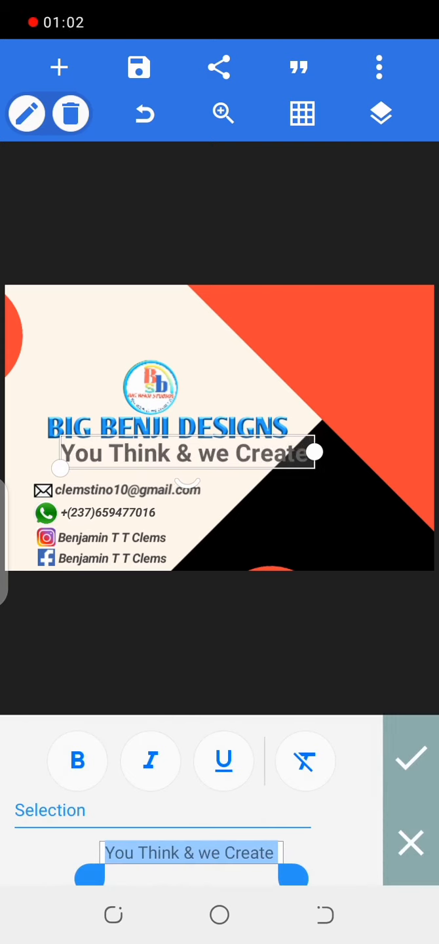
{"action": "left_click", "coordinate": [411, 759]}
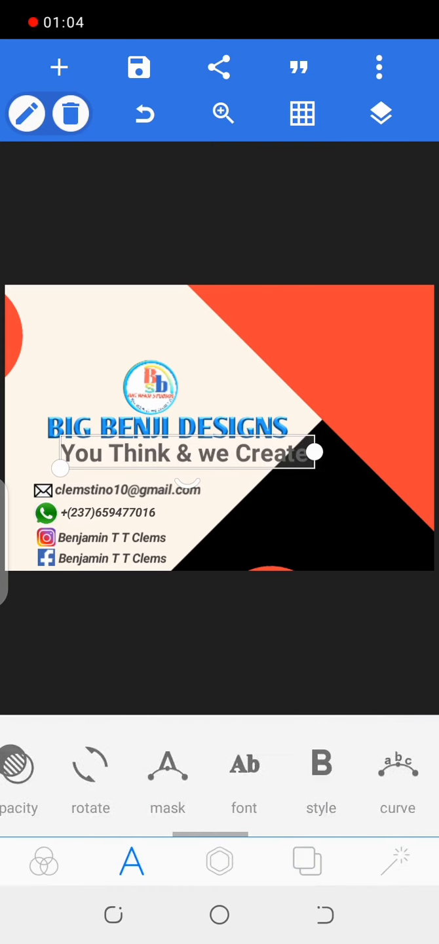
{"action": "left_click", "coordinate": [244, 780]}
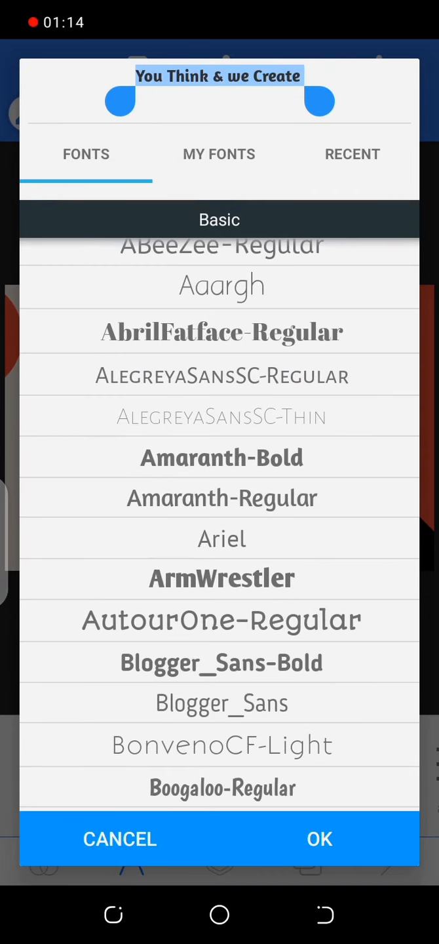
{"action": "left_click", "coordinate": [120, 840]}
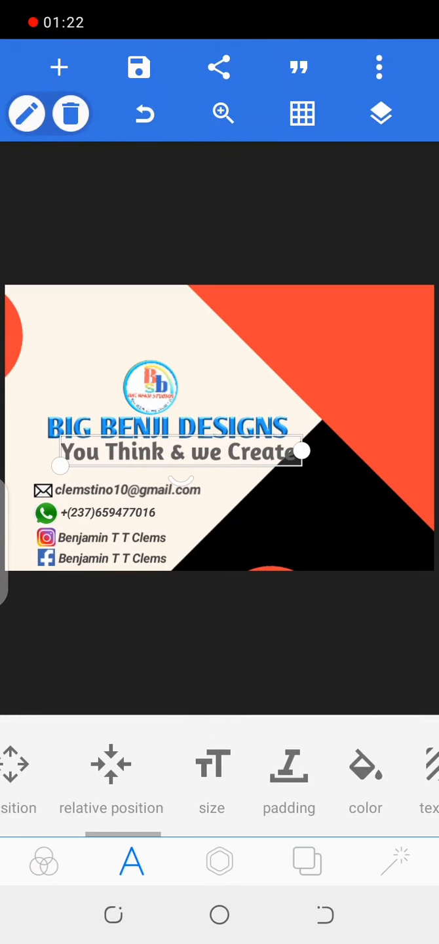
- Shrink the tagline to size 18, slide it right under the name, then set size 24
{"action": "left_click", "coordinate": [211, 774]}
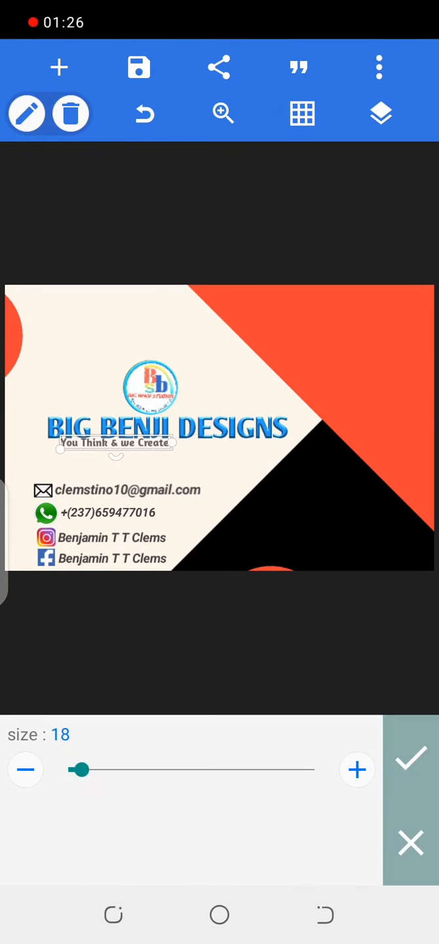
{"action": "left_click", "coordinate": [411, 759]}
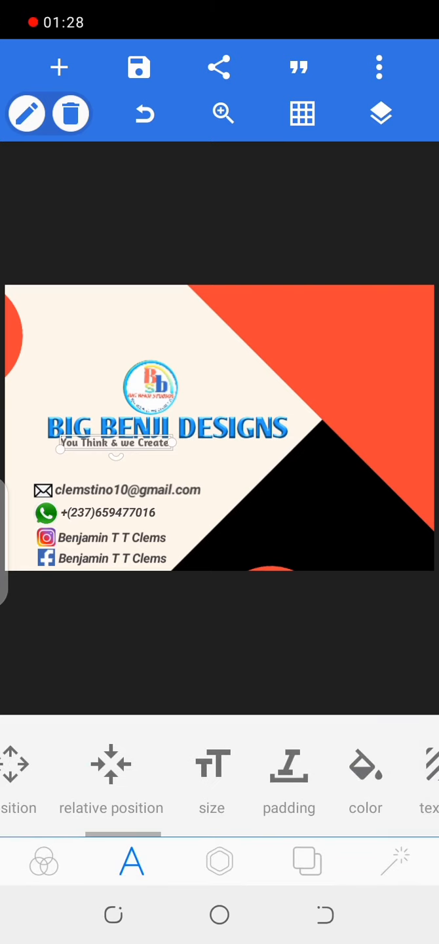
{"action": "left_click_drag", "start_coordinate": [114, 442], "coordinate": [227, 450]}
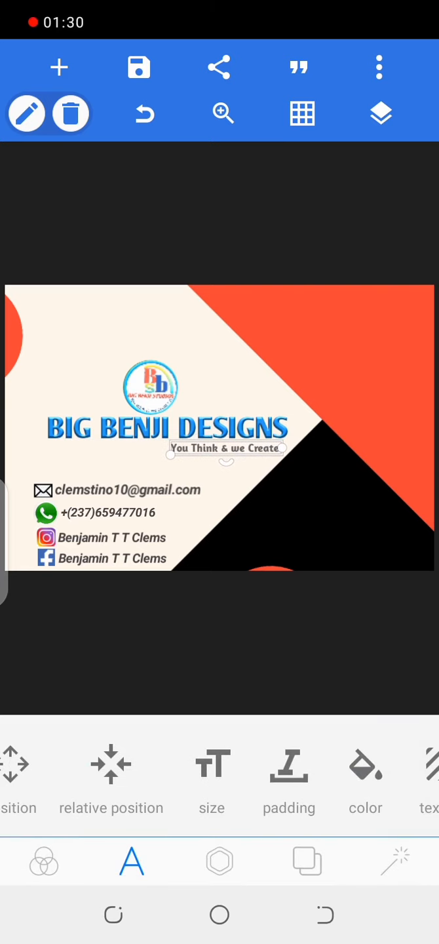
{"action": "left_click", "coordinate": [211, 780]}
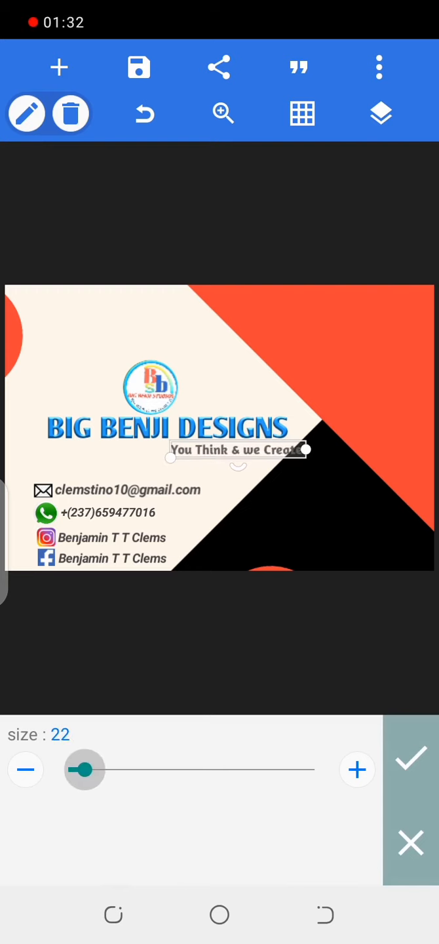
{"action": "left_click", "coordinate": [356, 770]}
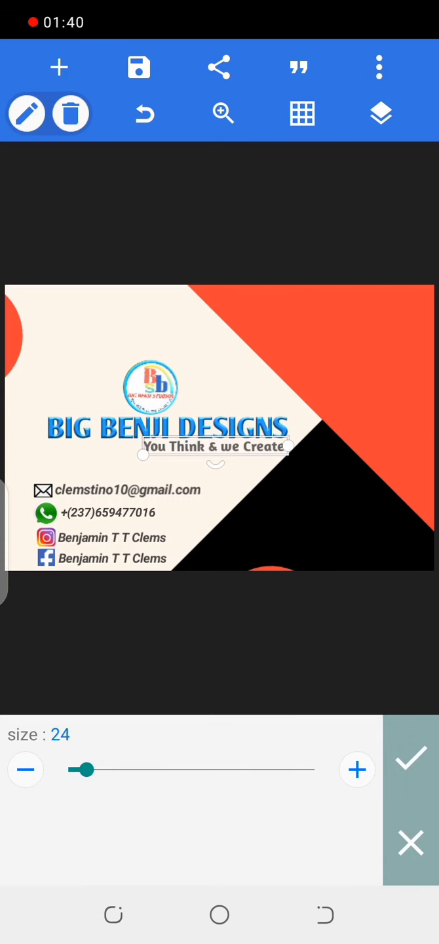
{"action": "left_click", "coordinate": [410, 759]}
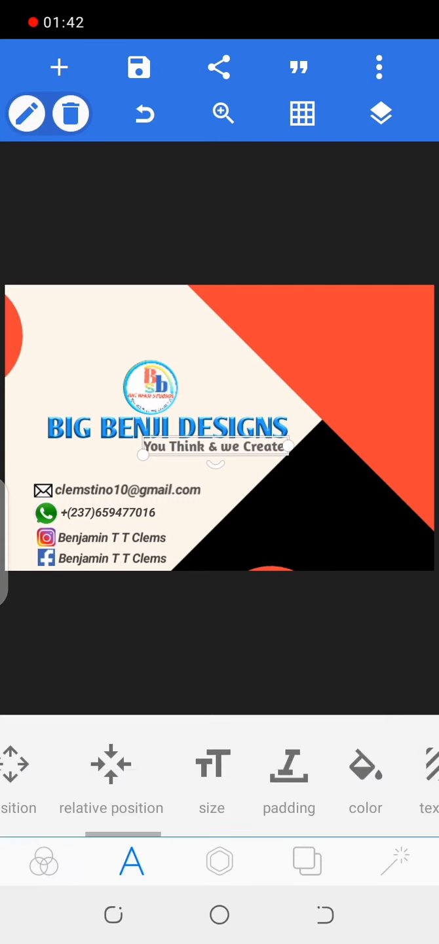
{"action": "left_click", "coordinate": [365, 781]}
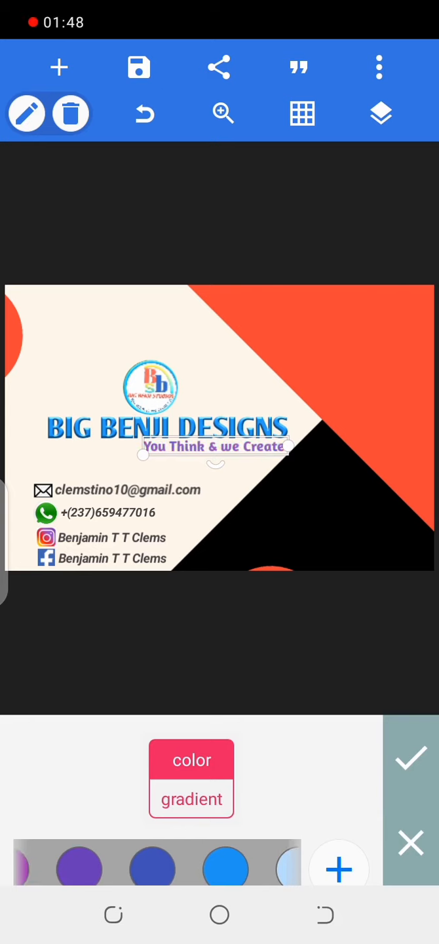
- Colour the tagline with a blue swatch matching the BIG BENJI DESIGNS heading
{"action": "scroll", "scroll_direction": "left", "scroll_amount": 3}
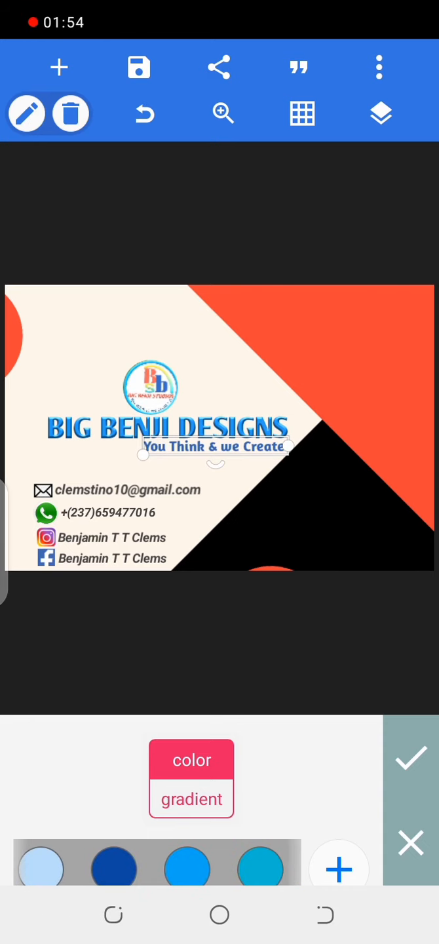
{"action": "left_click", "coordinate": [410, 759]}
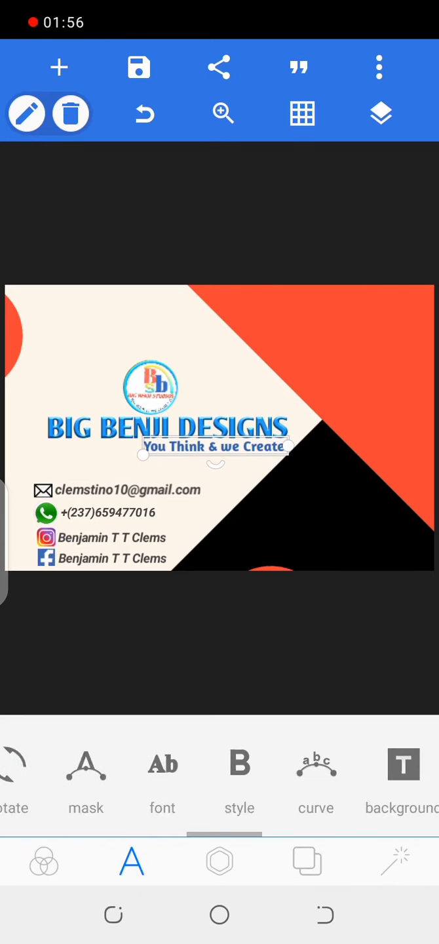
{"action": "scroll", "scroll_direction": "left", "scroll_amount": 3}
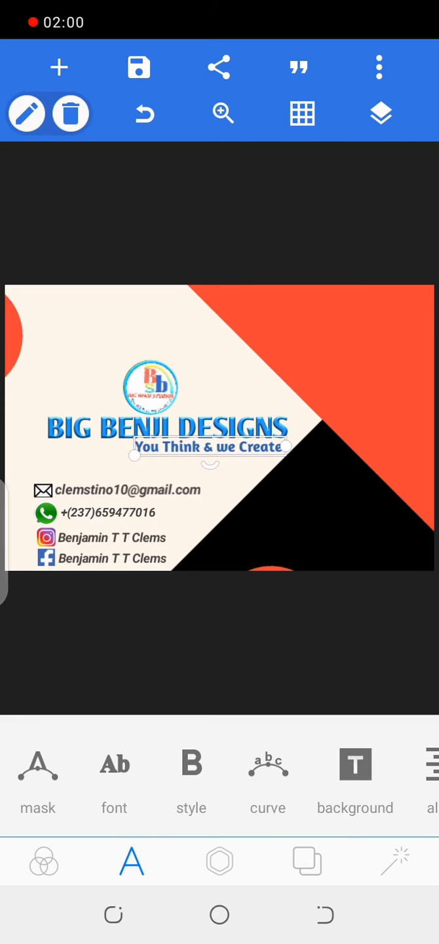
{"action": "scroll", "scroll_direction": "left", "scroll_amount": 3}
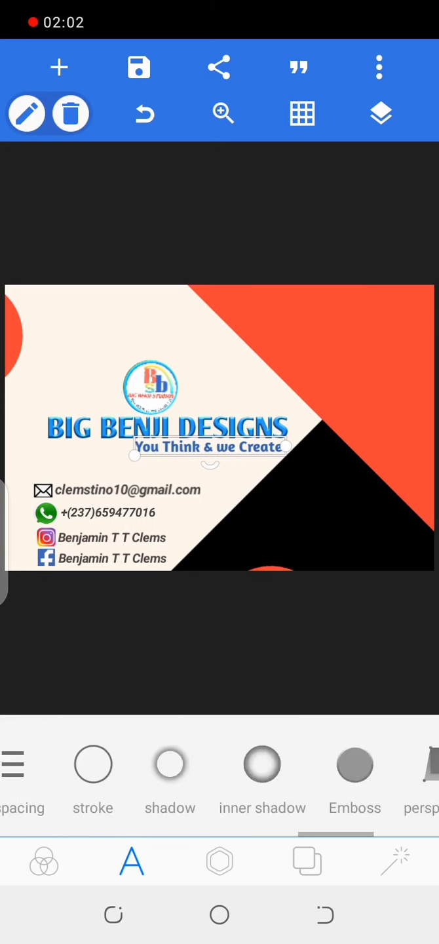
- Add an emboss effect to the blue tagline and bring up the phone's shortcut panel
{"action": "left_click", "coordinate": [355, 777]}
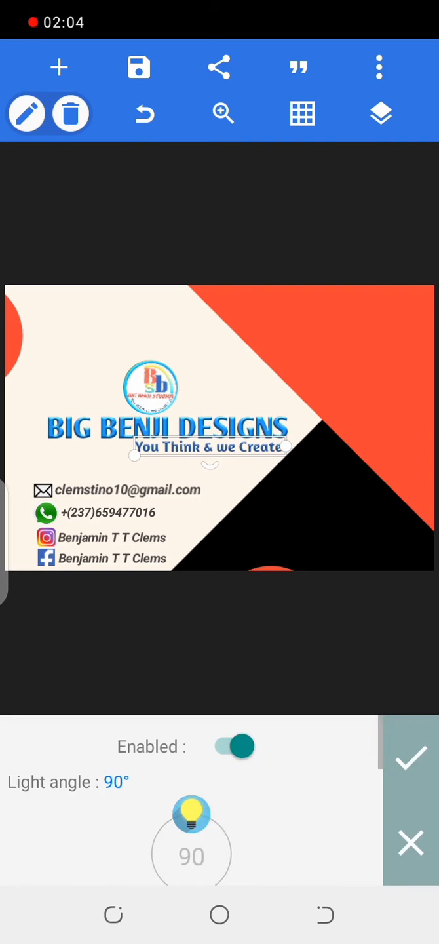
{"action": "left_click", "coordinate": [409, 777]}
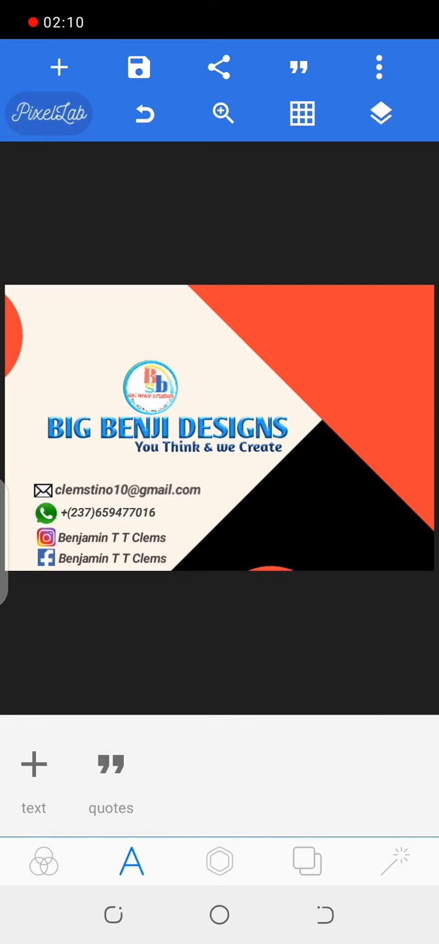
{"action": "left_click", "coordinate": [219, 67]}
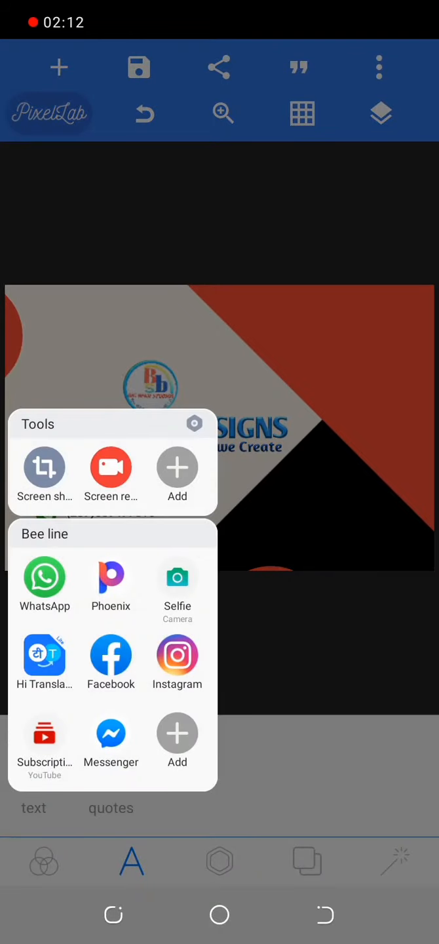